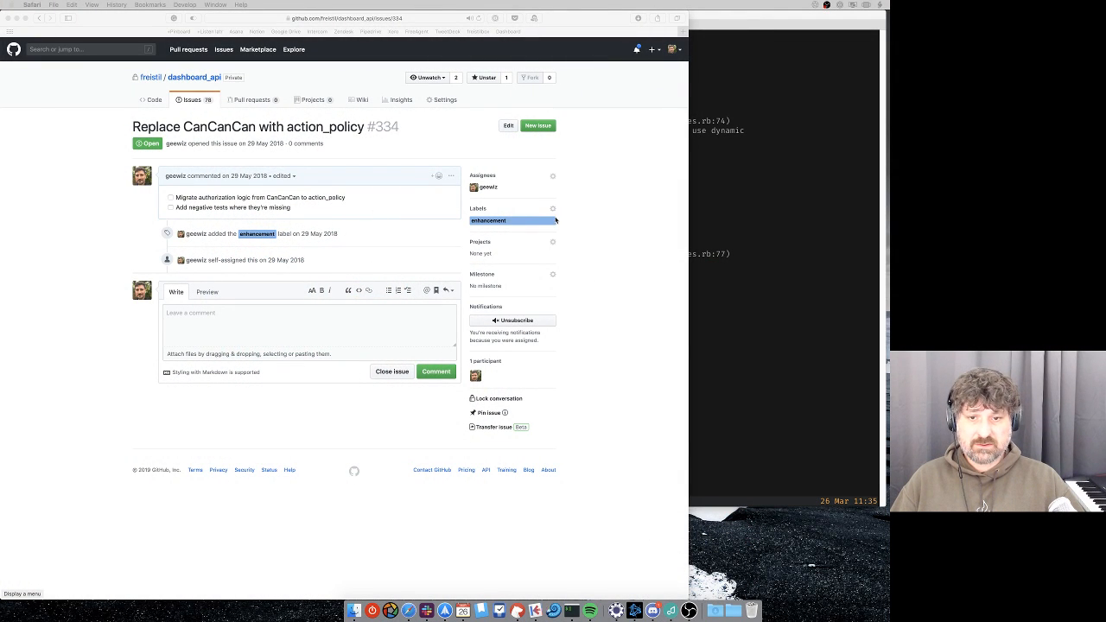
pyautogui.moveTo(560, 252)
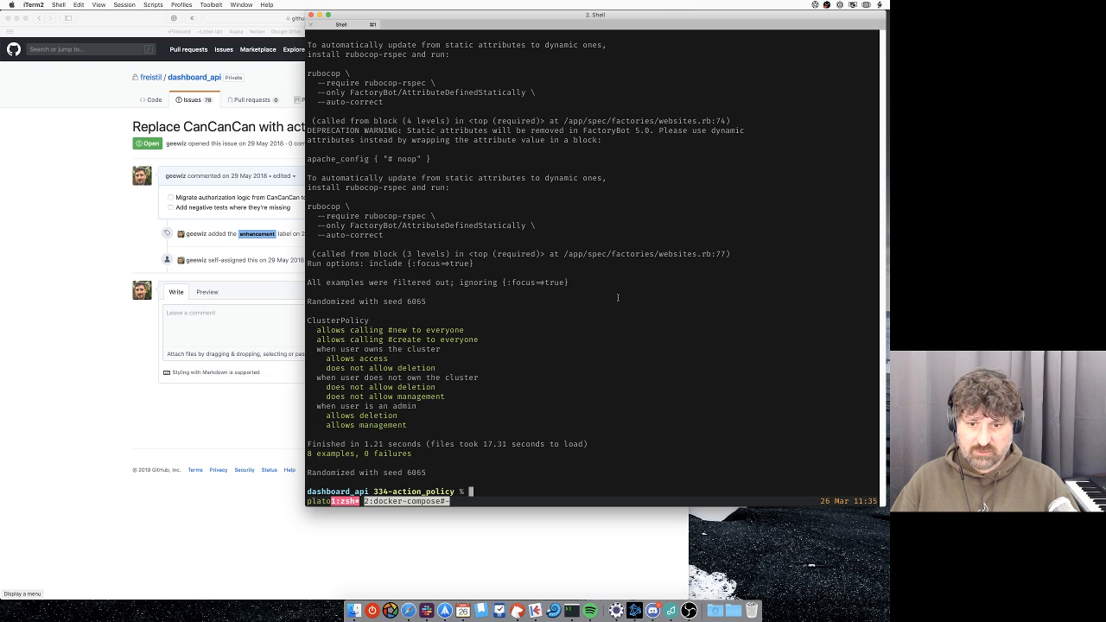
# Launch the dashboard_api project in VS Code from the iTerm2 prompt with 'code .'.
pyautogui.write('code .')
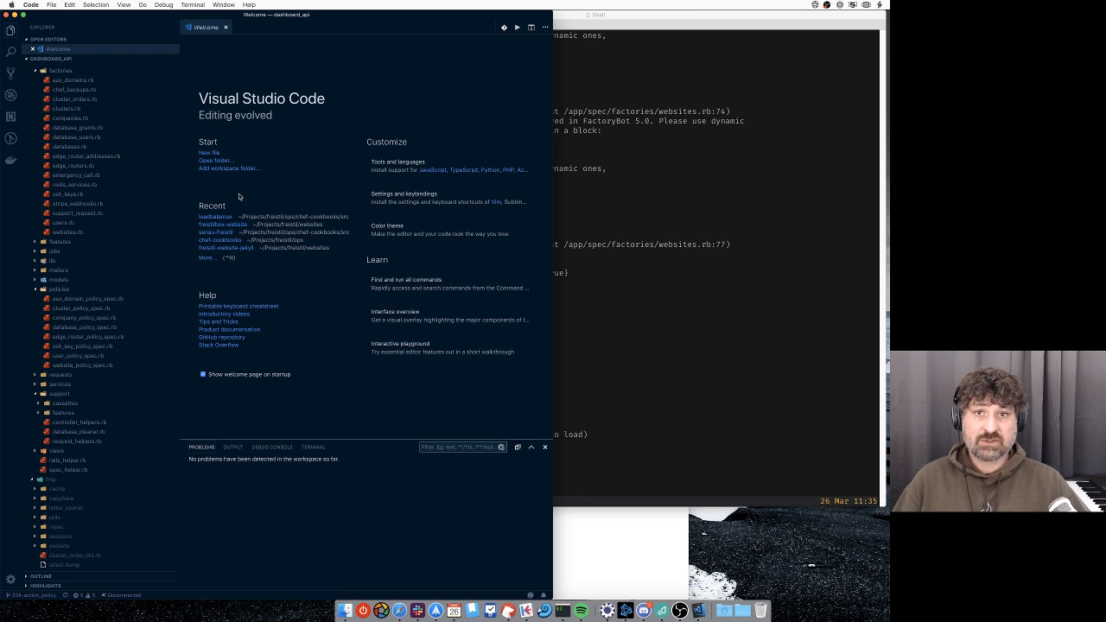
pyautogui.moveTo(240, 197)
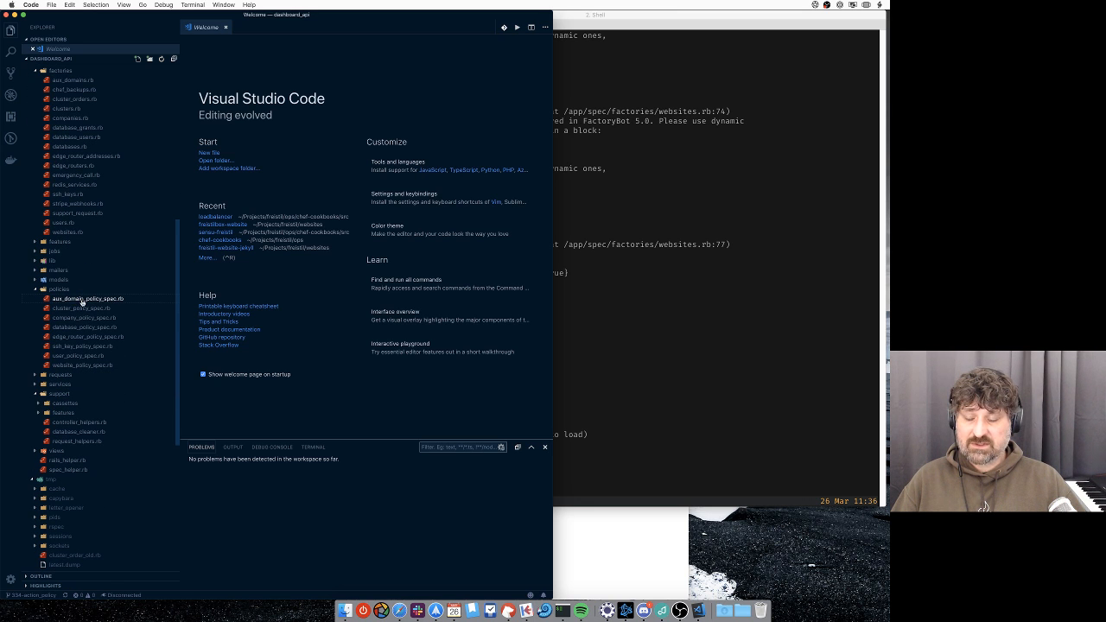
pyautogui.moveTo(86, 297)
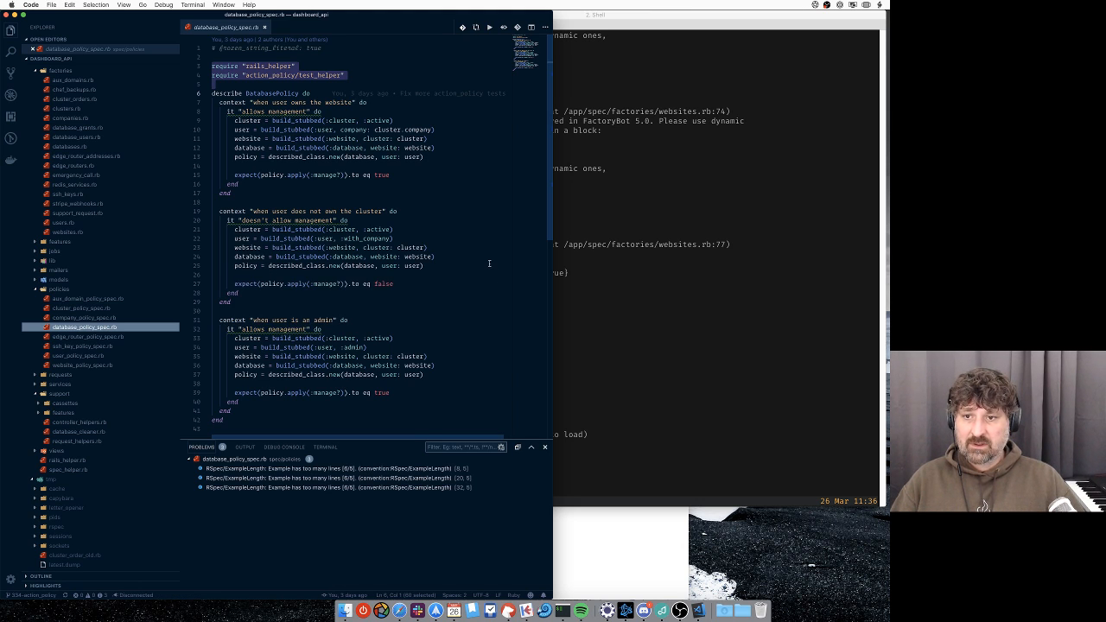
# Review database_policy_spec.rb, then bring up edge_router_policy_spec.rb from the Explorer.
pyautogui.doubleClick(292, 175)
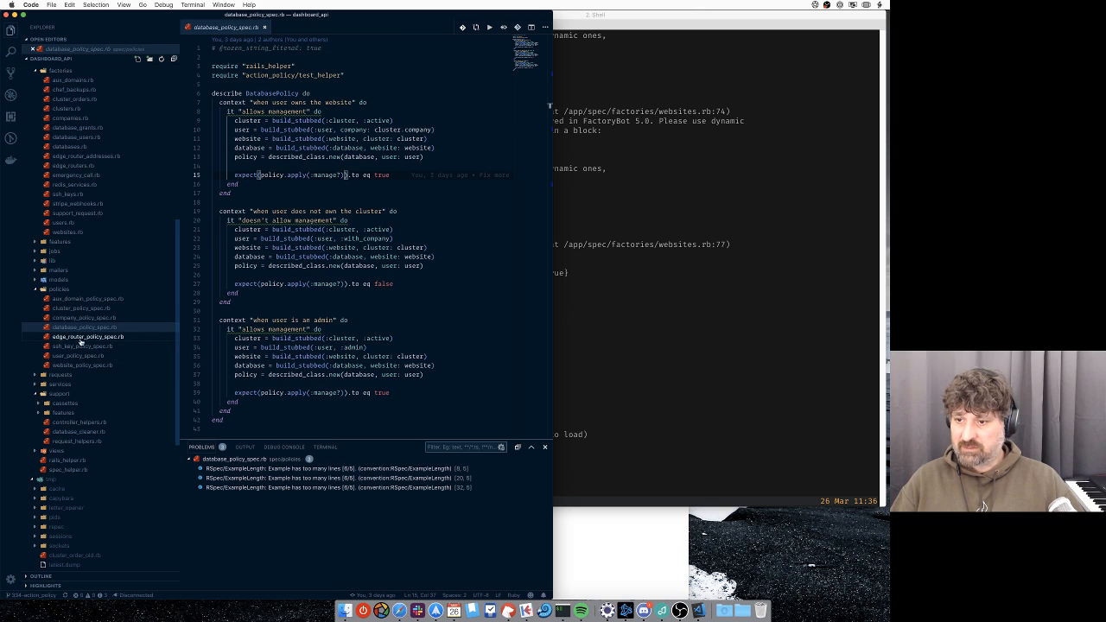
pyautogui.moveTo(86, 337)
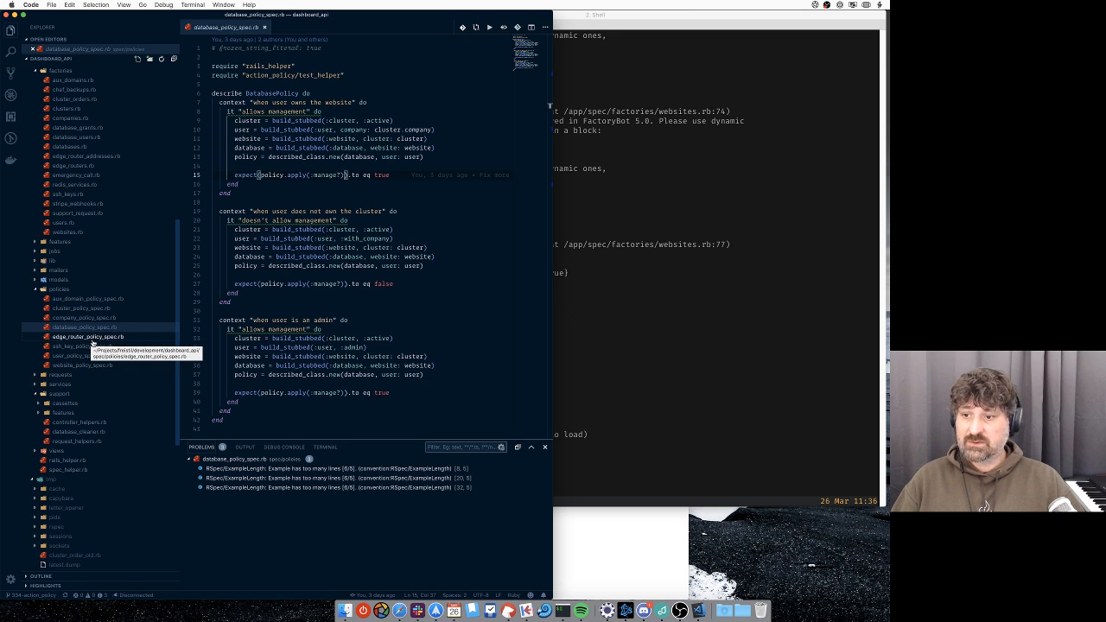
pyautogui.moveTo(90, 339)
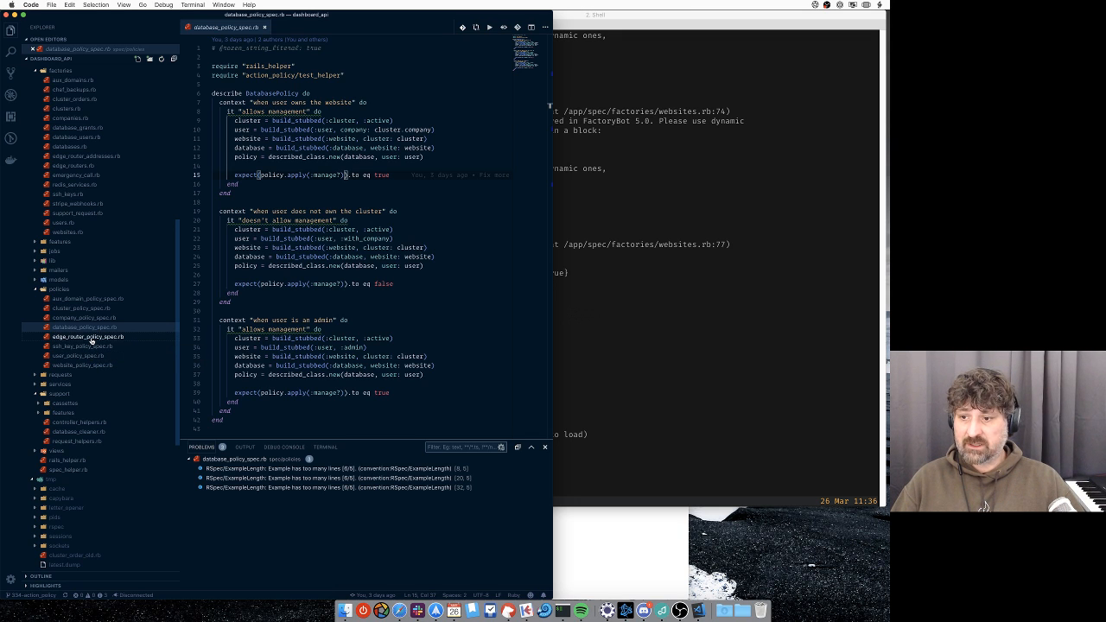
pyautogui.moveTo(90, 335)
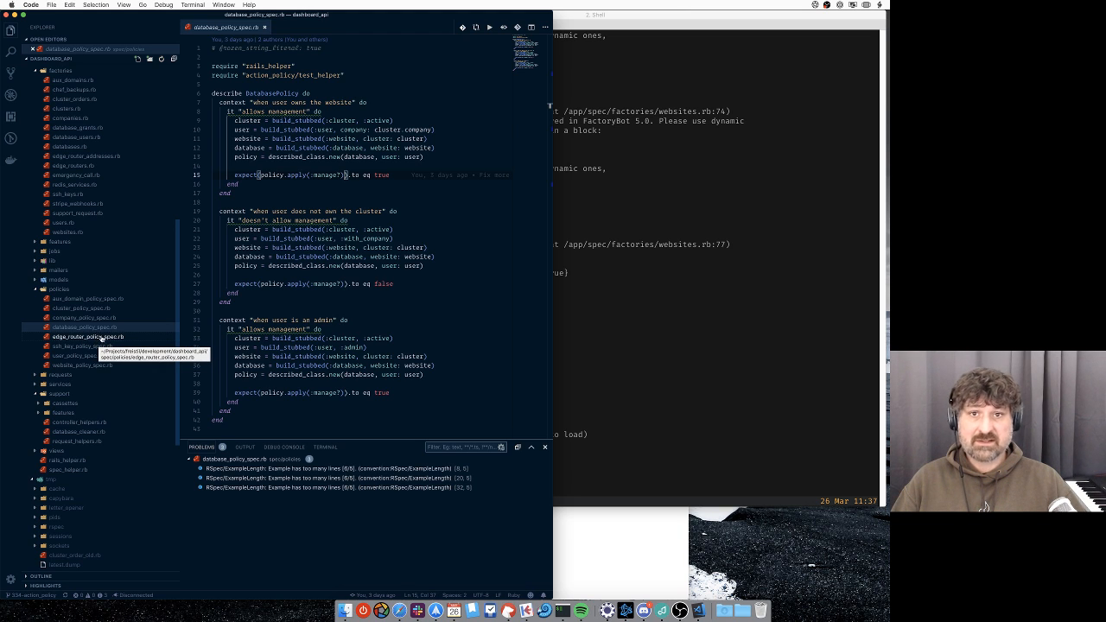
pyautogui.moveTo(83, 327)
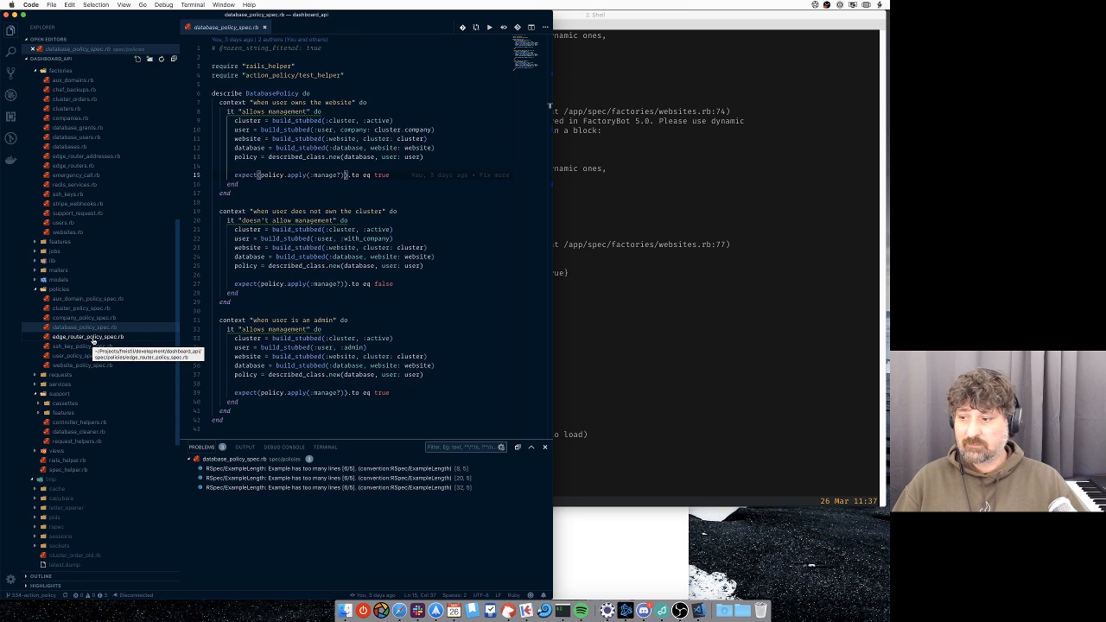
pyautogui.click(87, 335)
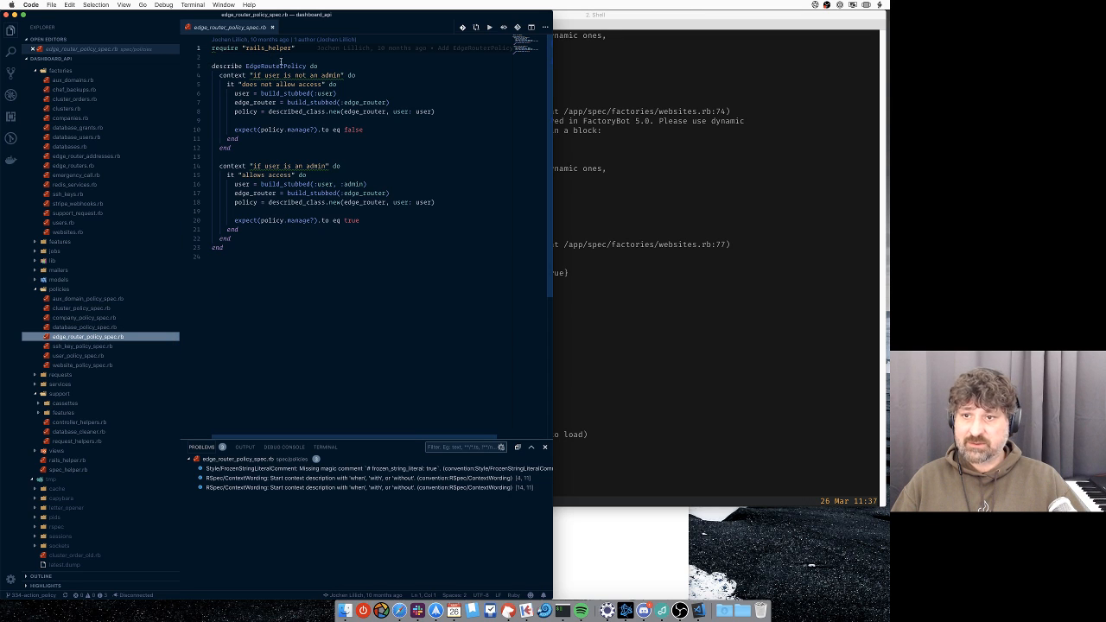
# Select the manage? call in the first EdgeRouterPolicy expectation to rewrite it as policy.apply(:manage?).
pyautogui.doubleClick(299, 129)
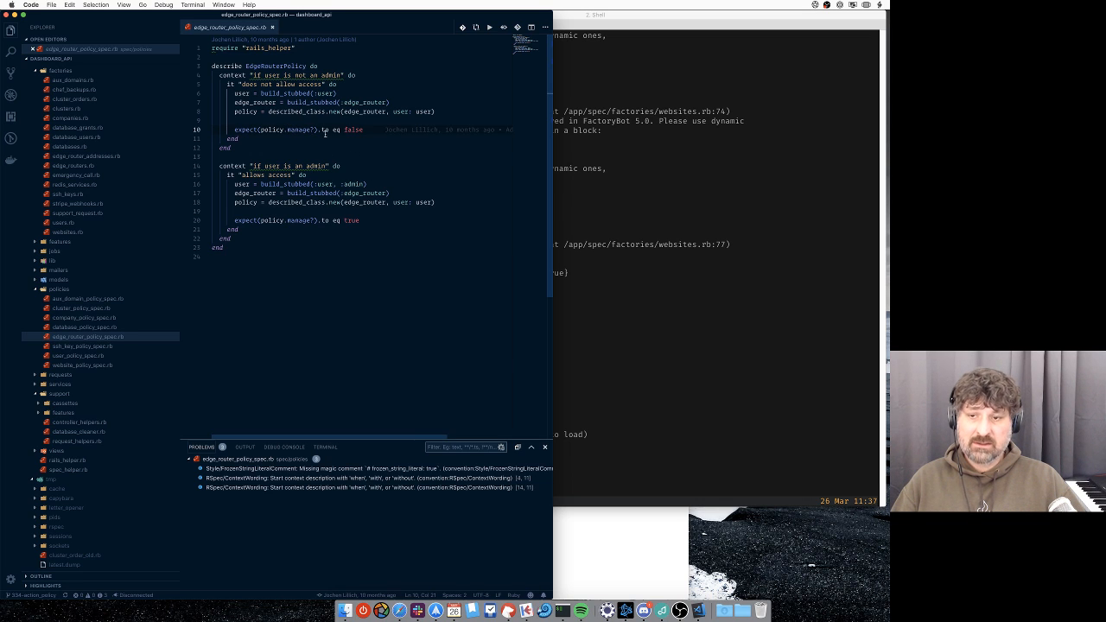
pyautogui.doubleClick(301, 129)
pyautogui.write('apply')
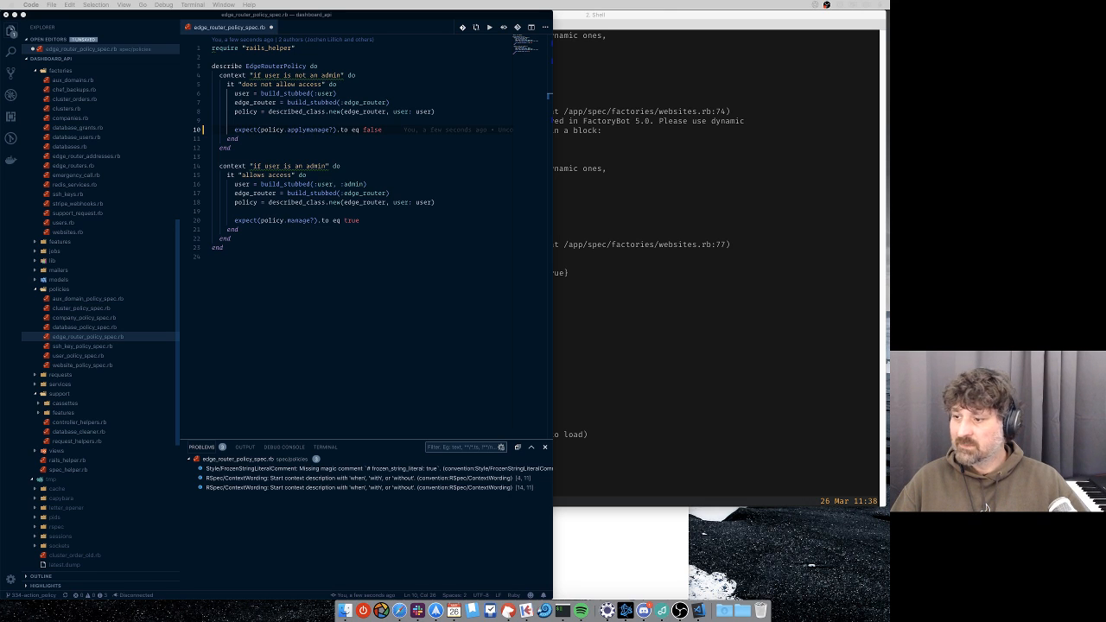
pyautogui.moveTo(254, 370)
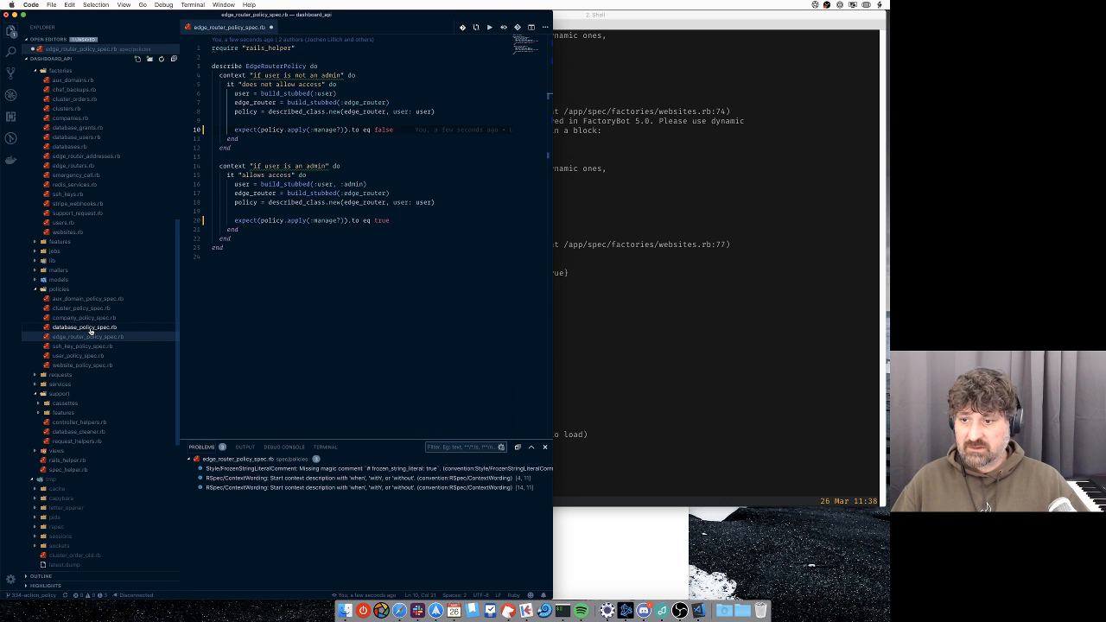
pyautogui.moveTo(81, 327)
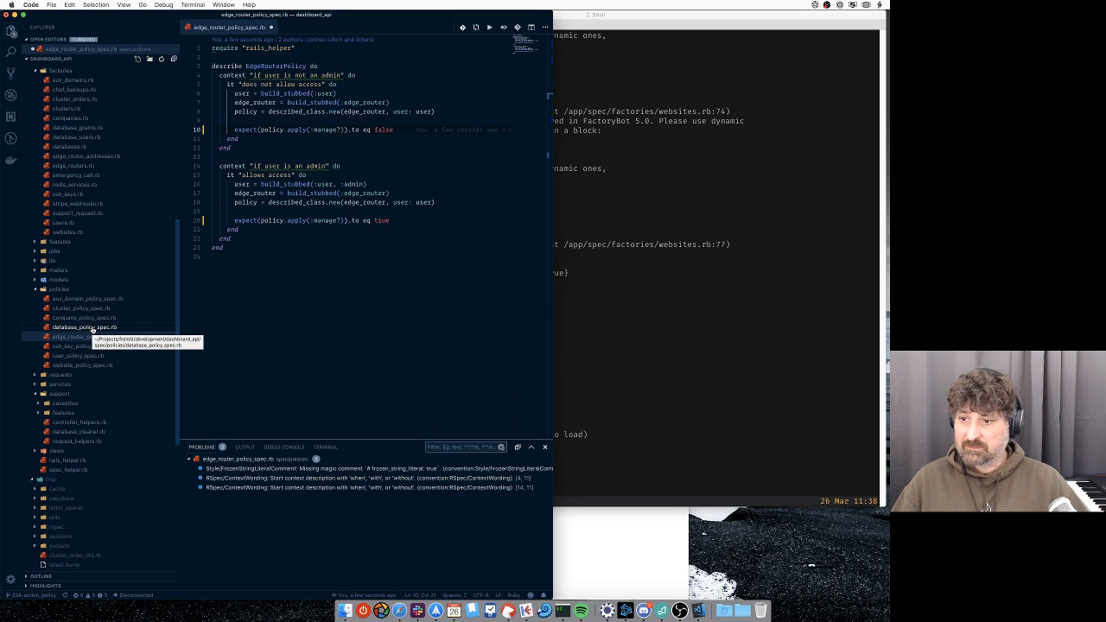
# Copy the require 'action_policy/test_helper' line from database_policy_spec.rb into edge_router_policy_spec.rb.
pyautogui.click(81, 327)
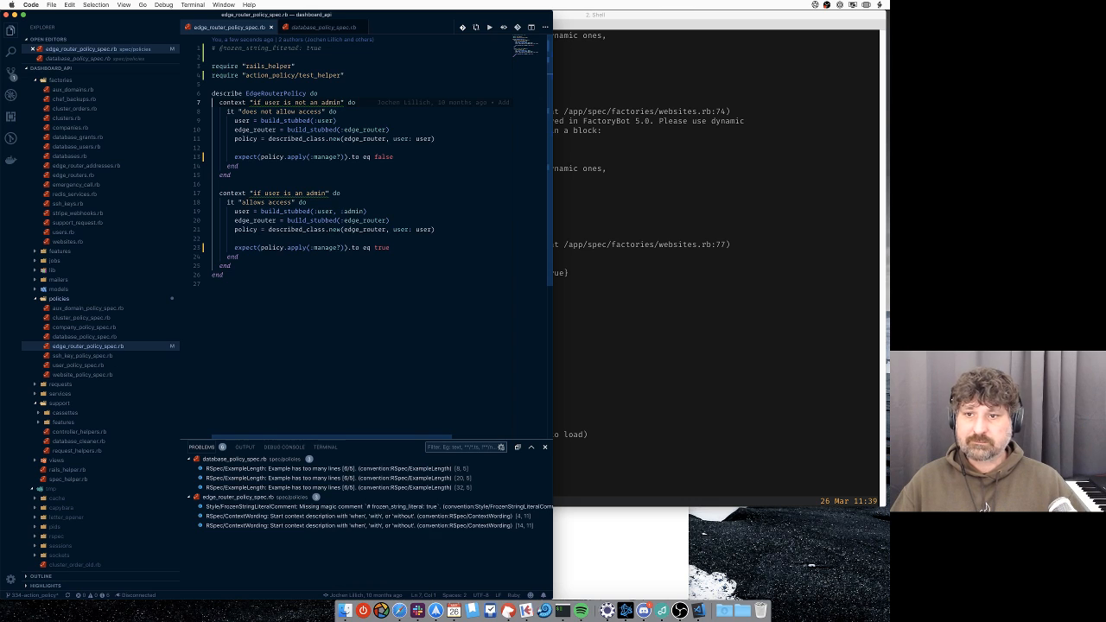
pyautogui.doubleClick(256, 104)
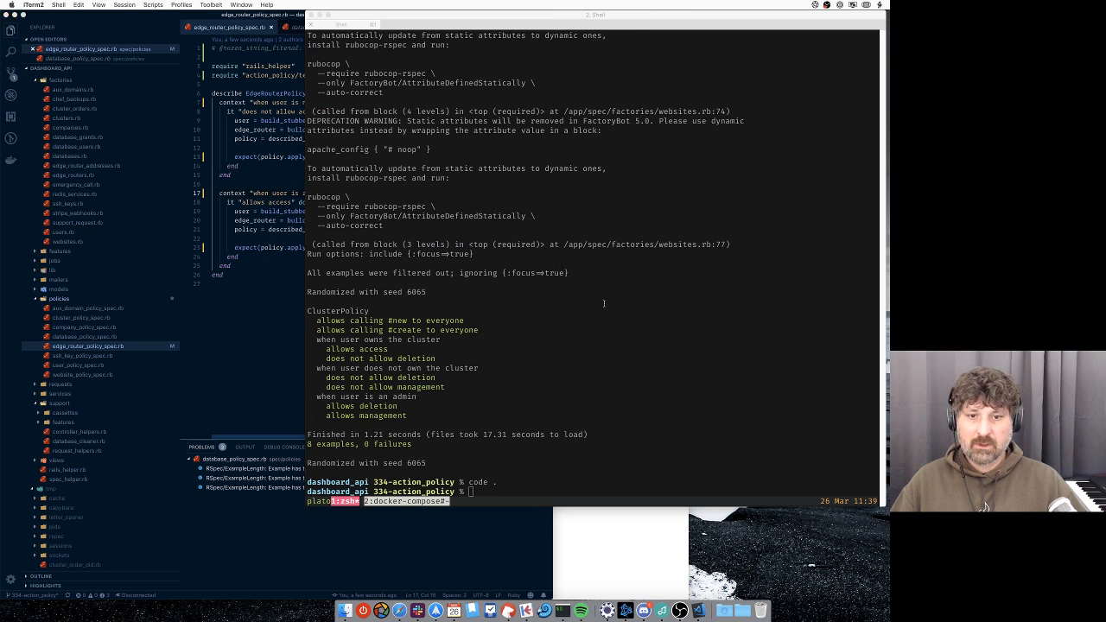
# Run 'dc exec app bundle exec rspec' on the edge router policy spec, getting 2 examples, 0 failures.
pyautogui.write('dc exec app bundle exec rspec ./spec/policies/cluster_policy_spec.r')
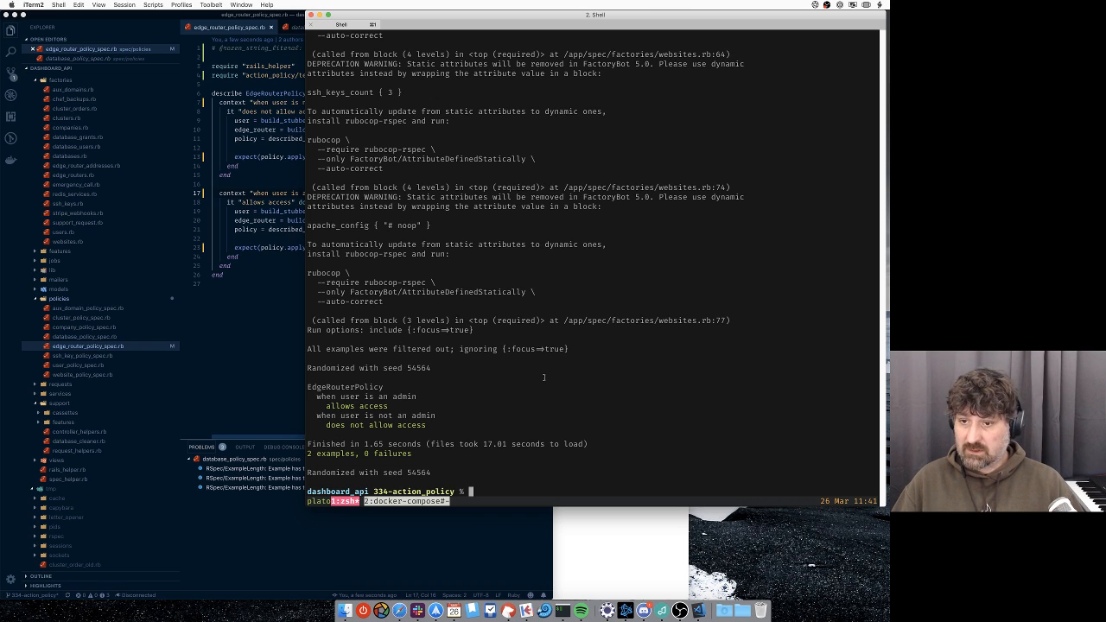
pyautogui.write('gc -m "Fix')
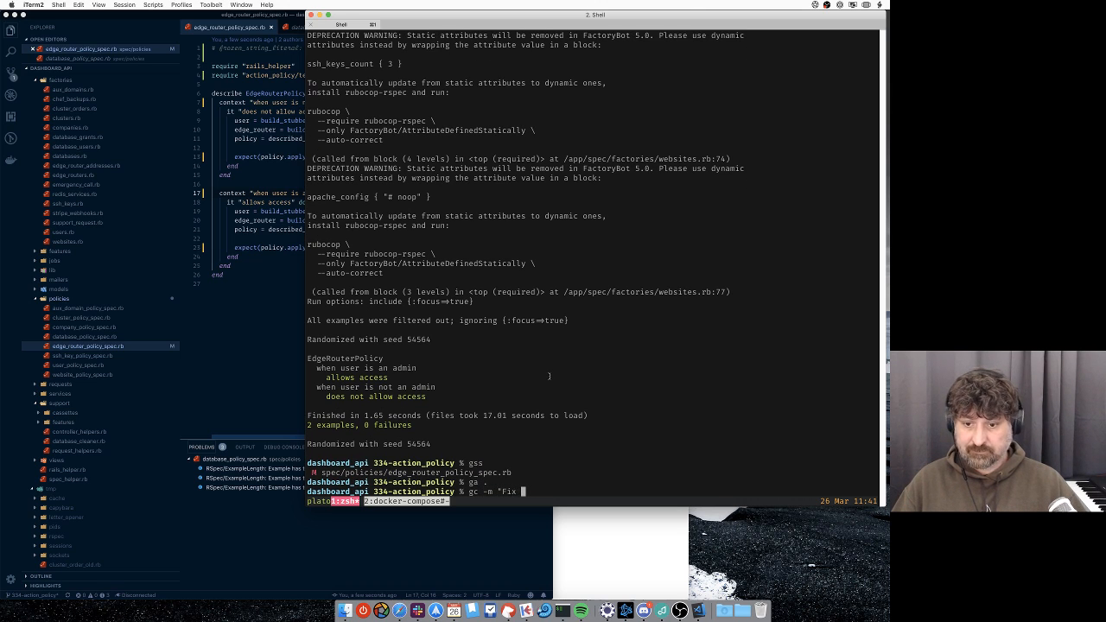
# Commit the change as "Fix edge_router_policy_spec" on 34-action_policy, then move on to ssh_key_policy_spec.rb.
pyautogui.write('require "action_policy/test_helper"')
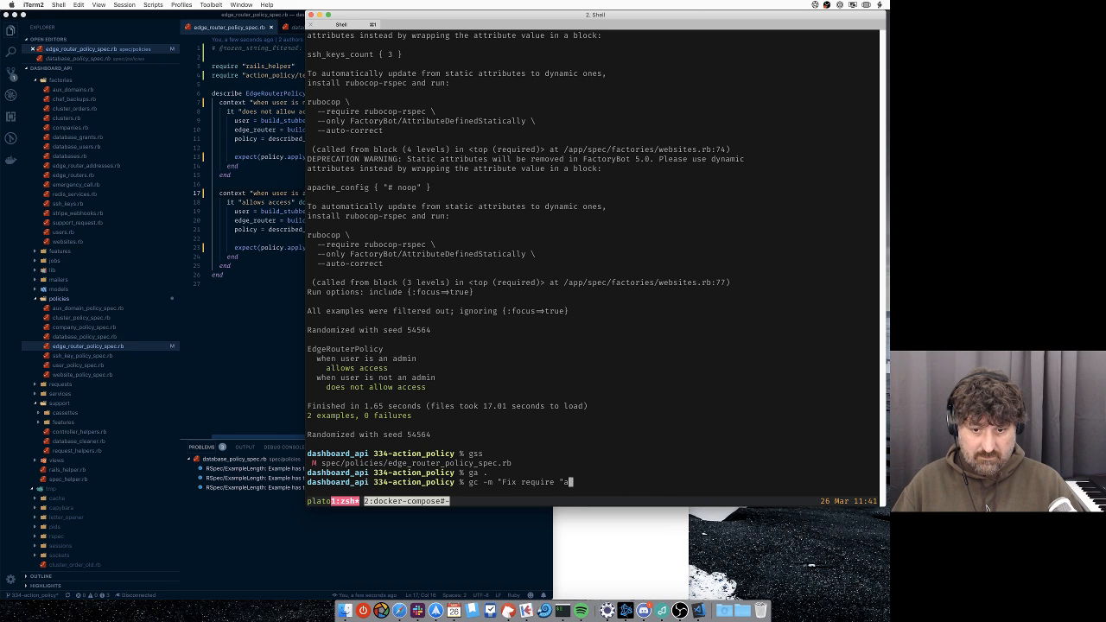
pyautogui.press('backspace')
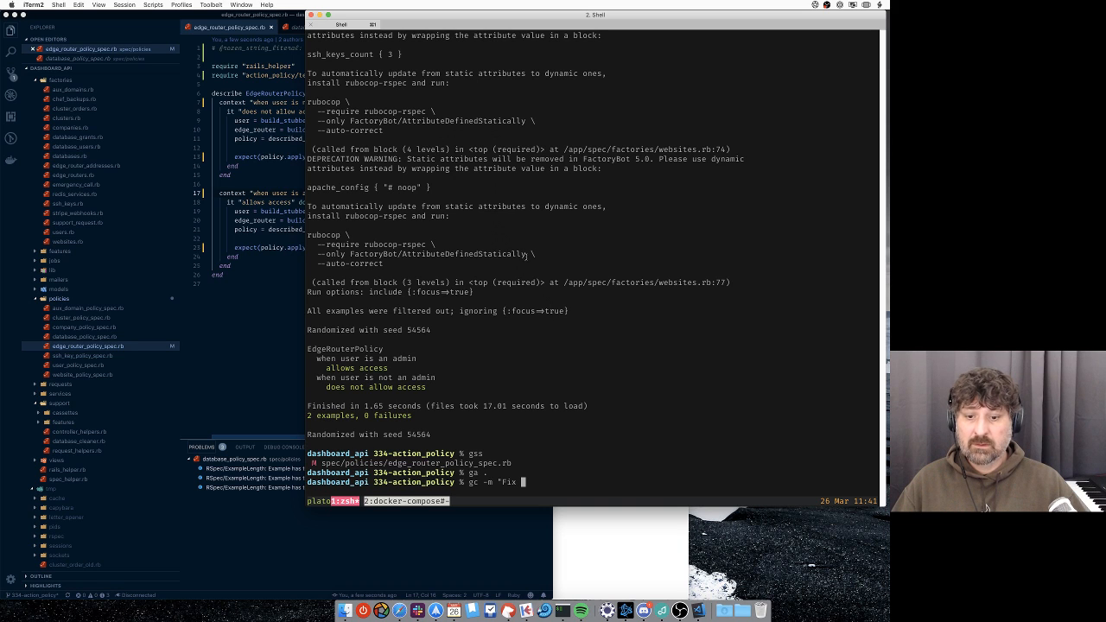
pyautogui.write('edge_router_policy_s')
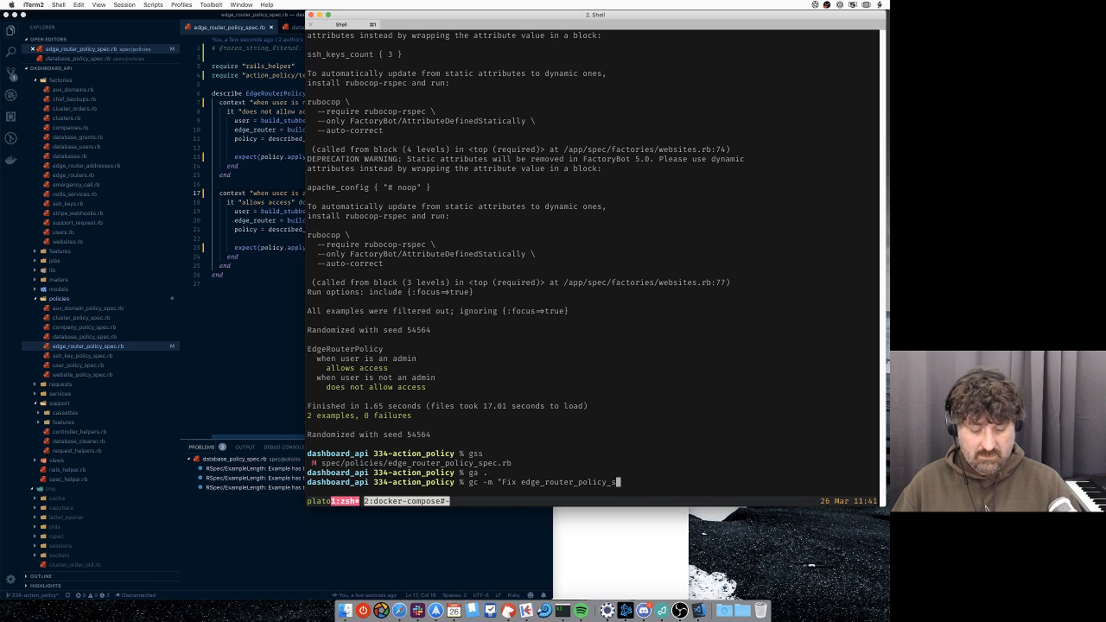
pyautogui.press('enter')
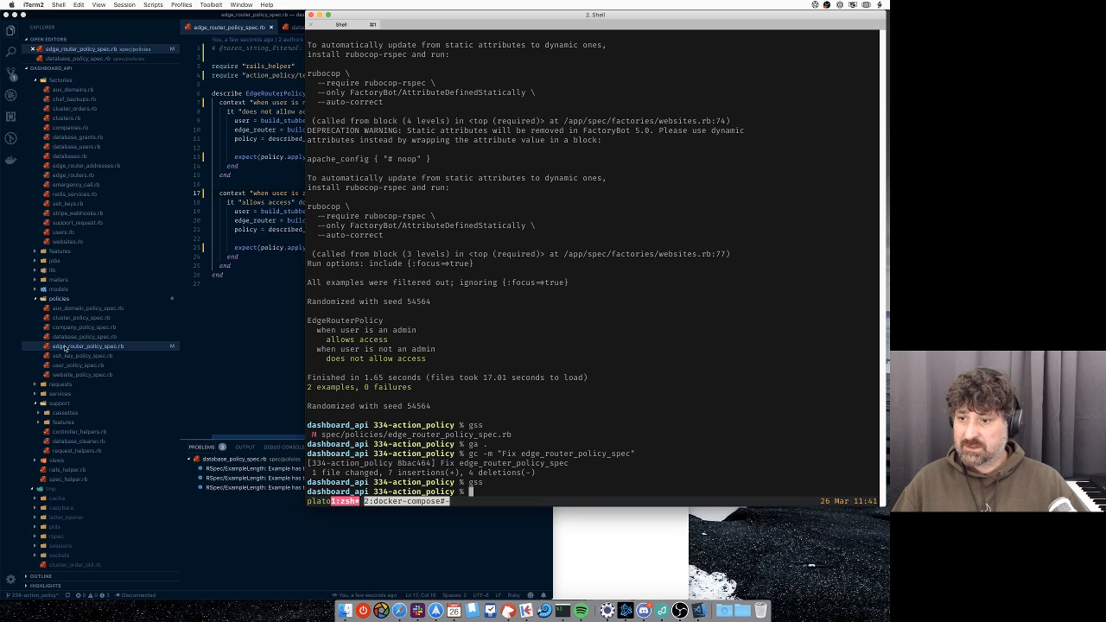
pyautogui.click(83, 356)
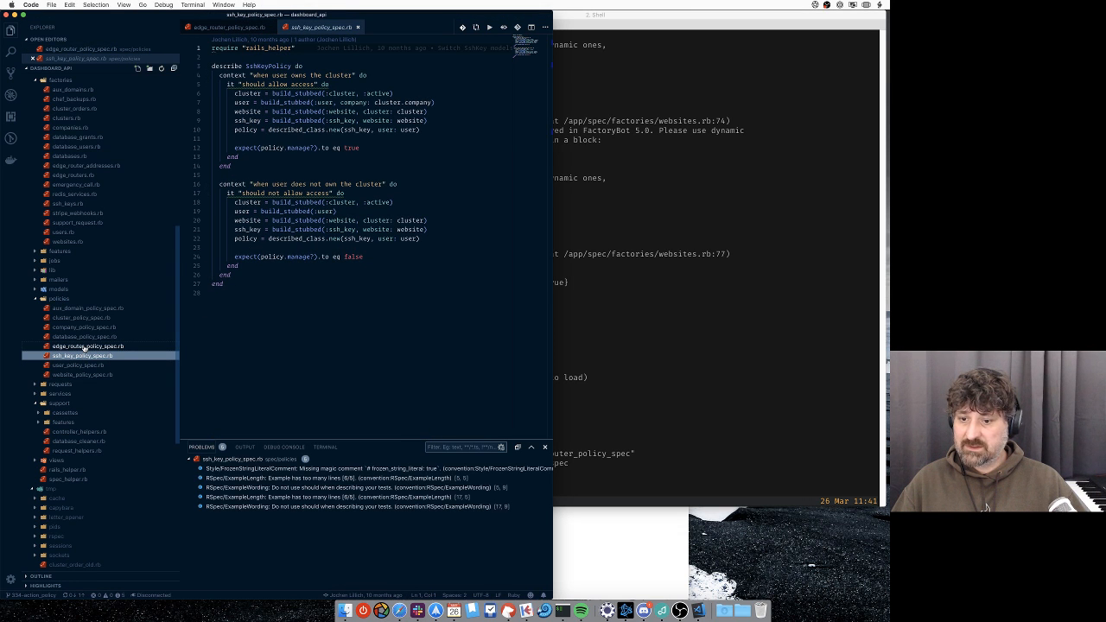
# Rewrite both SSH key policy expectations from policy.manage? to policy.apply(:manage?), matching the edge router spec.
pyautogui.click(232, 27)
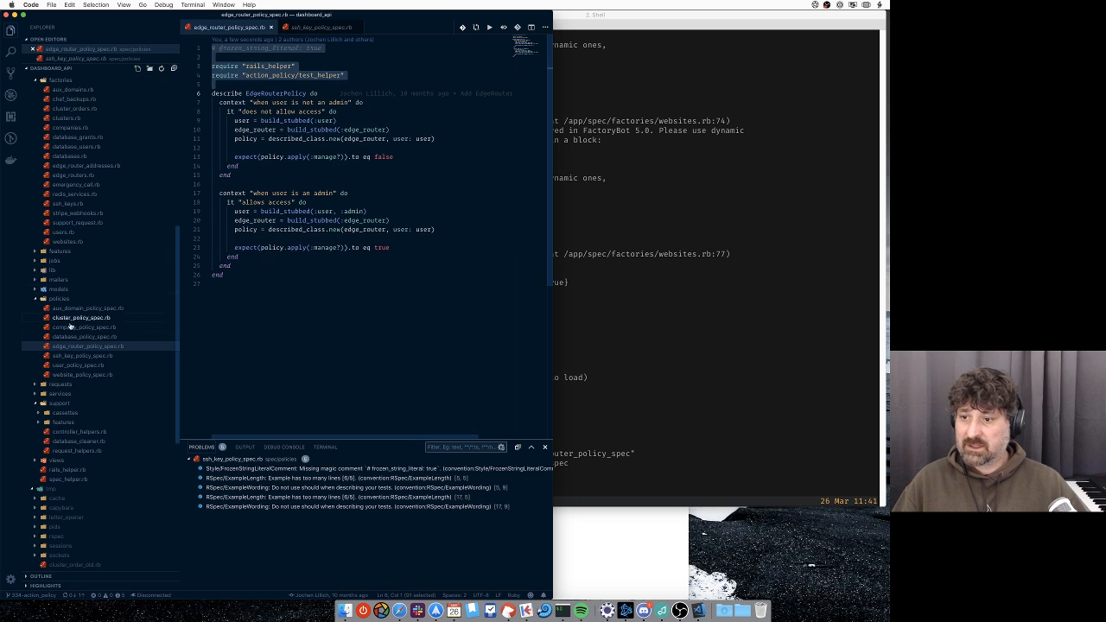
pyautogui.click(320, 28)
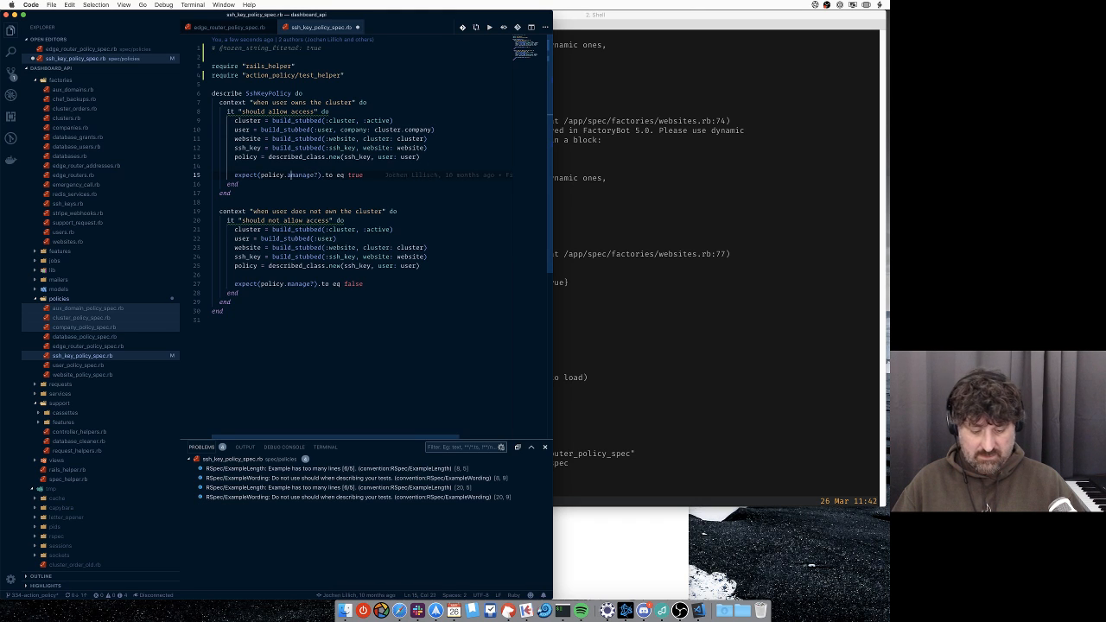
pyautogui.write('apply(:')
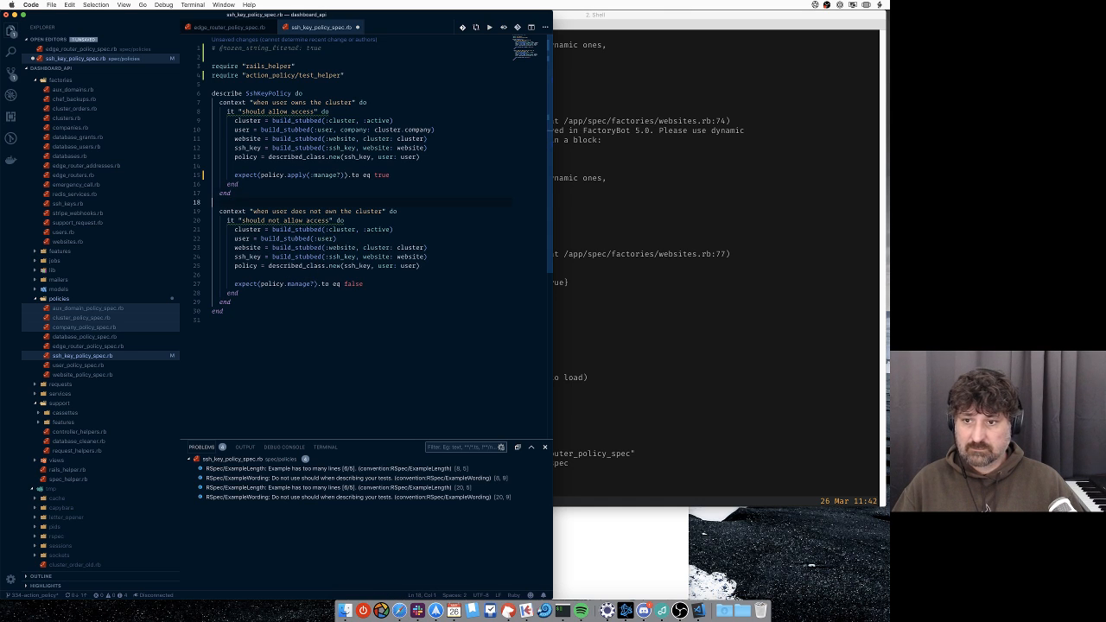
pyautogui.click(314, 267)
pyautogui.write('appl')
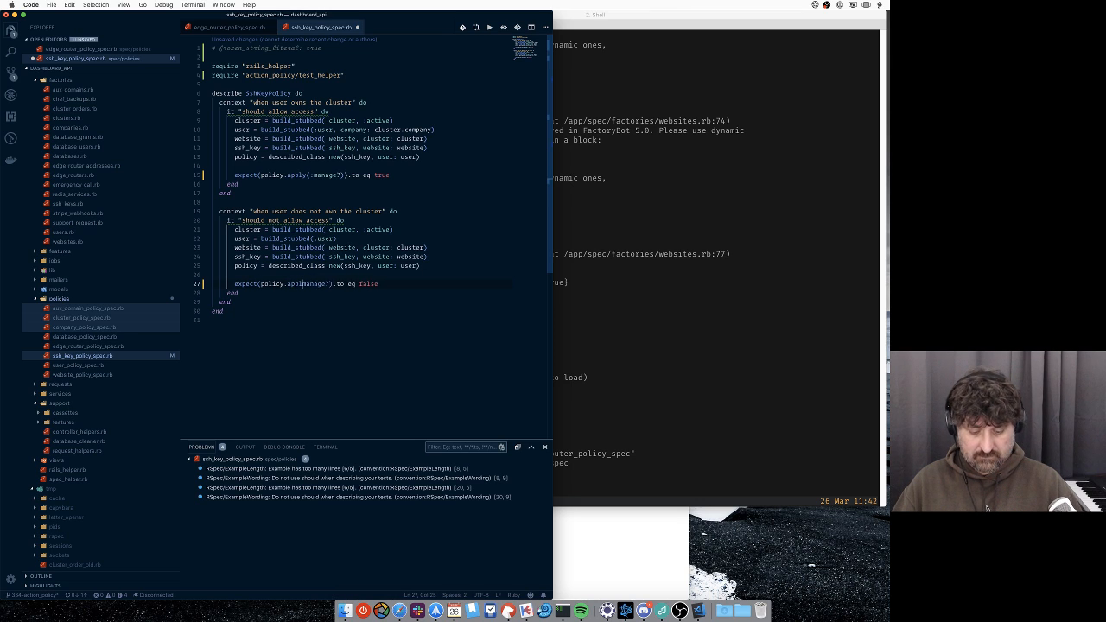
pyautogui.doubleClick(328, 284)
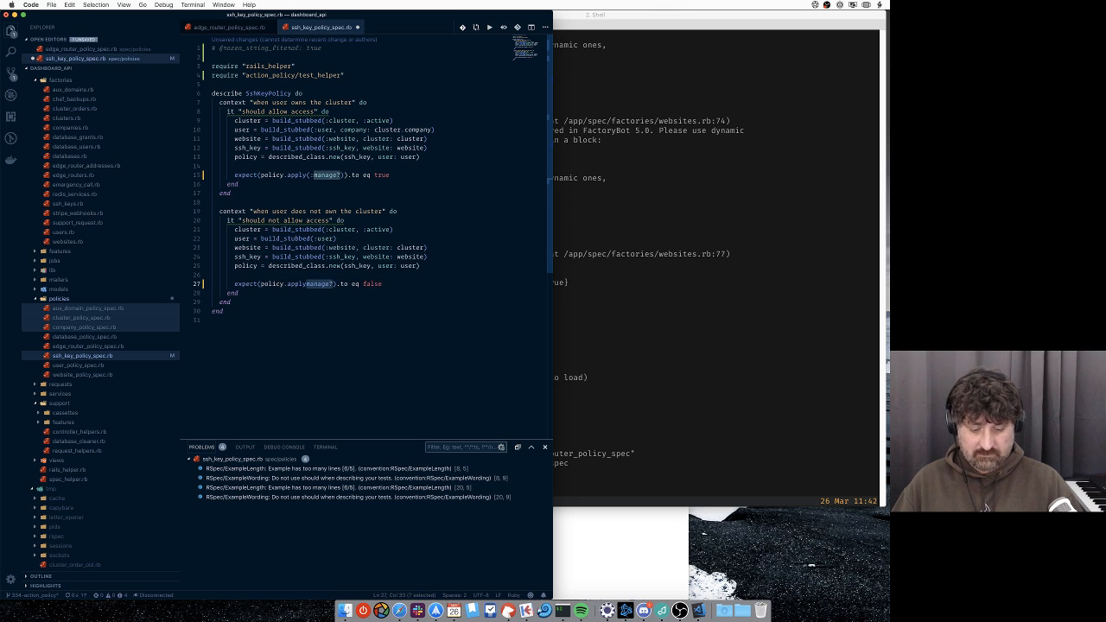
pyautogui.write(':')
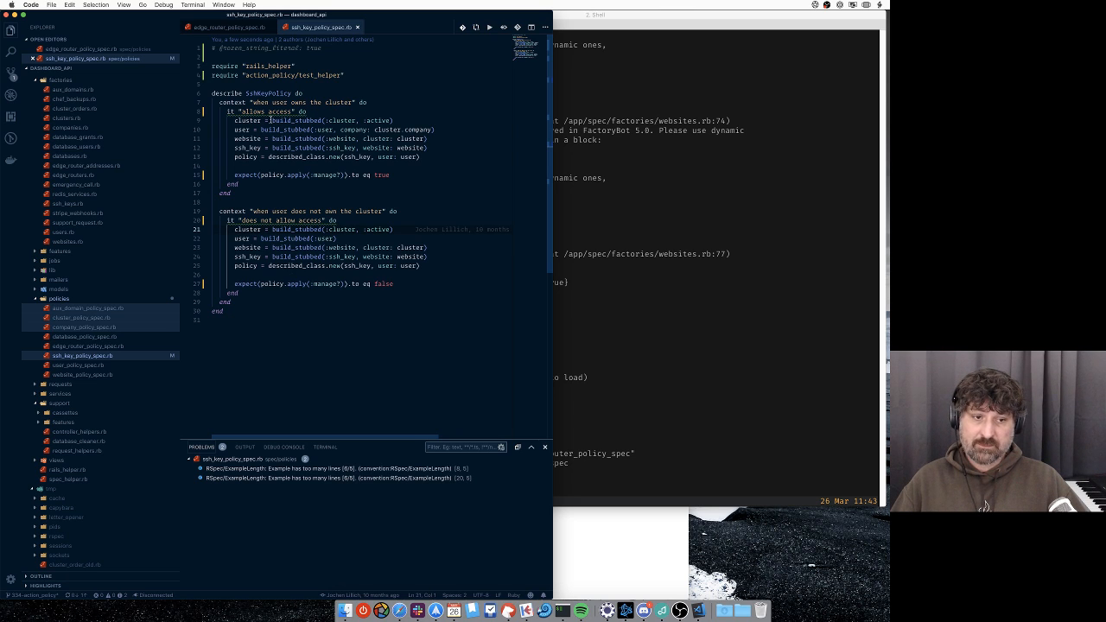
# Rename the SSH key policy examples to "allows access" and "does not allow access" and save.
pyautogui.doubleClick(294, 148)
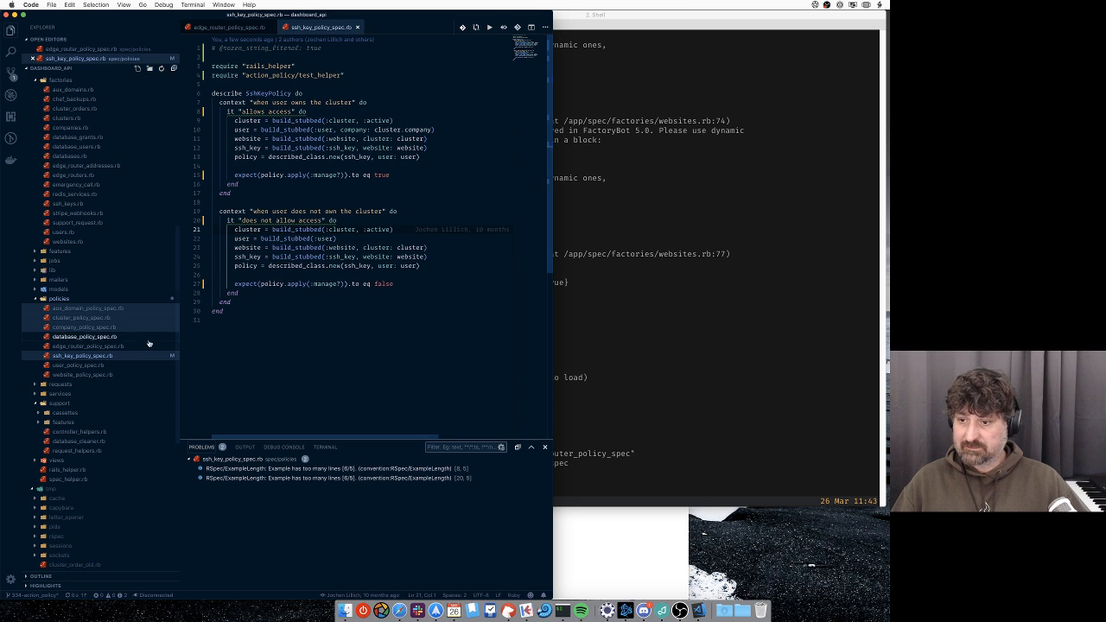
pyautogui.click(76, 365)
pyautogui.write('gc -m "Fix user_policy_')
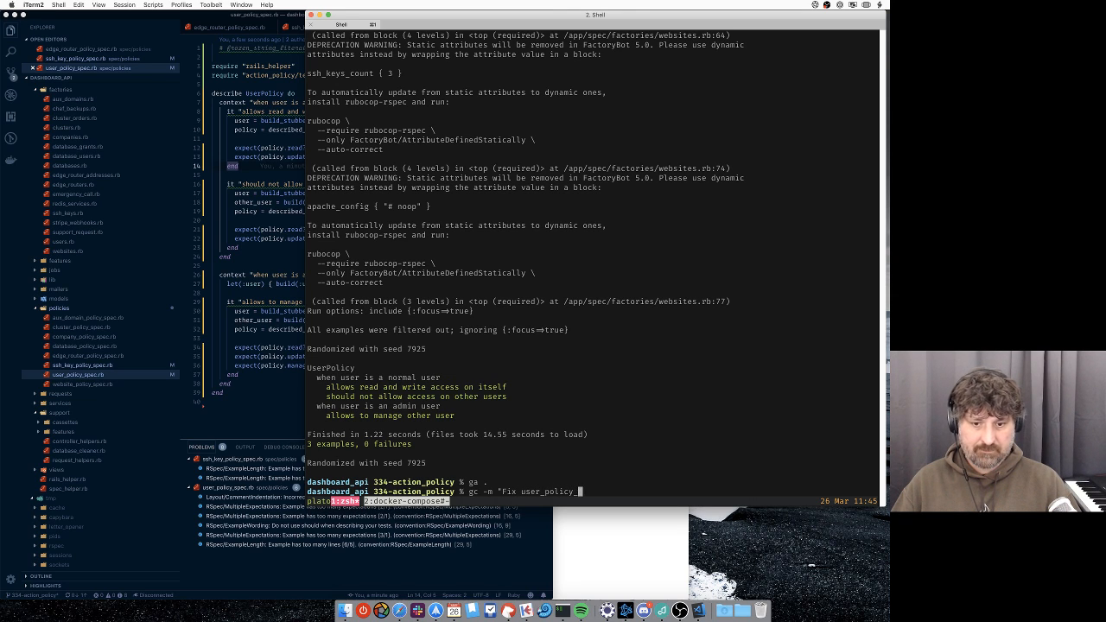
# Run the user policy spec (3 examples, 0 failures) and commit it as "Fix user_policy_spec".
pyautogui.write('spec ./spec/policies/user_policy_sp')
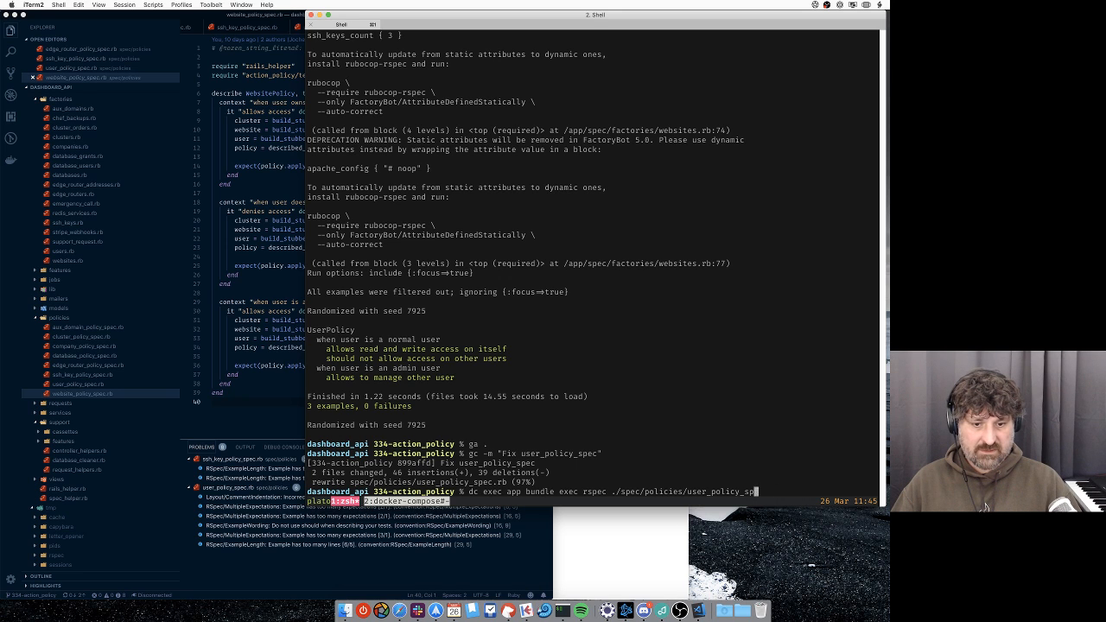
# Run the WebsitePolicy spec in the app container and scroll through its 3 passing examples.
pyautogui.press('Backspace')
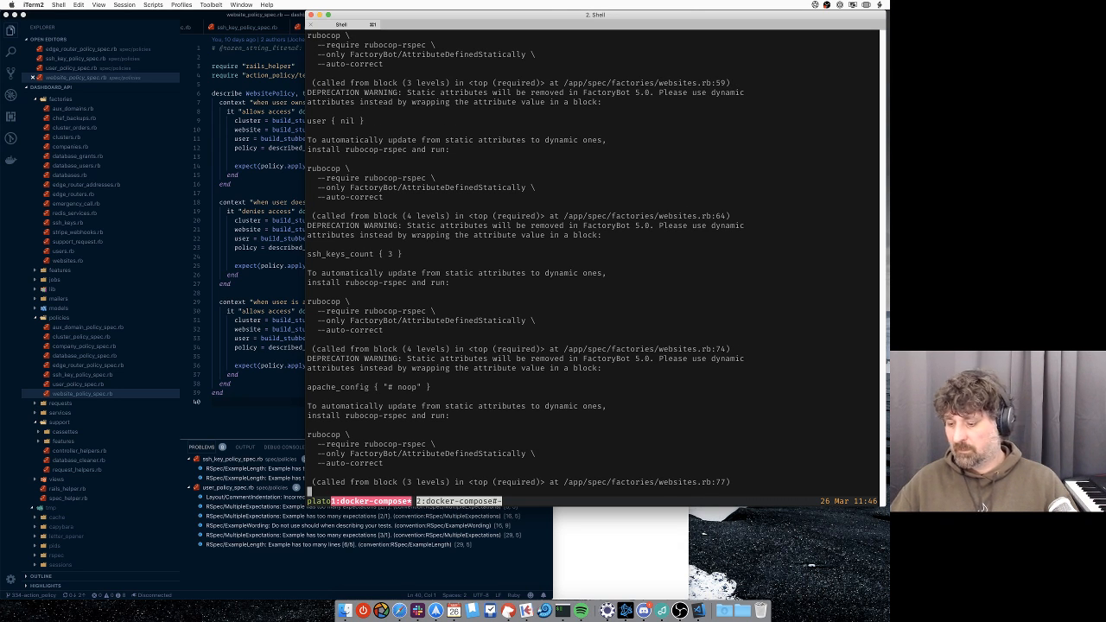
pyautogui.scroll(-3)
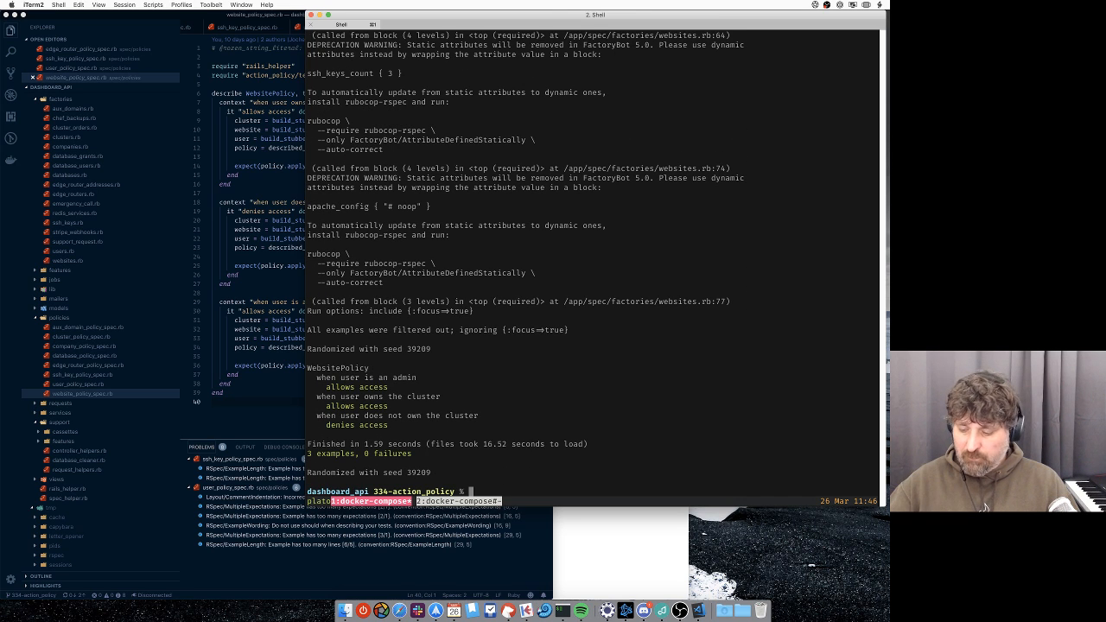
# Launch 'dc exec app bundle exec rspec spec' to run the whole suite in the app container.
pyautogui.write('gss')
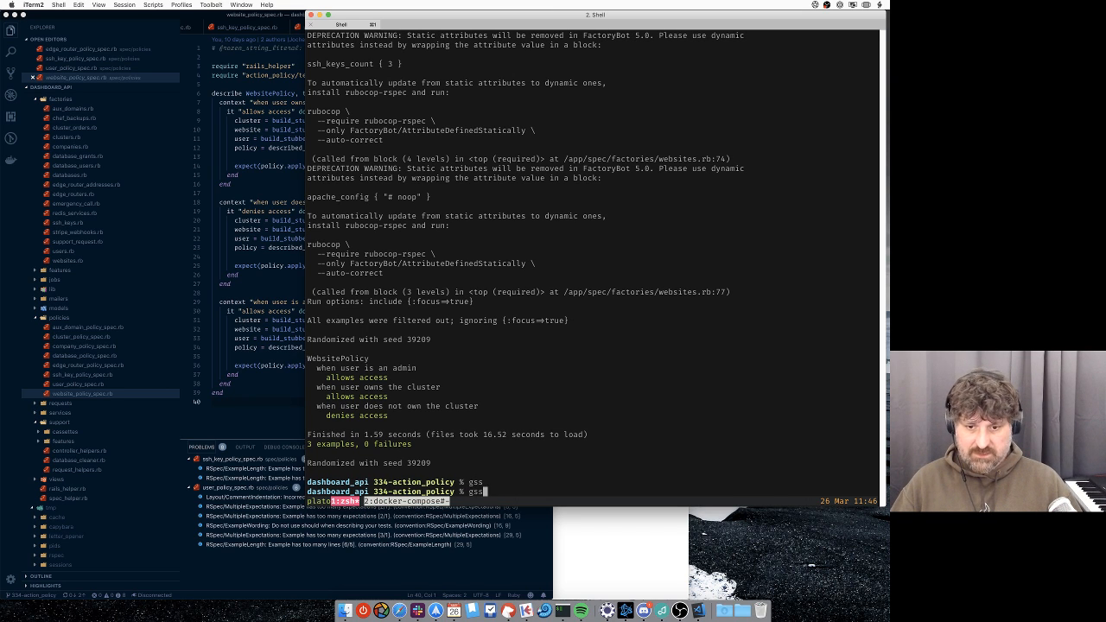
pyautogui.write('dc exec app bundle exec rspec')
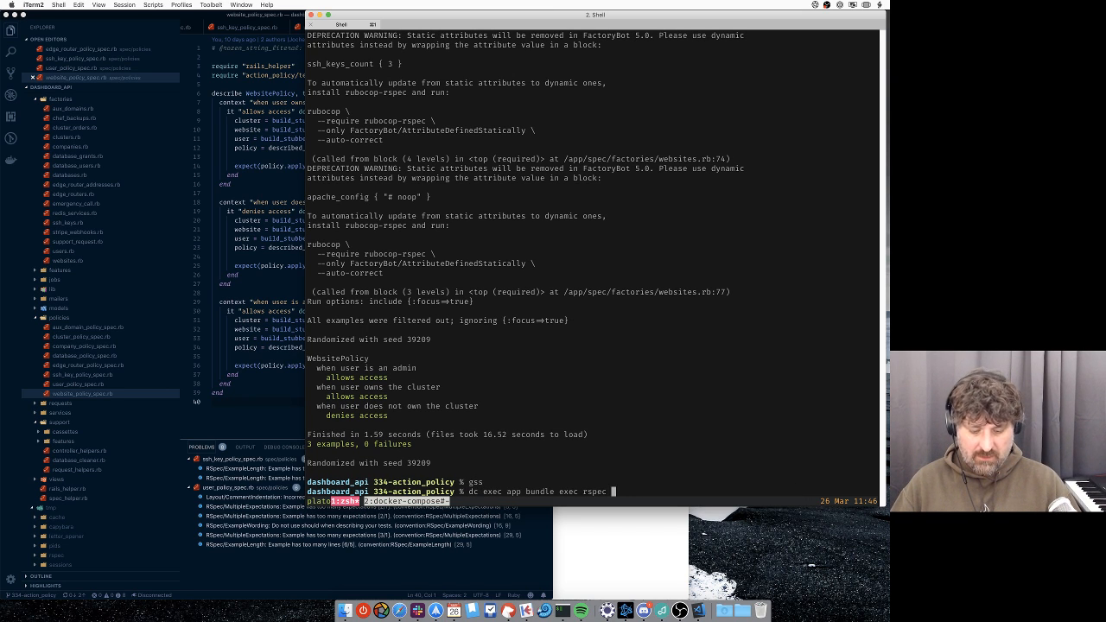
pyautogui.write('spec')
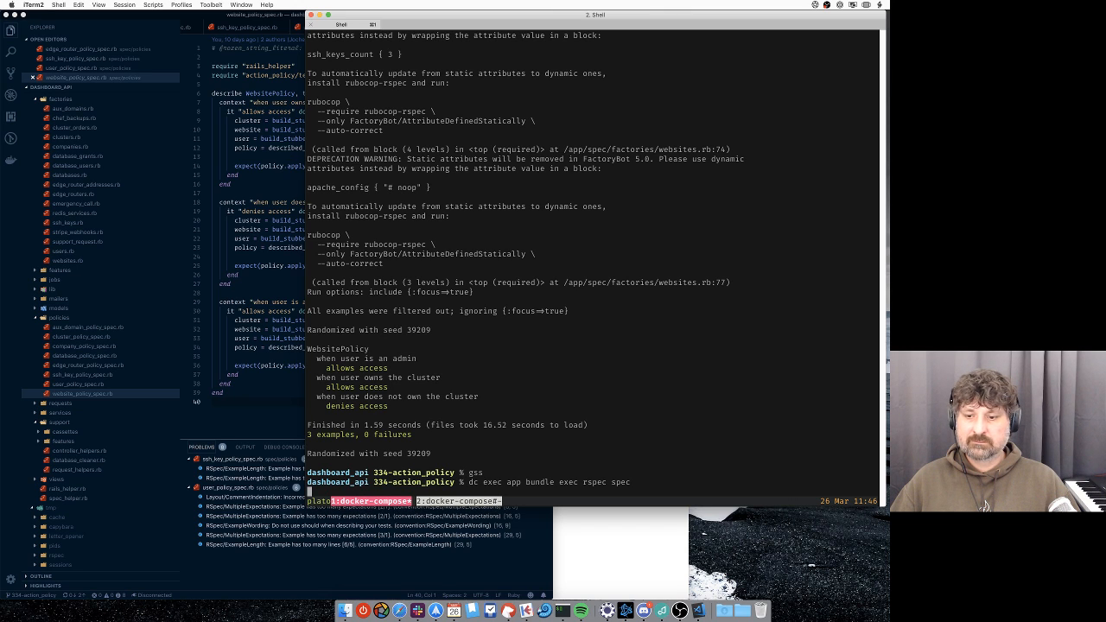
pyautogui.scroll(-3)
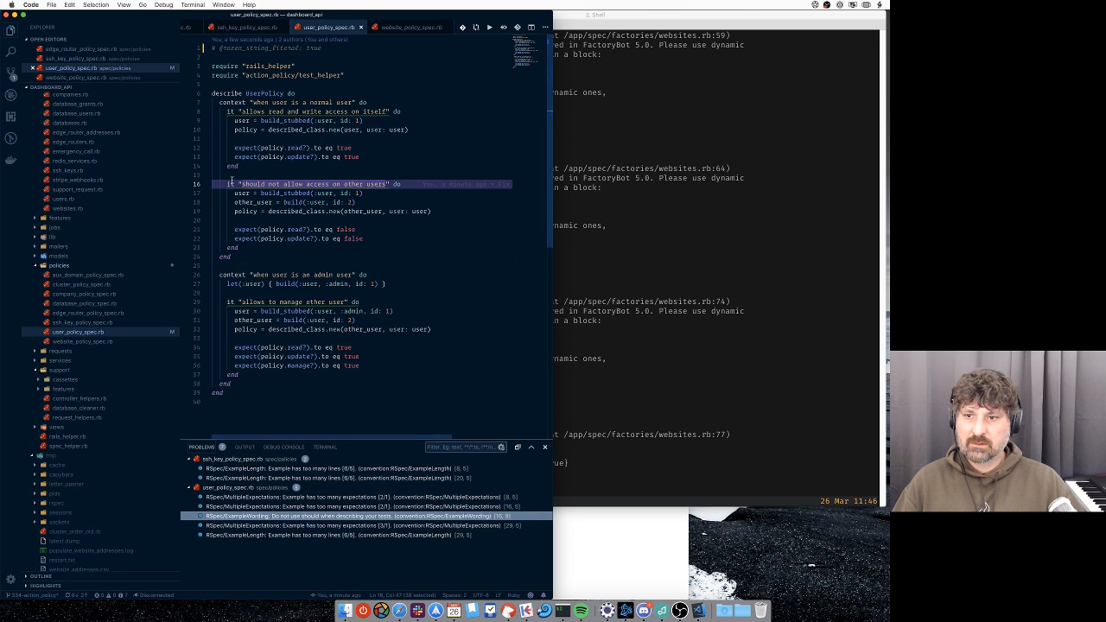
# Review the finished suite's failed examples list: 155 examples, 27 failures.
pyautogui.write('does not allow ac')
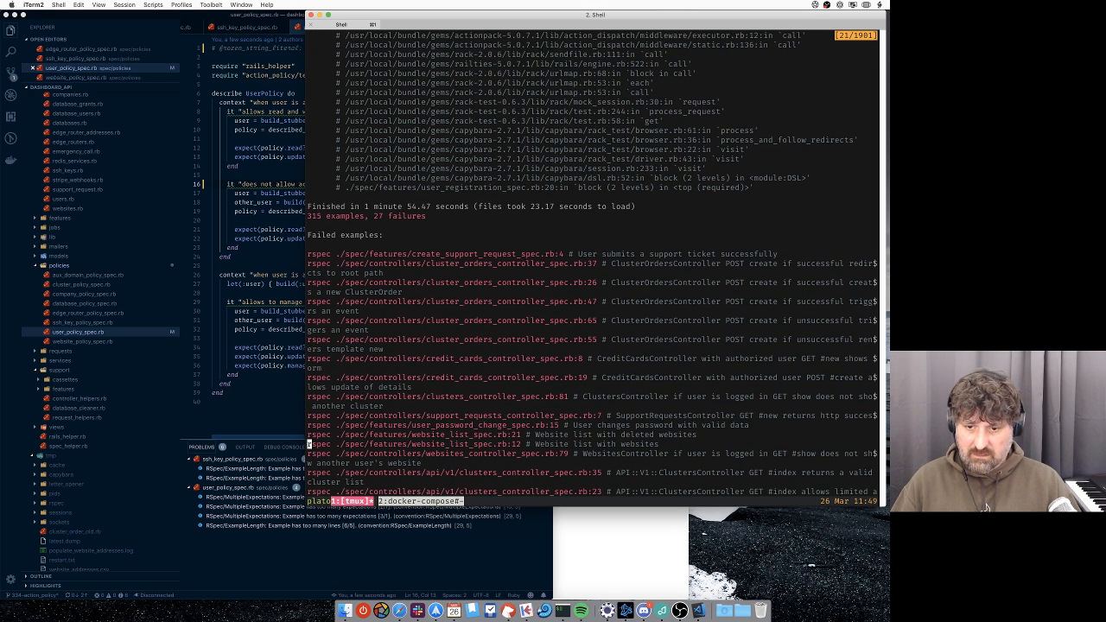
pyautogui.scroll(-3)
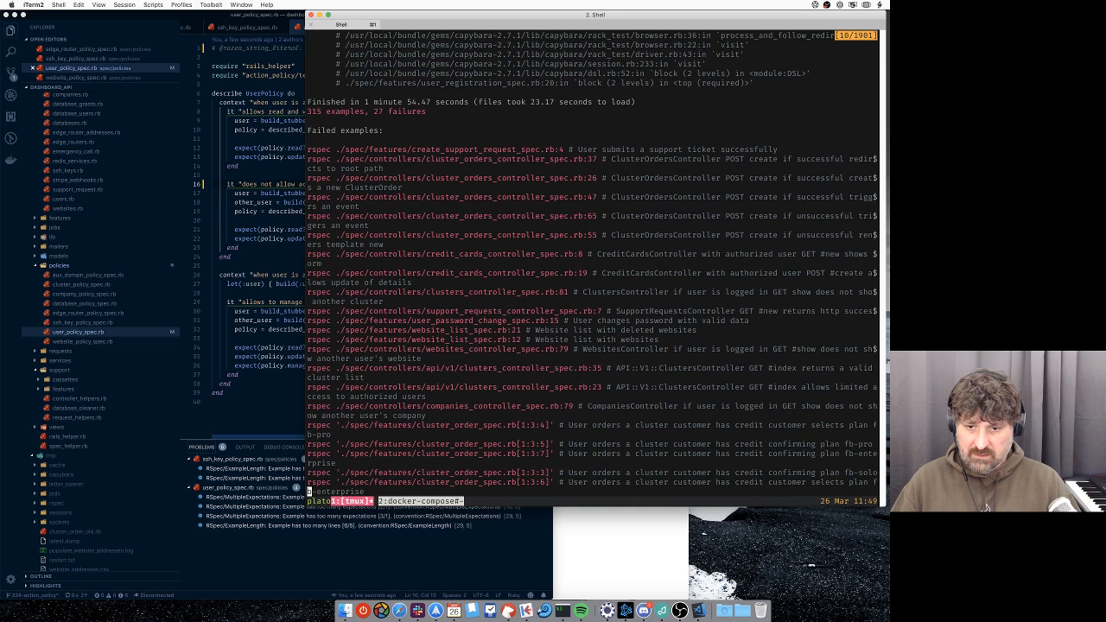
pyautogui.scroll(-3)
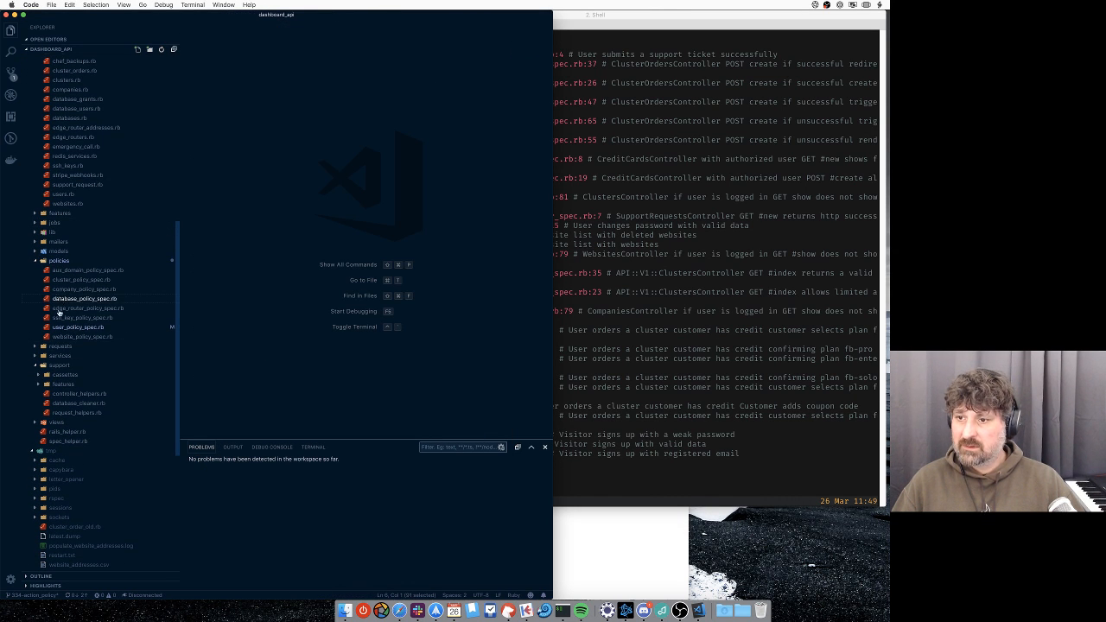
# Expand spec/controllers in the Explorer and open companies_controller_spec.rb.
pyautogui.scroll(-3)
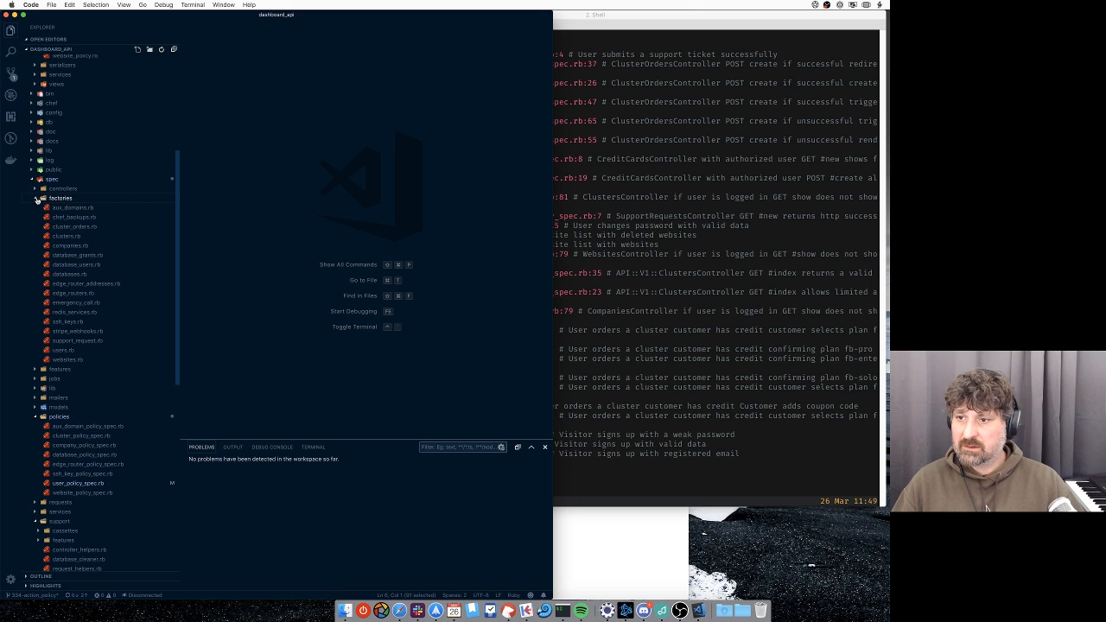
pyautogui.click(63, 188)
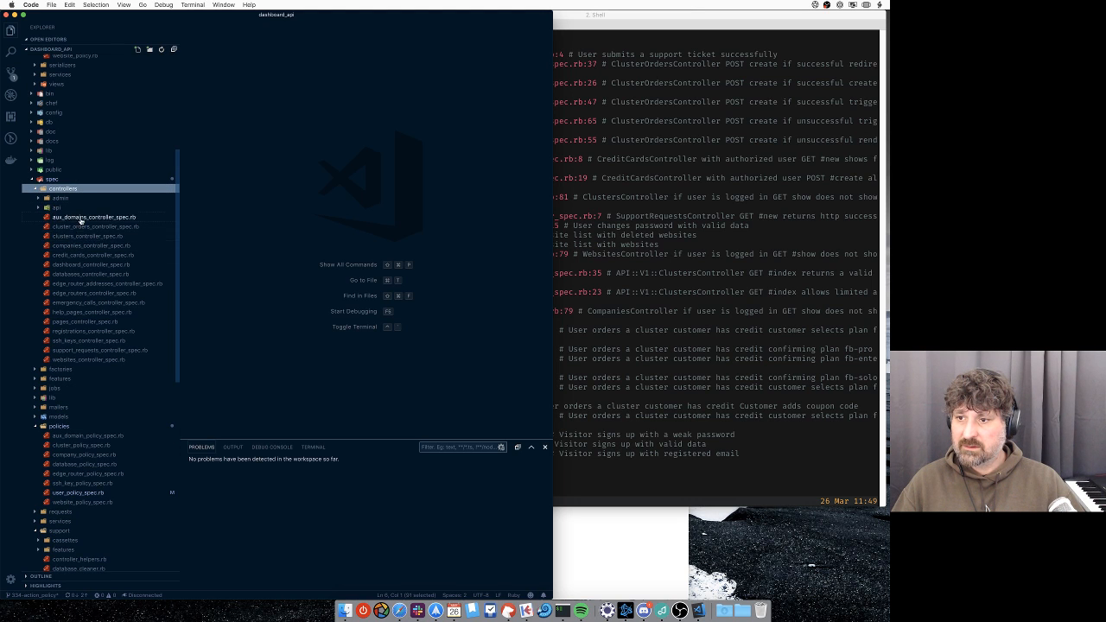
pyautogui.click(88, 246)
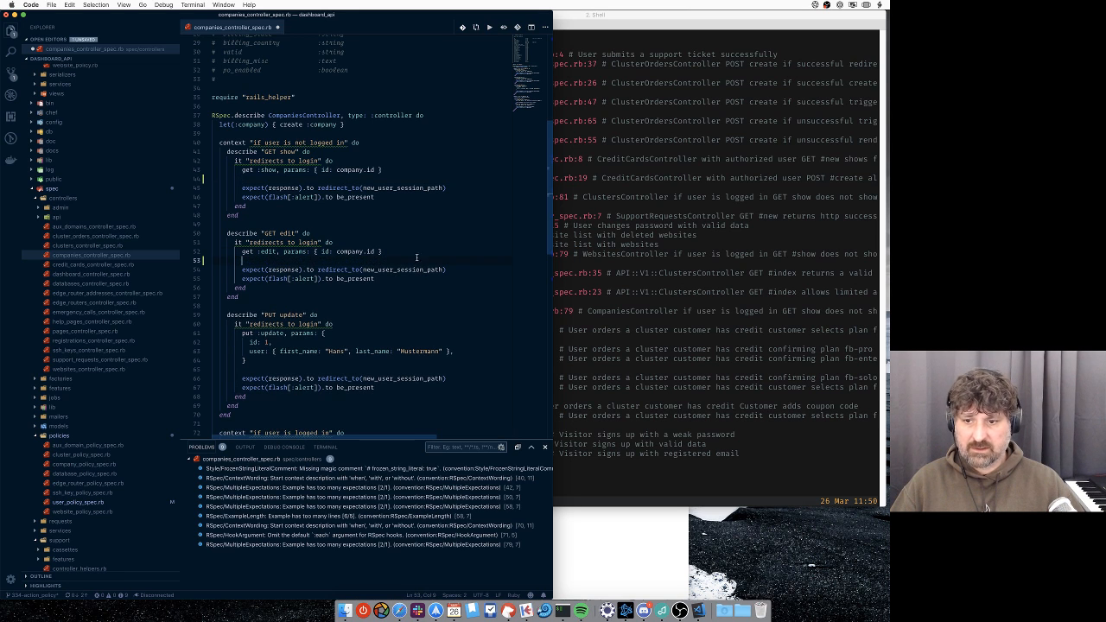
# Read through companies_controller_spec.rb's examples for users not logged in.
pyautogui.scroll(-3)
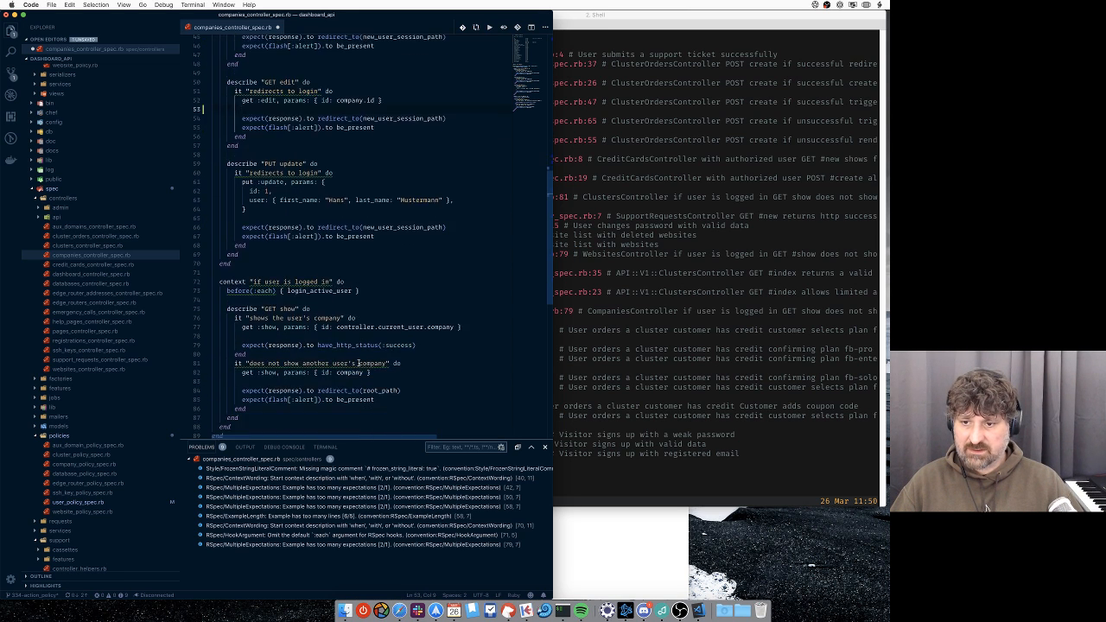
pyautogui.scroll(-3)
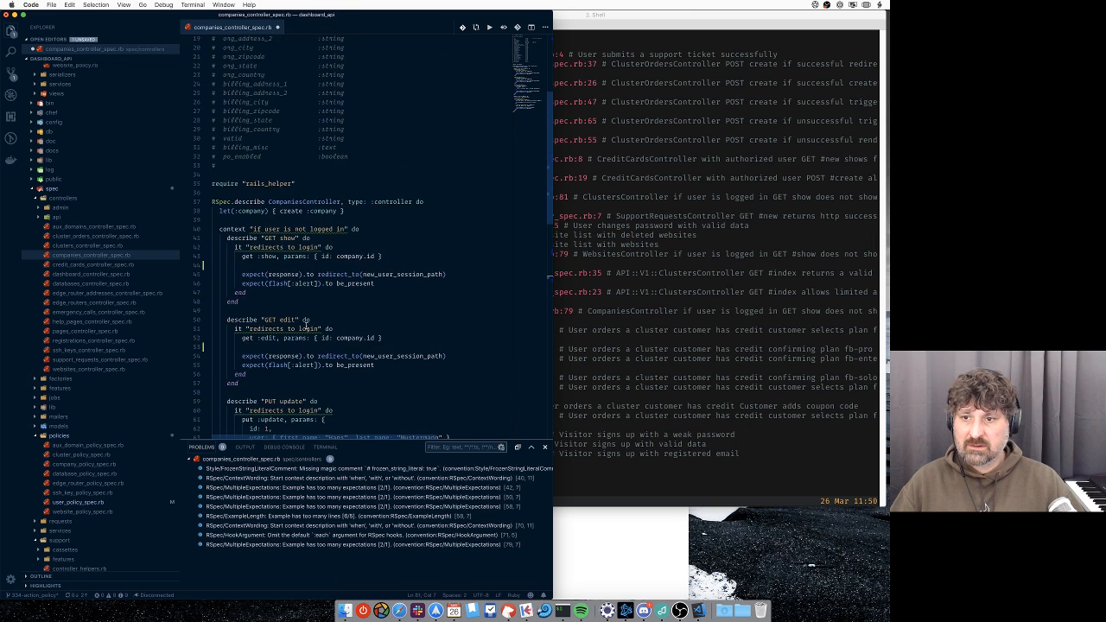
pyautogui.scroll(-3)
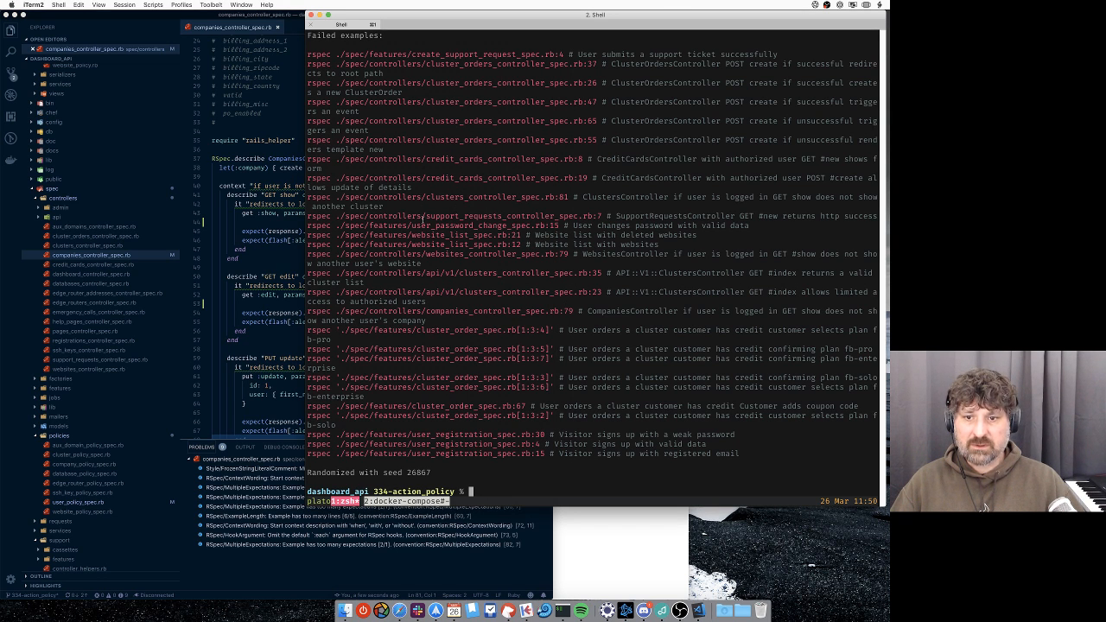
# Run rspec on ./spec/controllers/companies_controller_spec.rb alone in the app container.
pyautogui.write('dc exec app bundle exec rspec spec')
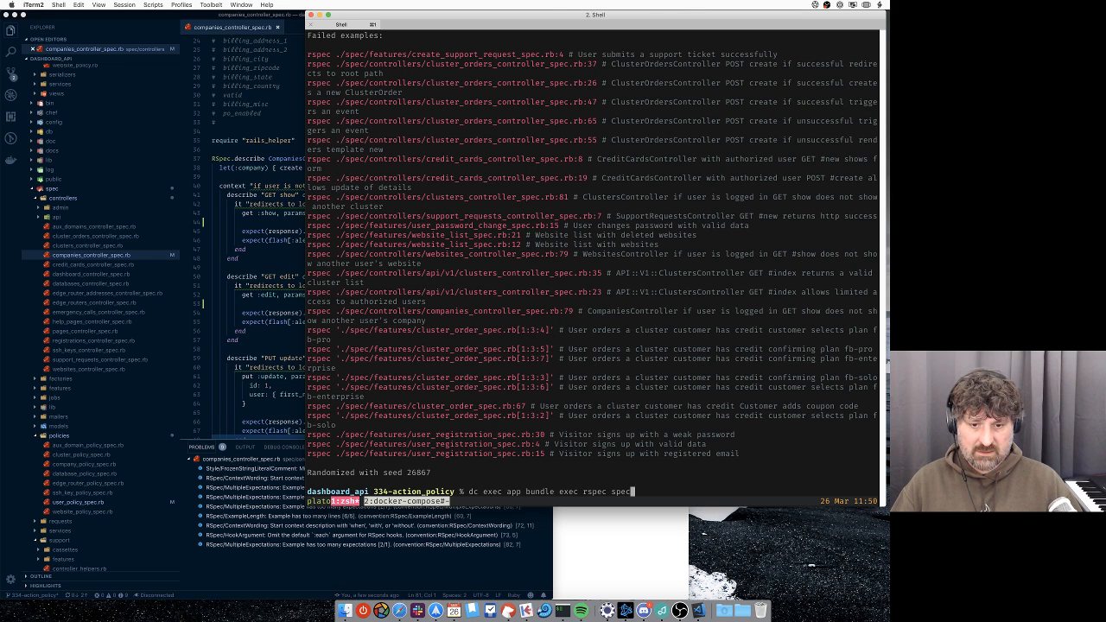
pyautogui.write('./spec/policies/website_policy_sp')
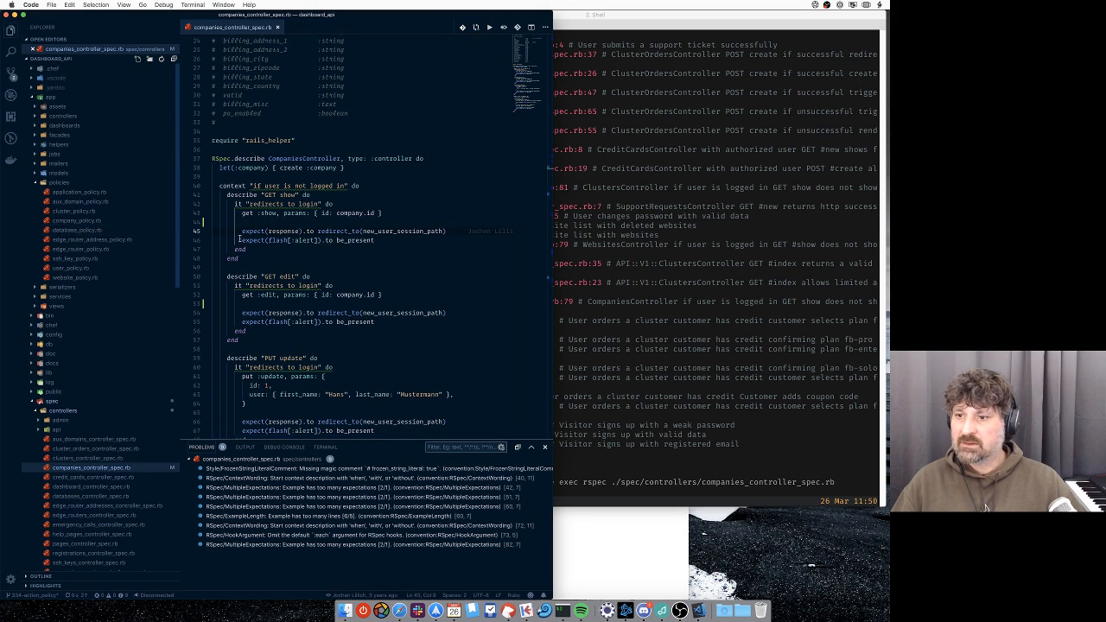
pyautogui.write('control')
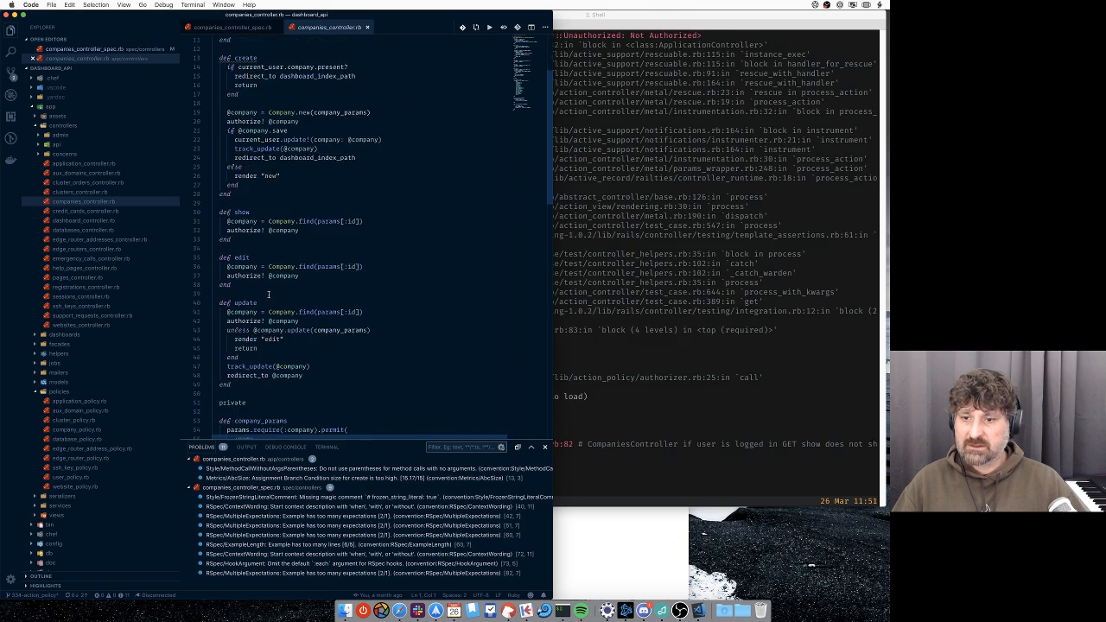
pyautogui.scroll(-3)
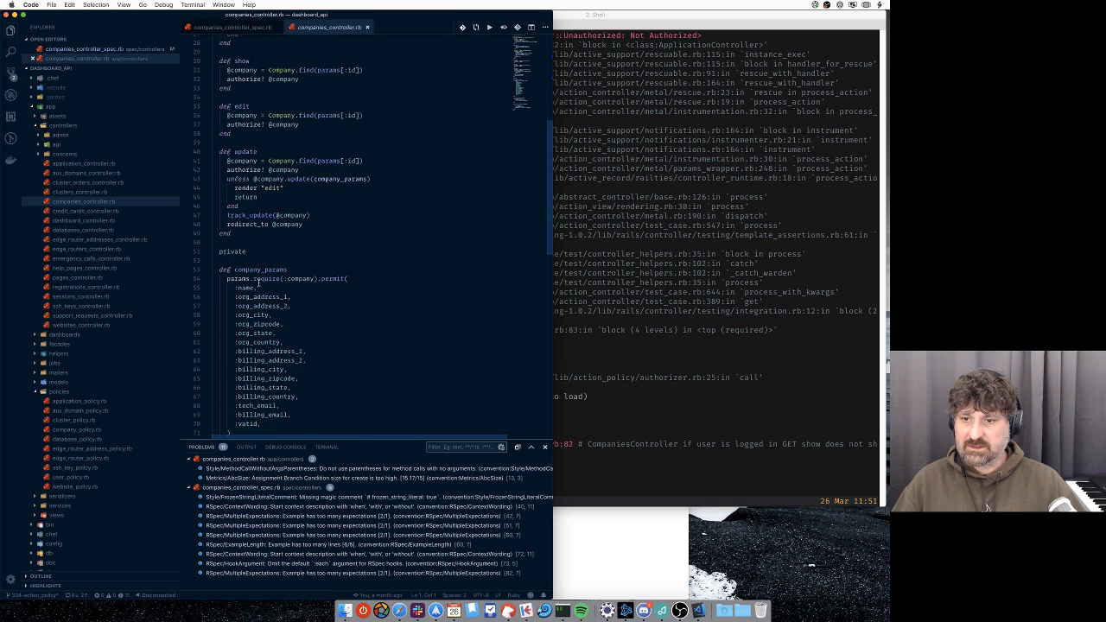
pyautogui.scroll(-3)
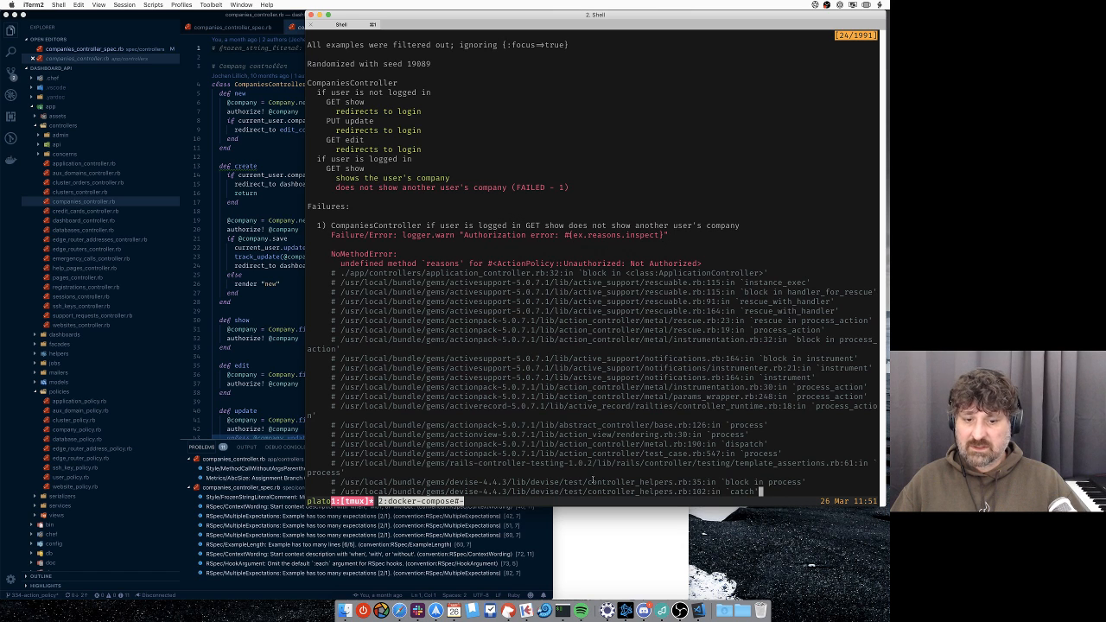
pyautogui.moveTo(584, 536)
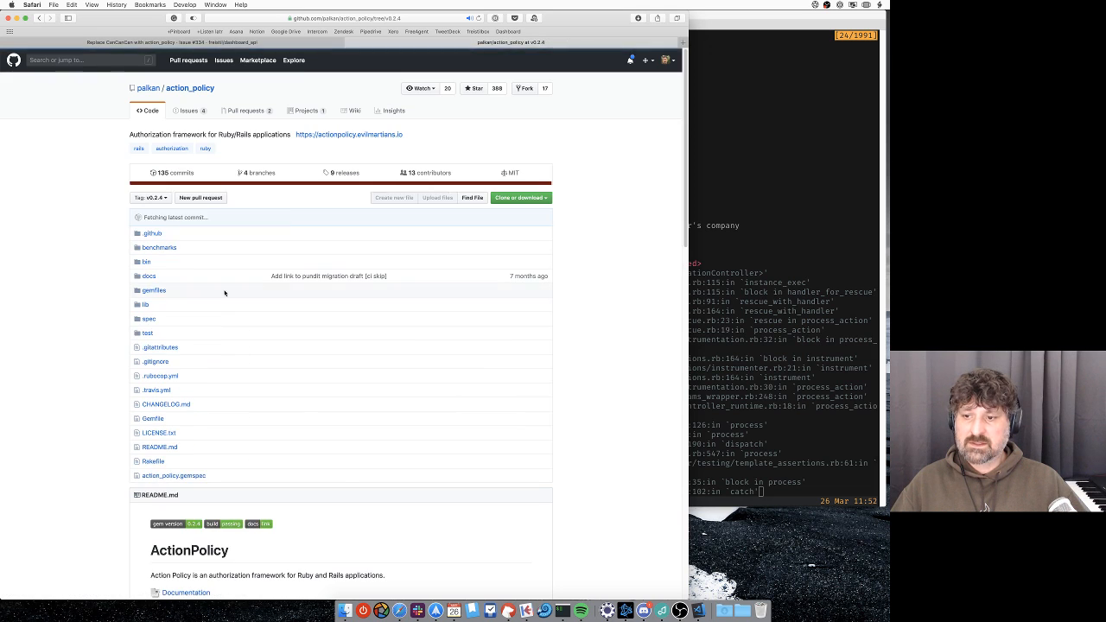
# Navigate from the action_policy README to the documentation's Failure Reasons page.
pyautogui.scroll(-3)
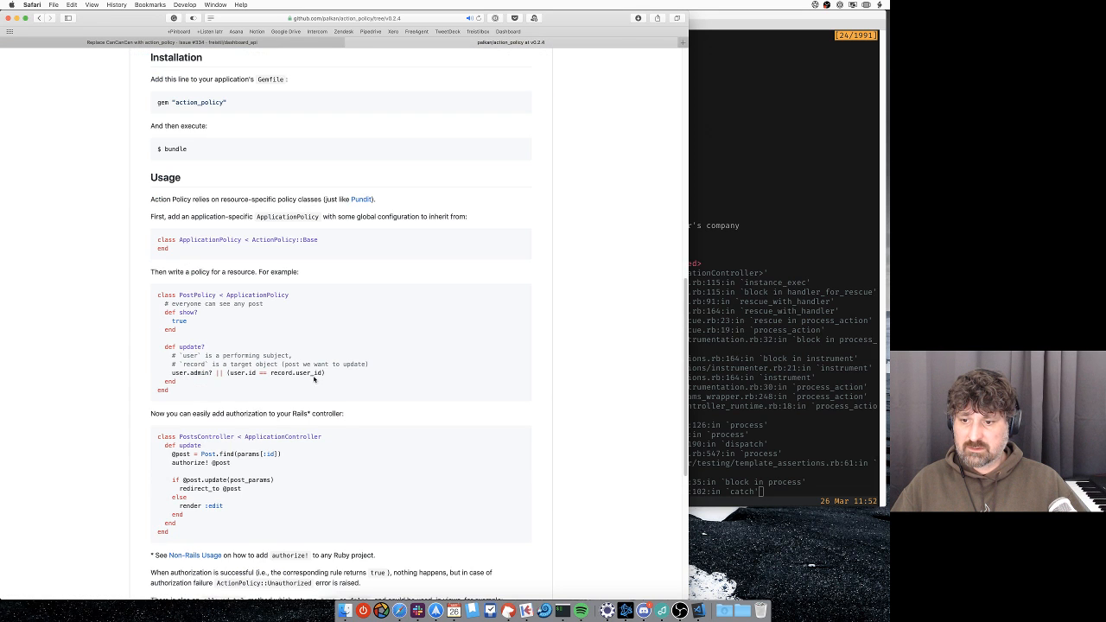
pyautogui.scroll(-3)
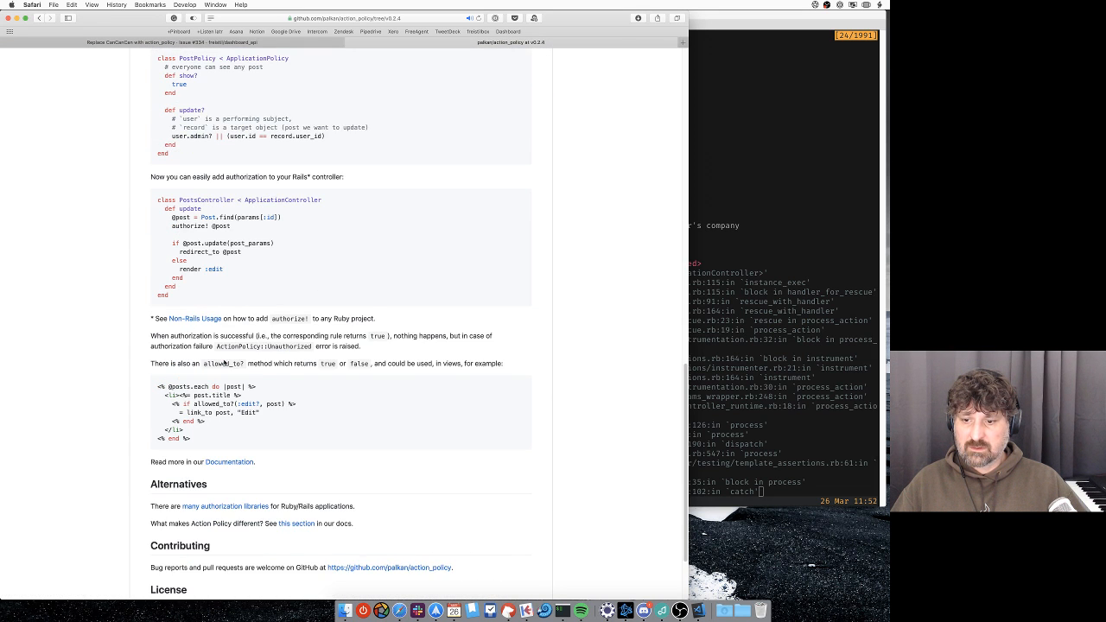
pyautogui.scroll(-3)
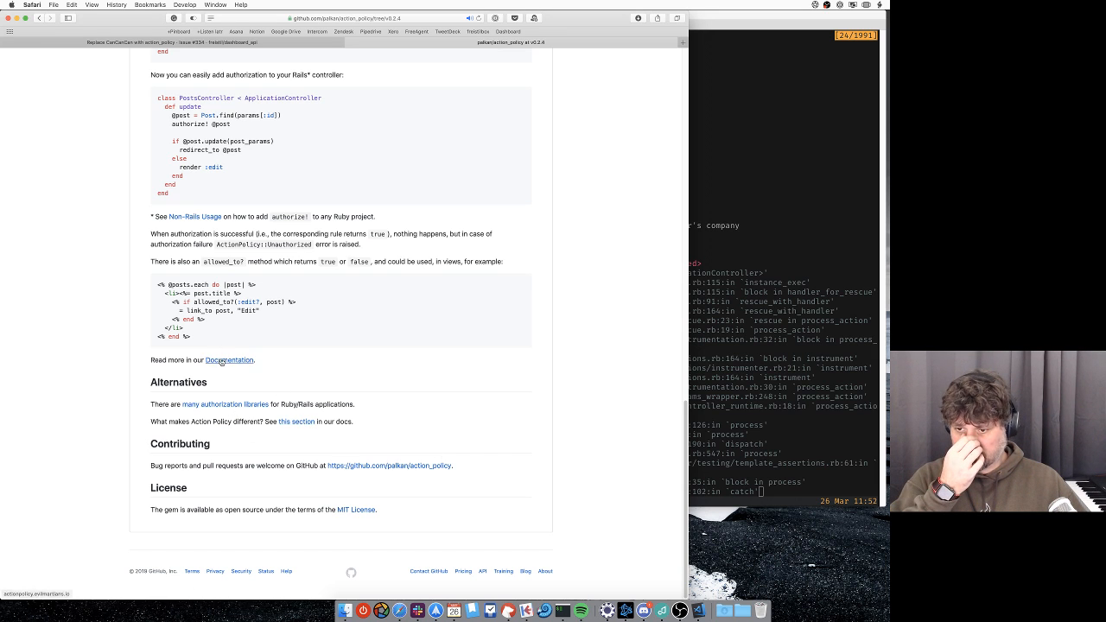
pyautogui.click(228, 361)
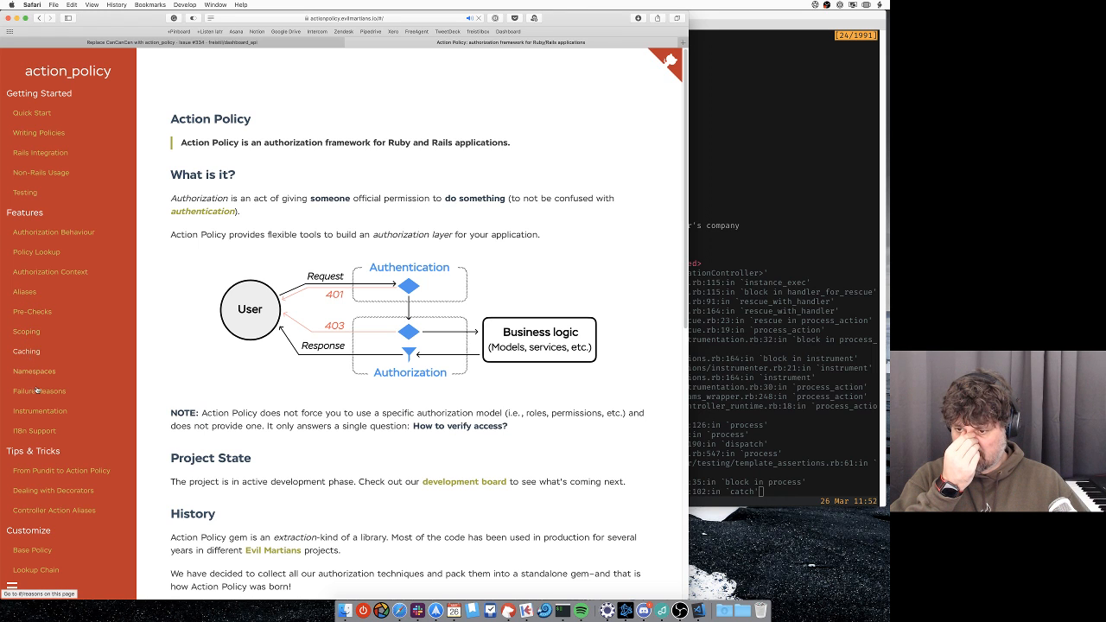
pyautogui.click(35, 390)
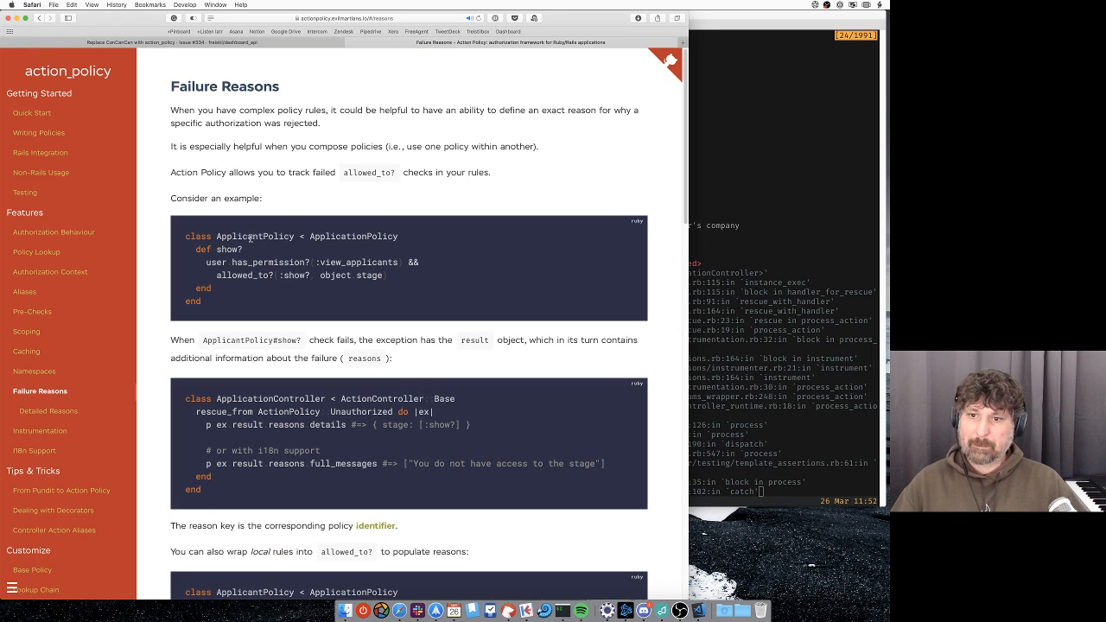
pyautogui.scroll(-3)
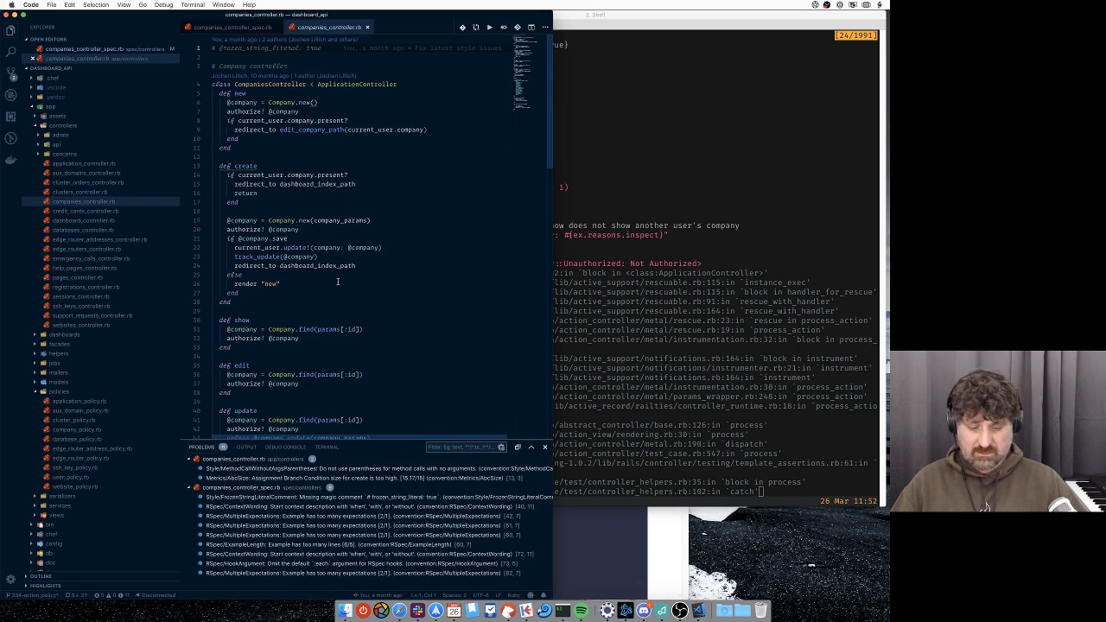
# In application_controller.rb's Unauthorized rescue handler, read reasons via ex.result and select 'inspect'.
pyautogui.write('application')
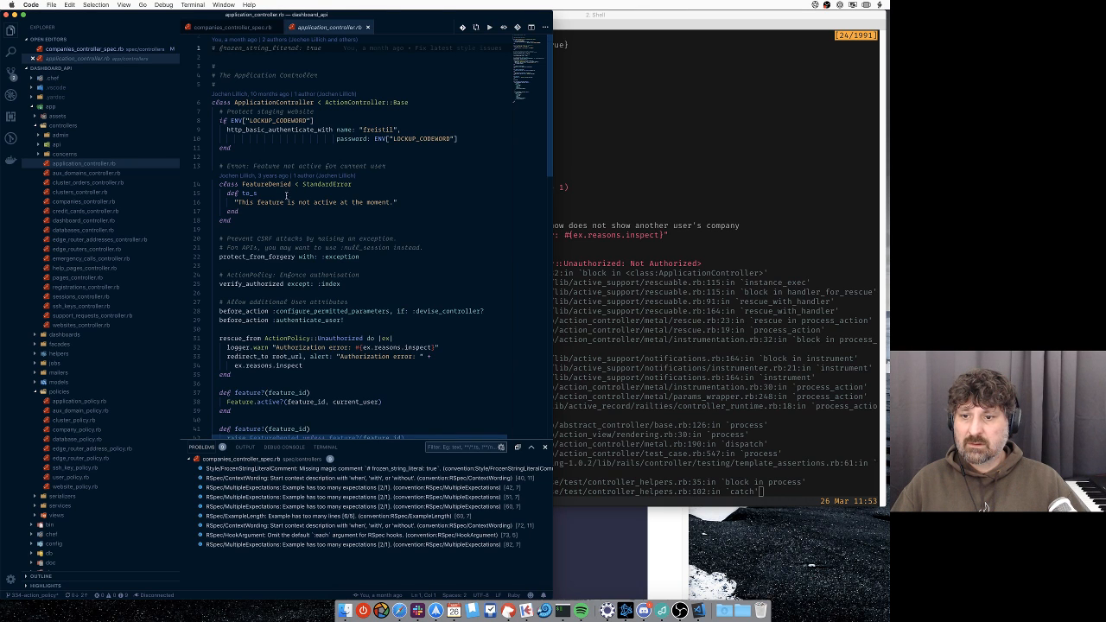
pyautogui.scroll(-3)
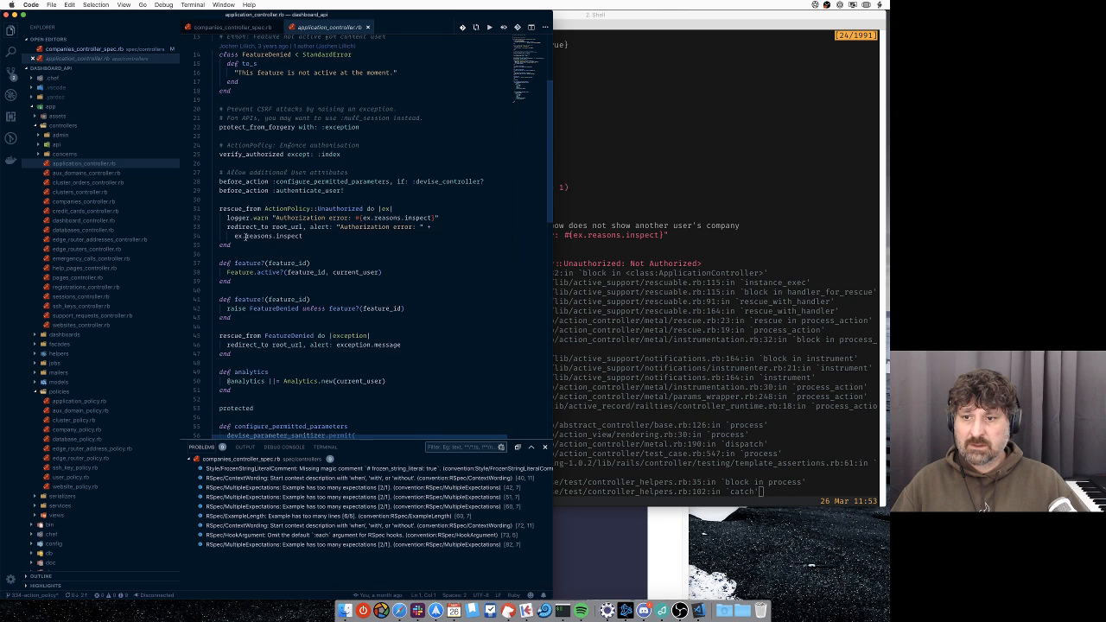
pyautogui.write('result.')
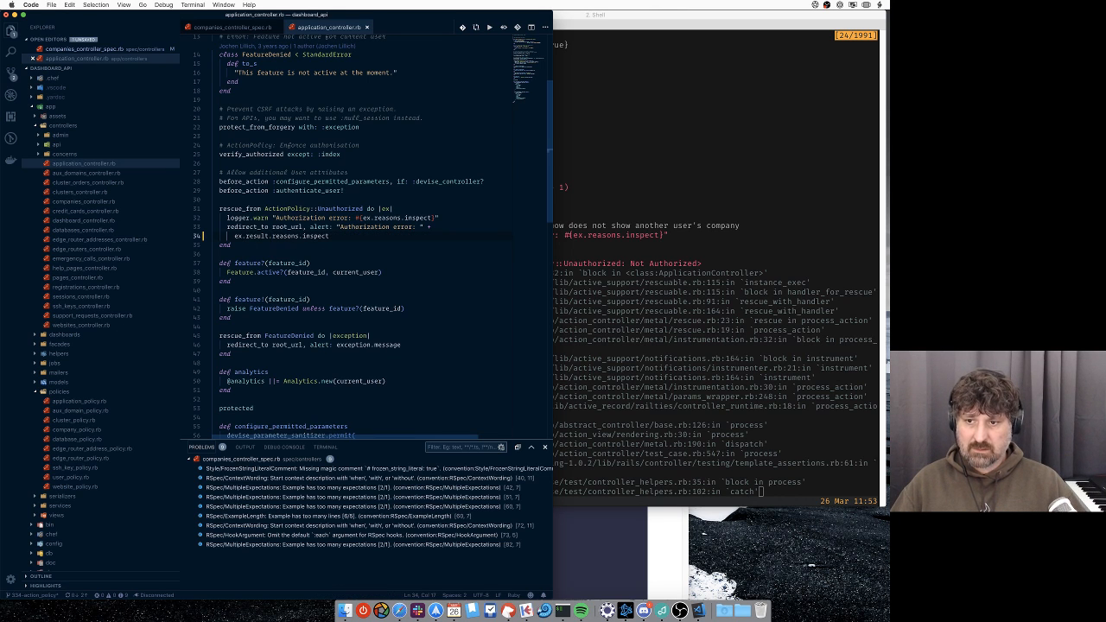
pyautogui.doubleClick(283, 235)
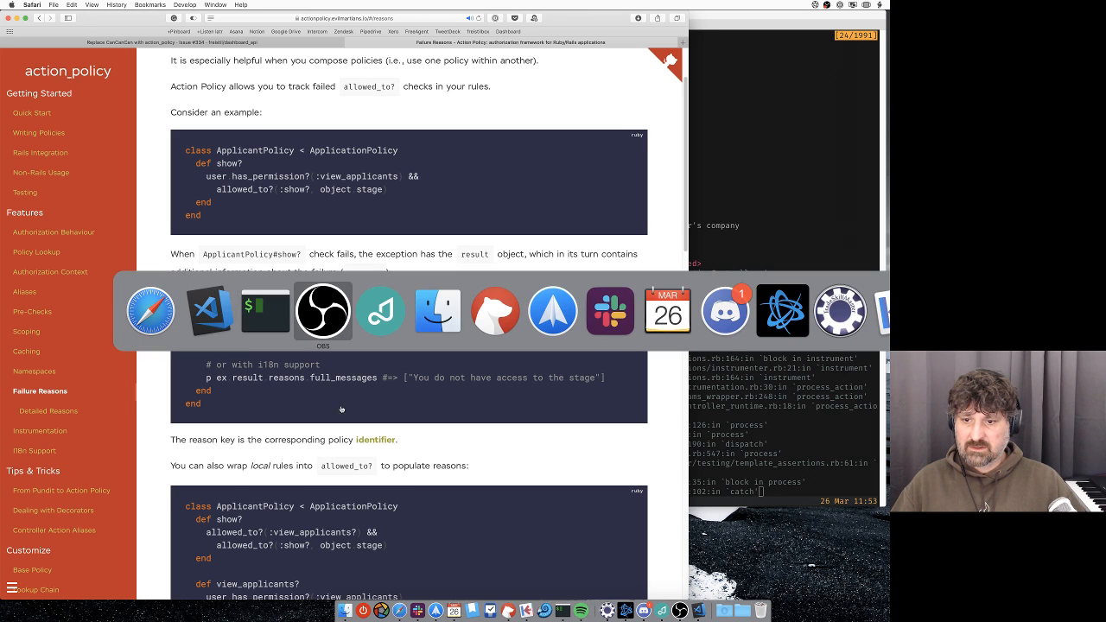
pyautogui.moveTo(207, 311)
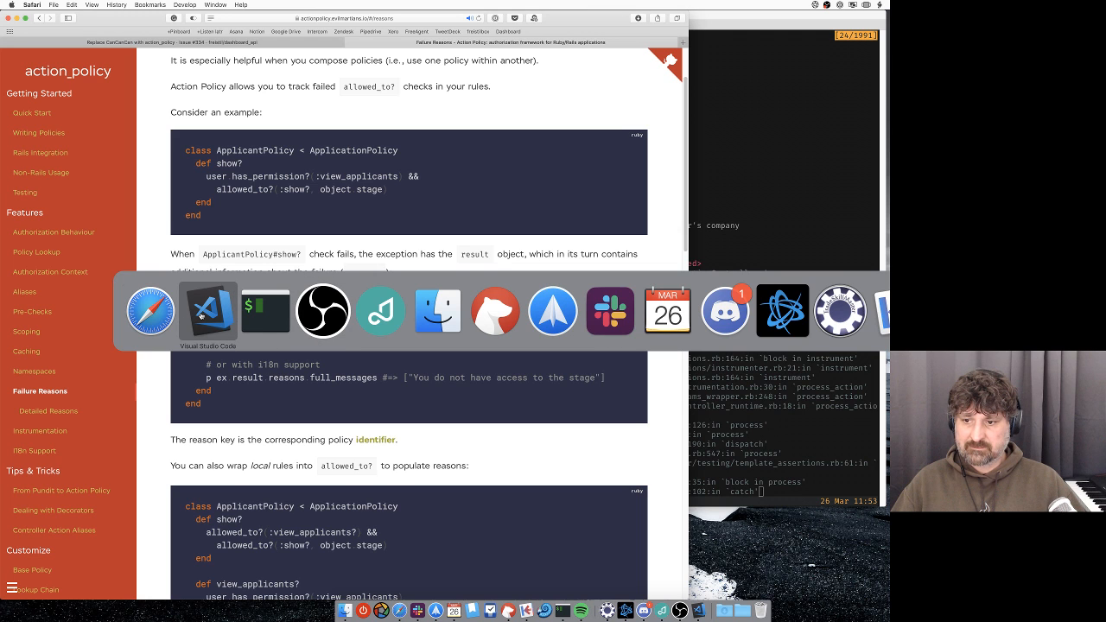
# Replace 'inspect' so the handler prints ex.result.reasons.full_messages.
pyautogui.click(207, 311)
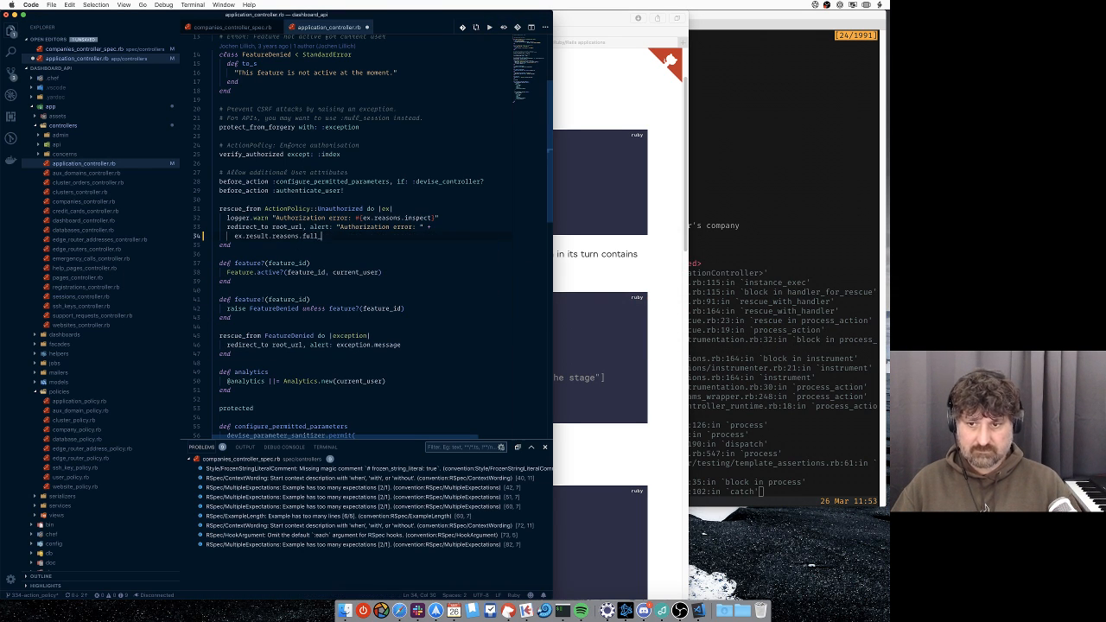
pyautogui.write('_messages')
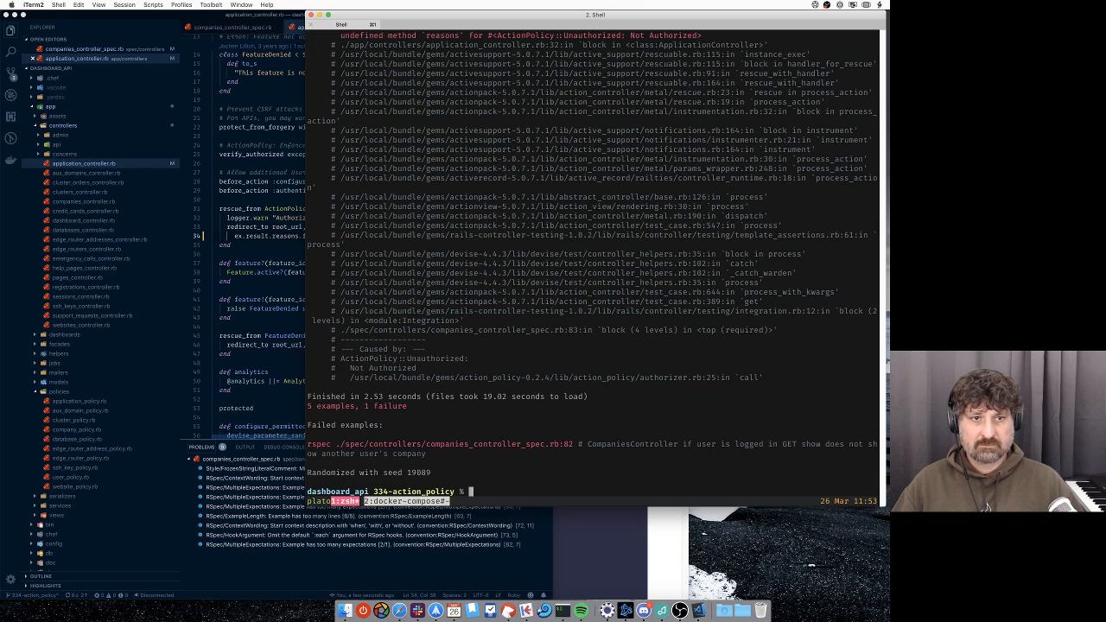
# Rerun companies_controller_spec.rb and read the undefined method reasons NoMethodError failure.
pyautogui.write('dc exec app bundle exec rspec ./spec/controllers/companies_controller_spec.rb')
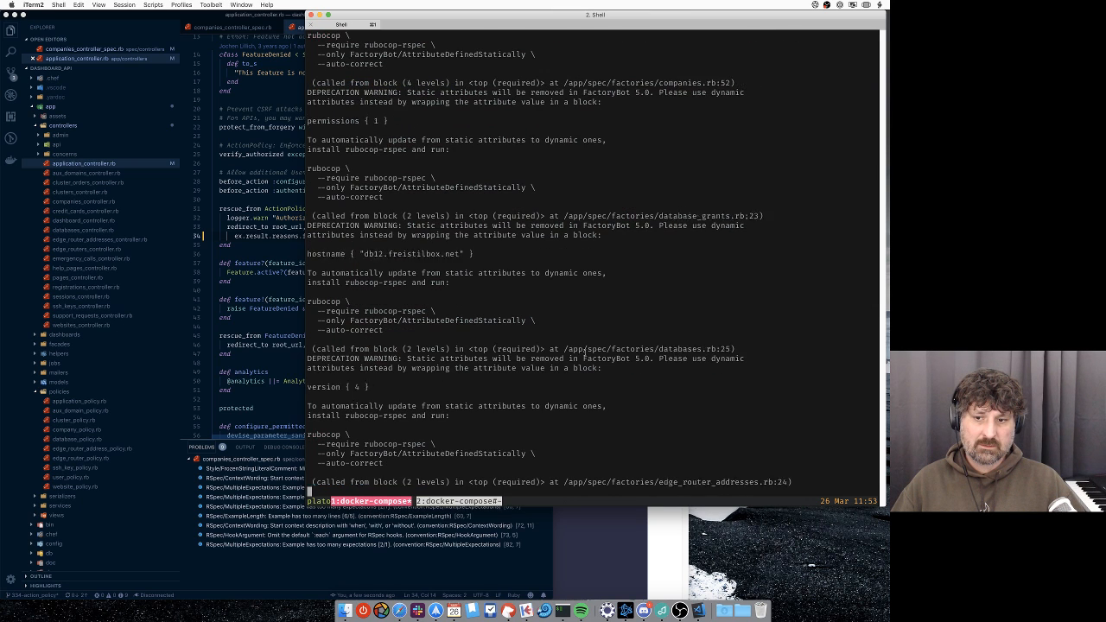
pyautogui.scroll(-3)
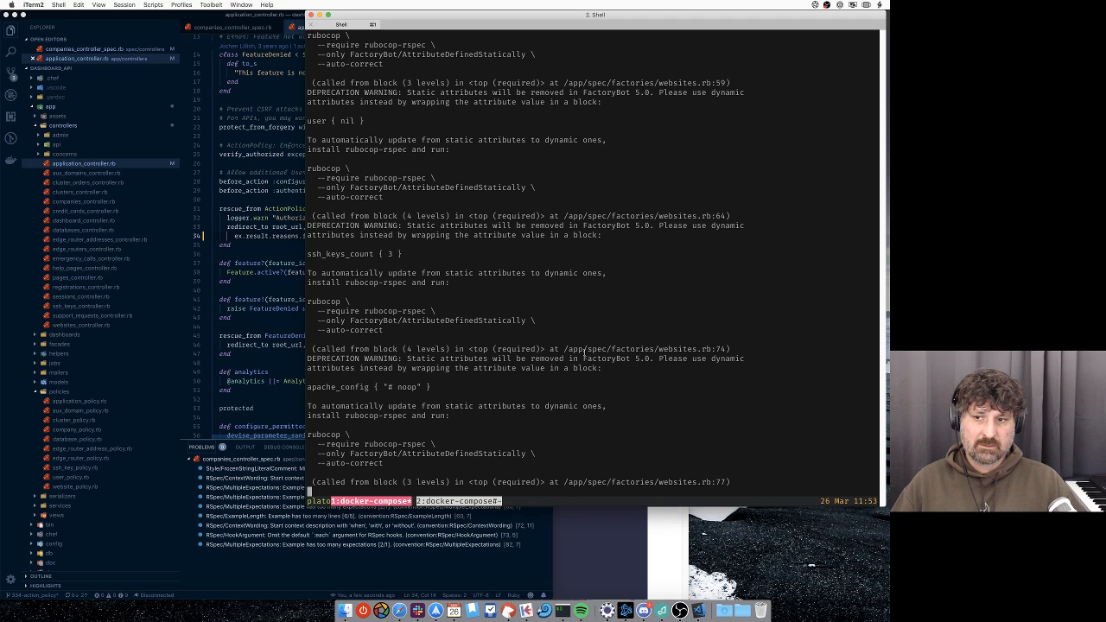
pyautogui.scroll(-3)
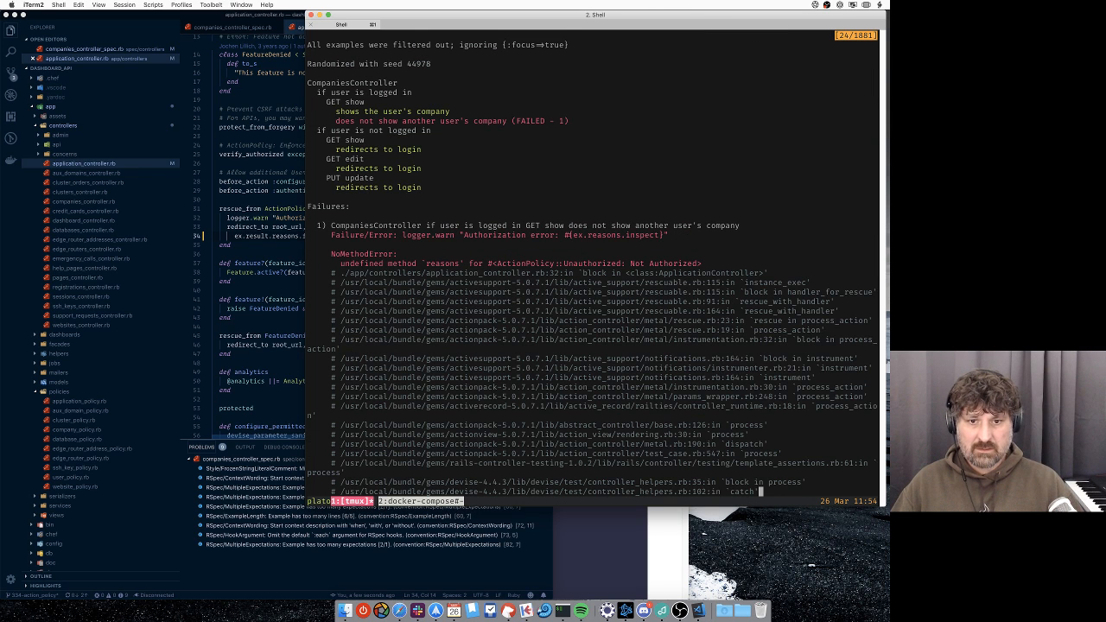
pyautogui.moveTo(427, 252)
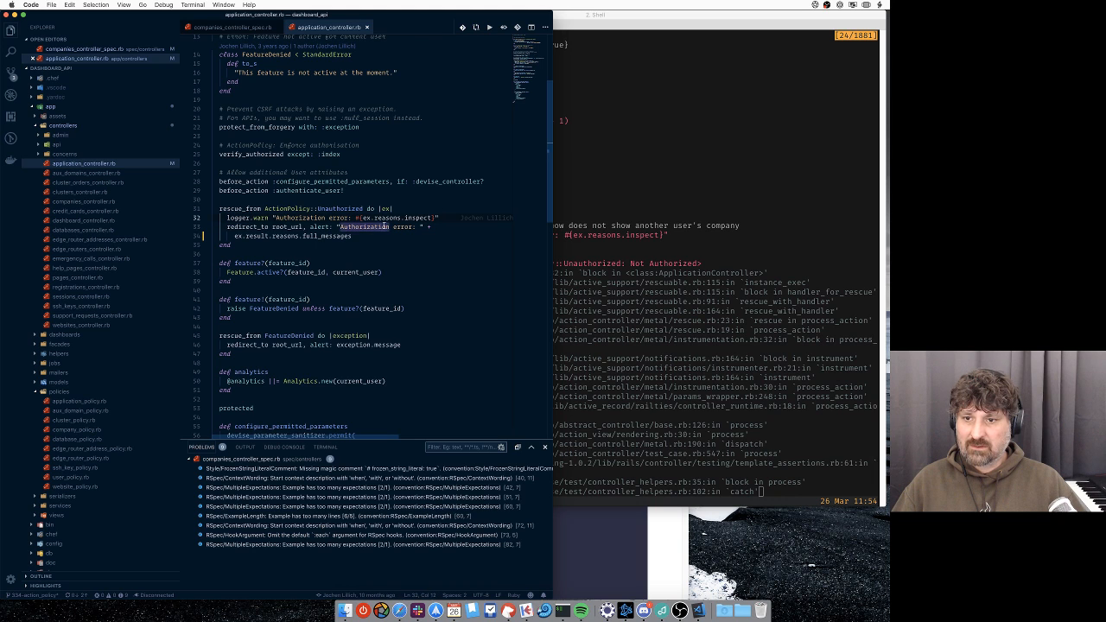
# Select a word in the ActionPolicy::Unauthorized rescue block to revise the reasons logging.
pyautogui.doubleClick(363, 228)
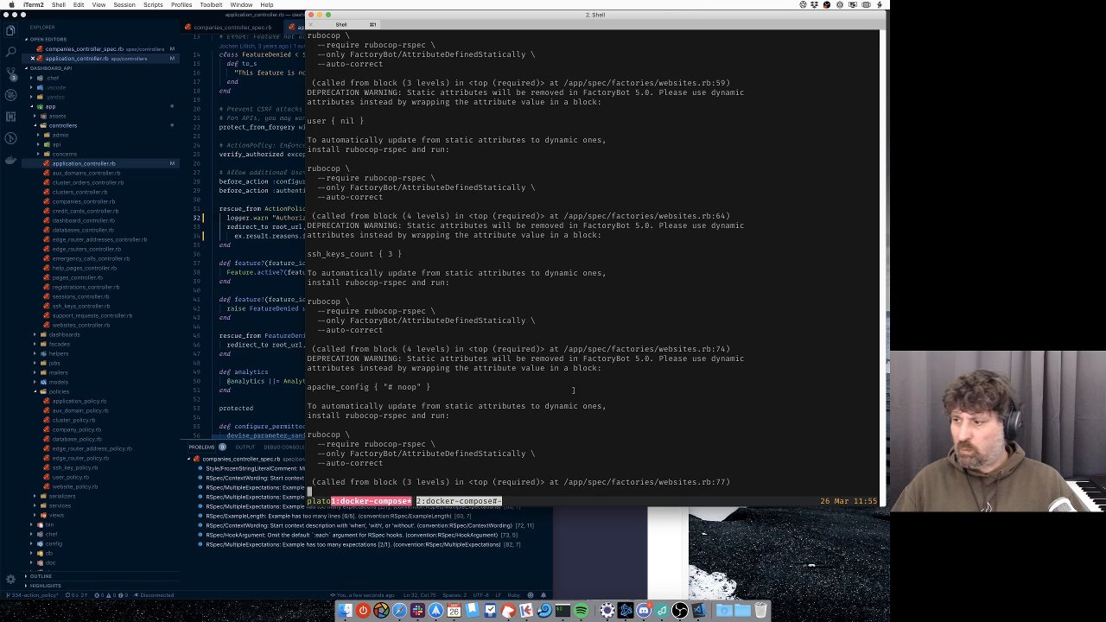
# Scroll through the FactoryBot static-attribute deprecation warnings in the spec rerun.
pyautogui.scroll(-3)
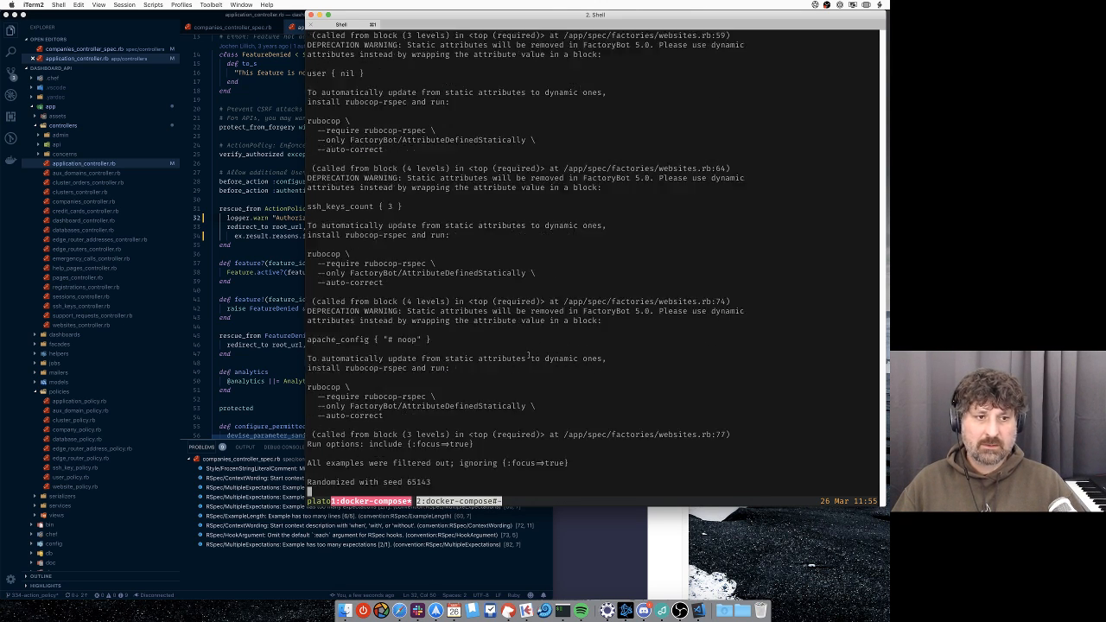
pyautogui.scroll(-3)
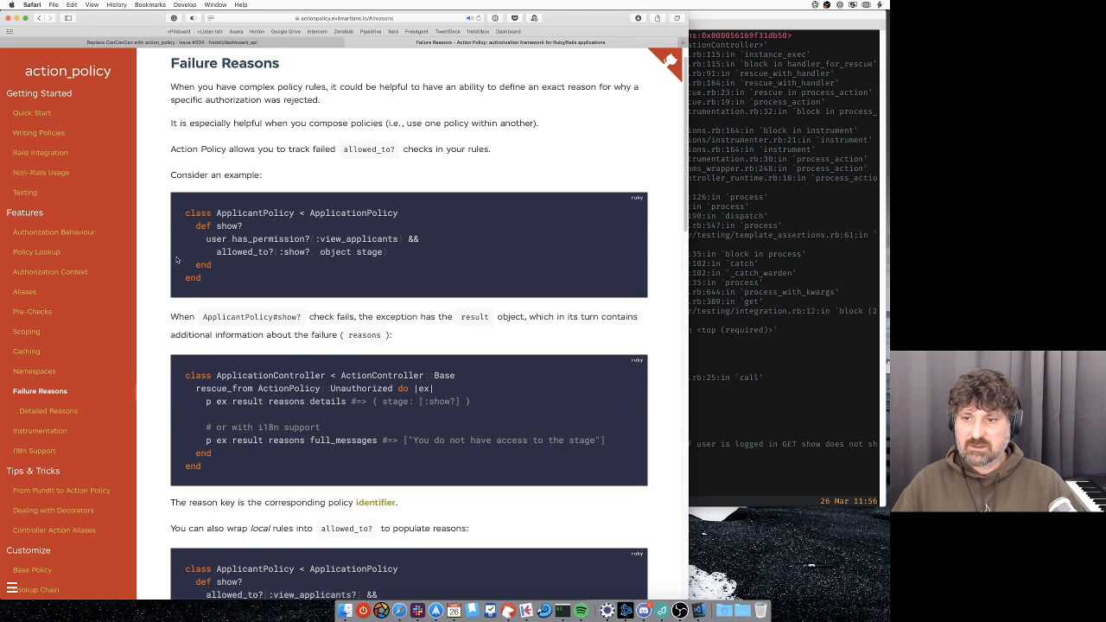
# Read the Failure Reasons docs and go to the palkan/action_policy GitHub repository.
pyautogui.scroll(-3)
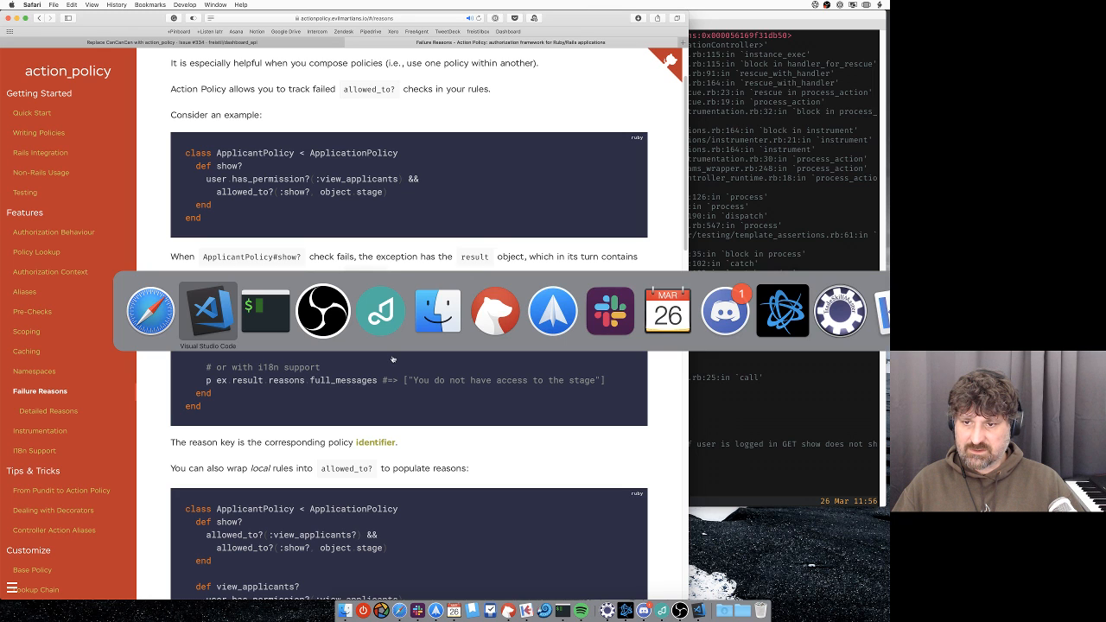
pyautogui.moveTo(209, 318)
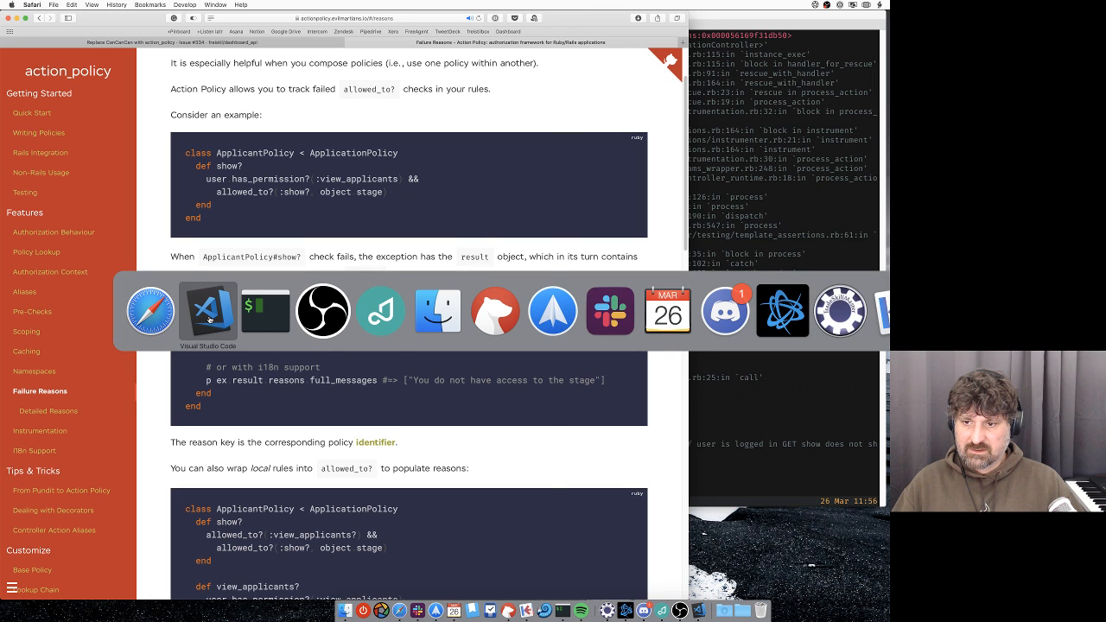
pyautogui.click(207, 311)
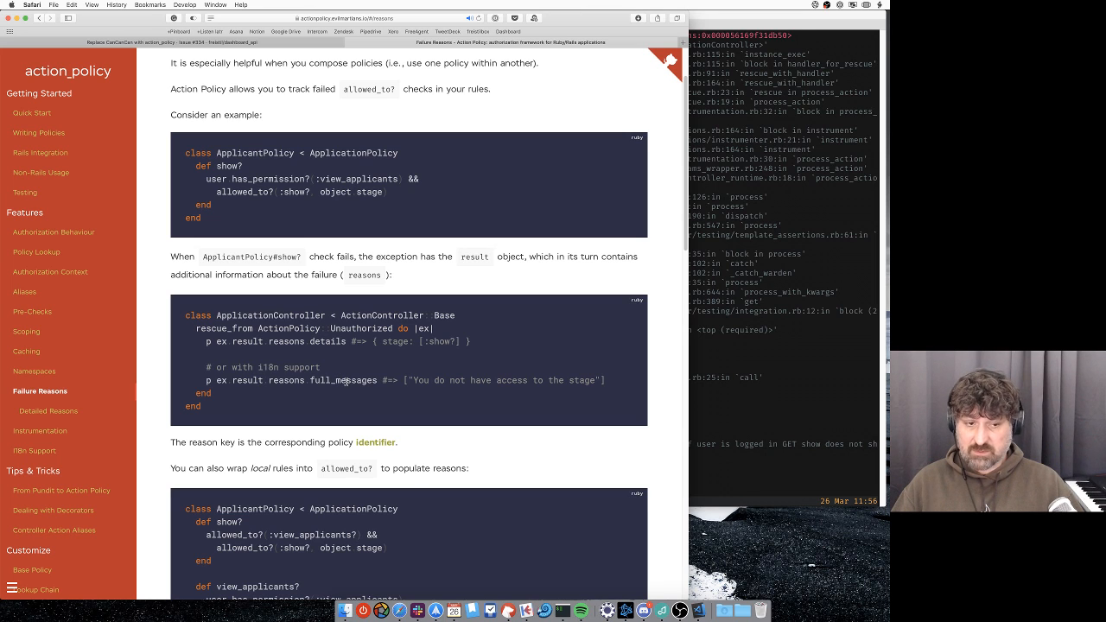
pyautogui.moveTo(366, 335)
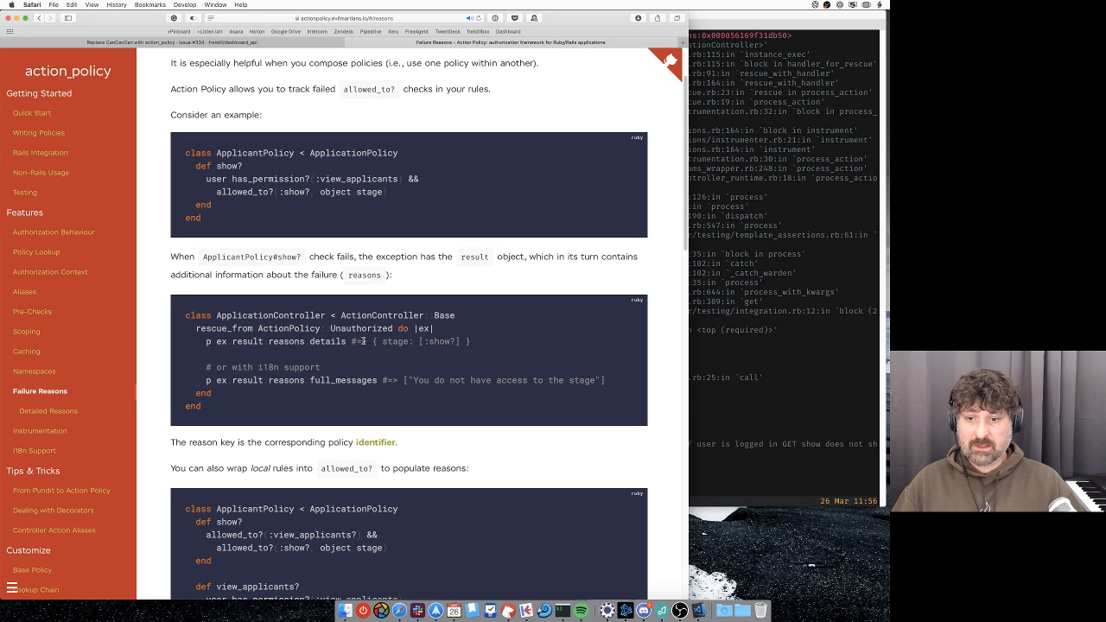
pyautogui.moveTo(318, 394)
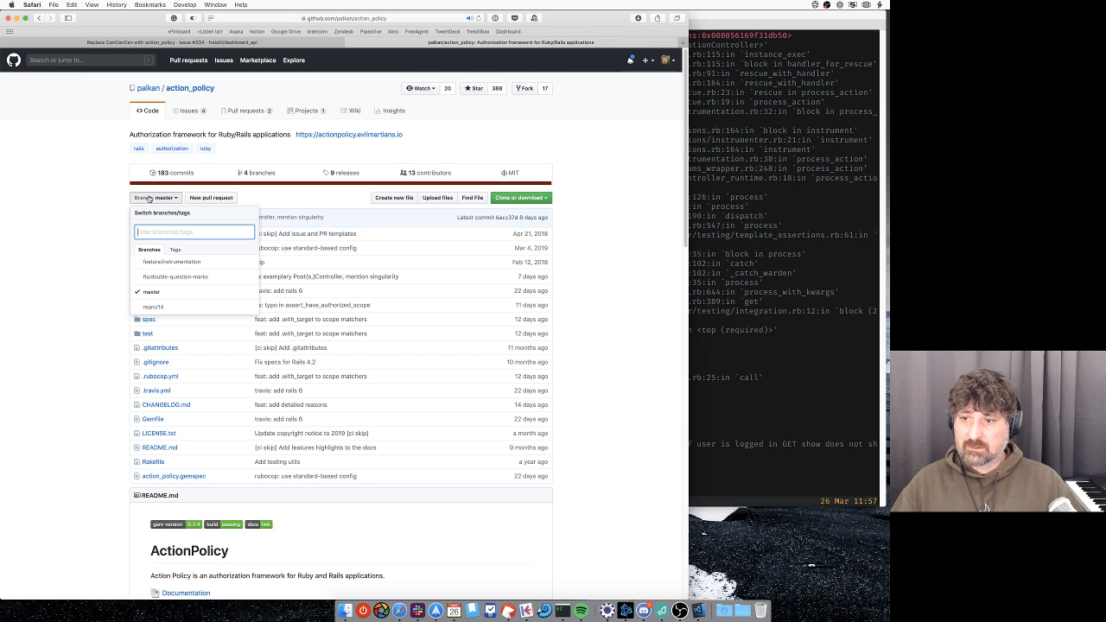
# Switch the repository to an older release tag and browse into its docs folder.
pyautogui.click(175, 248)
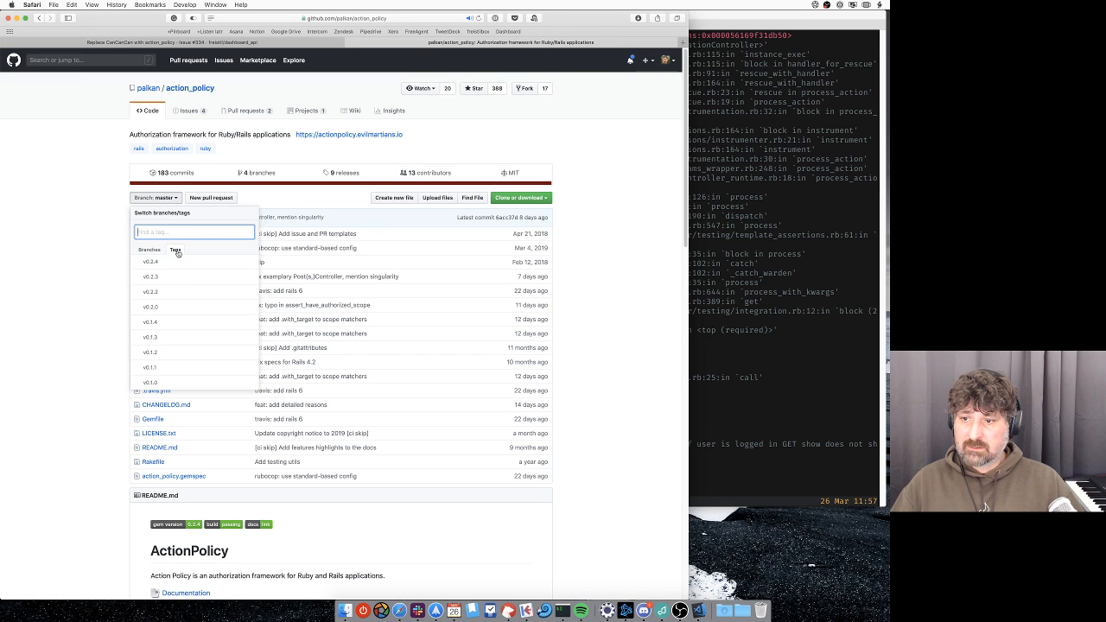
pyautogui.click(150, 262)
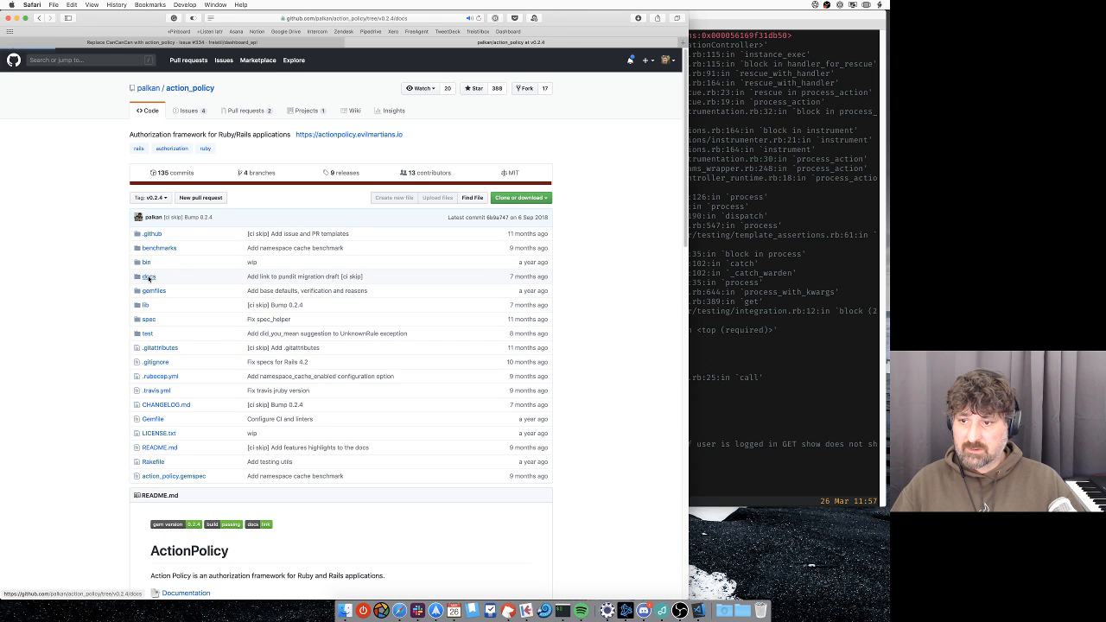
pyautogui.click(149, 277)
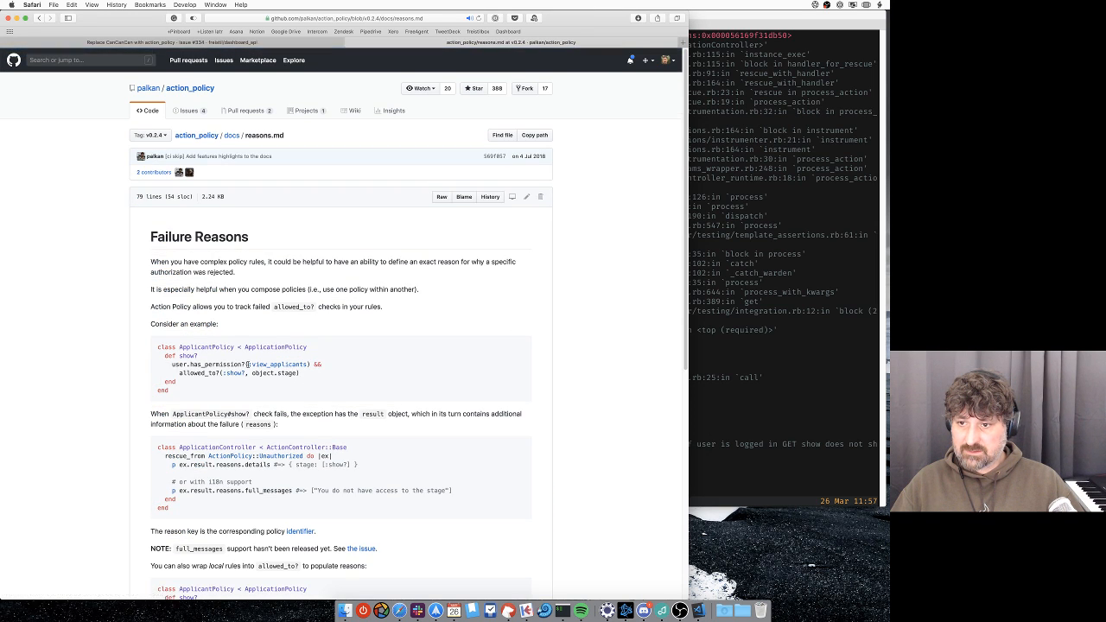
pyautogui.scroll(-3)
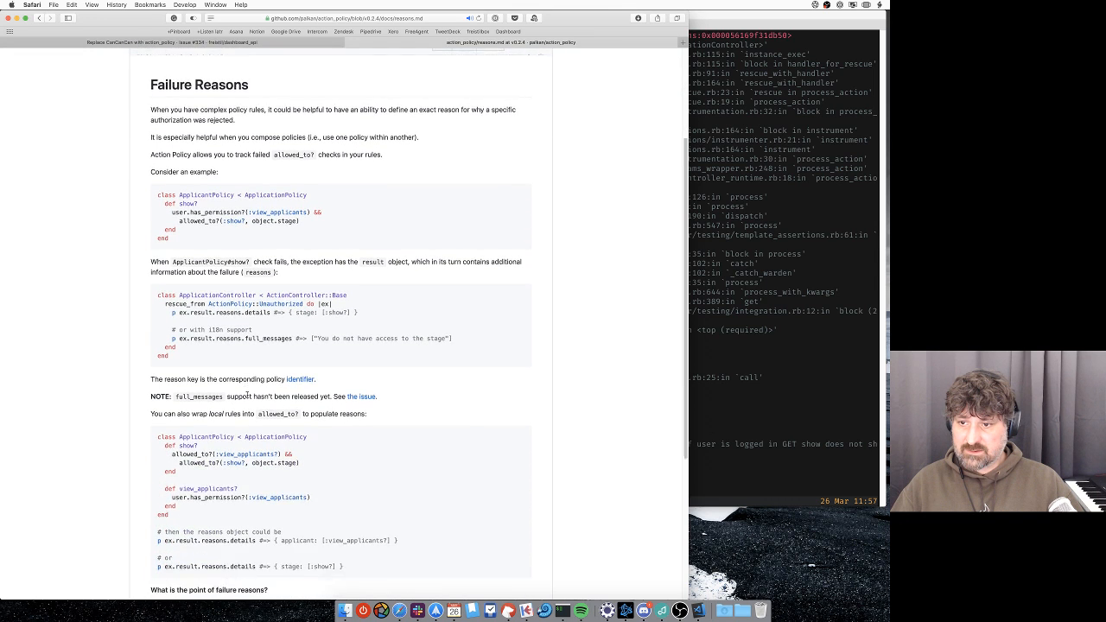
pyautogui.scroll(-3)
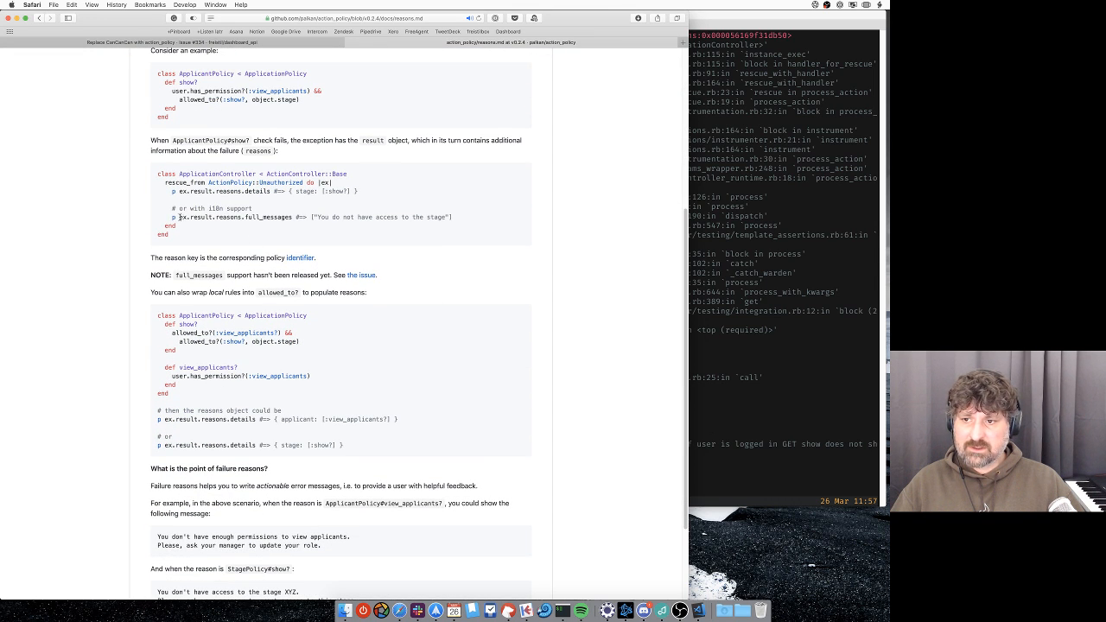
pyautogui.doubleClick(207, 218)
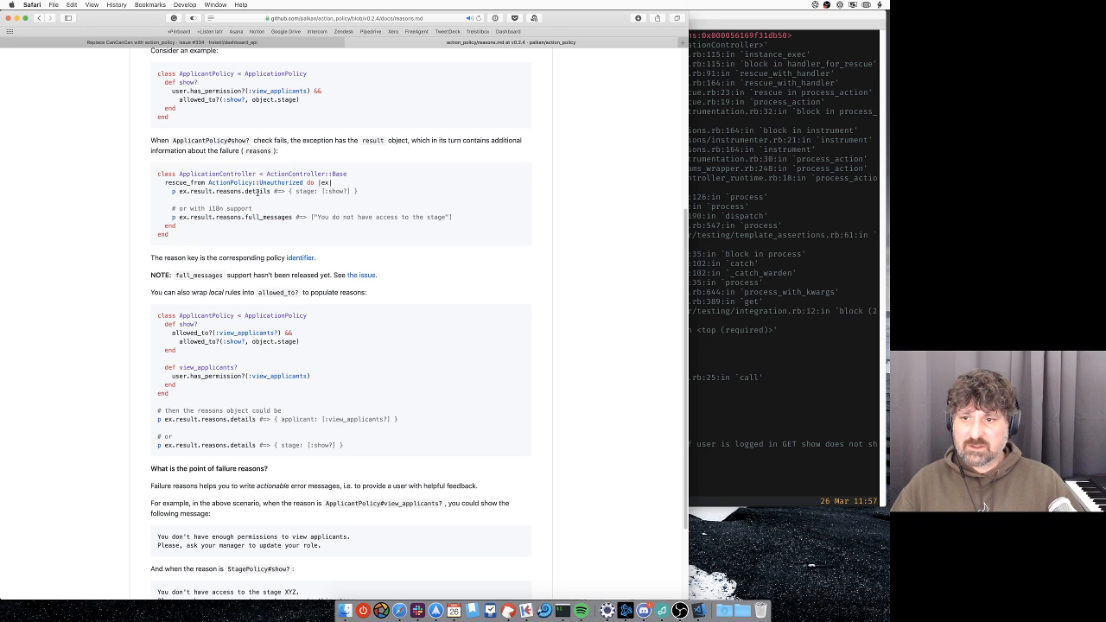
pyautogui.doubleClick(257, 190)
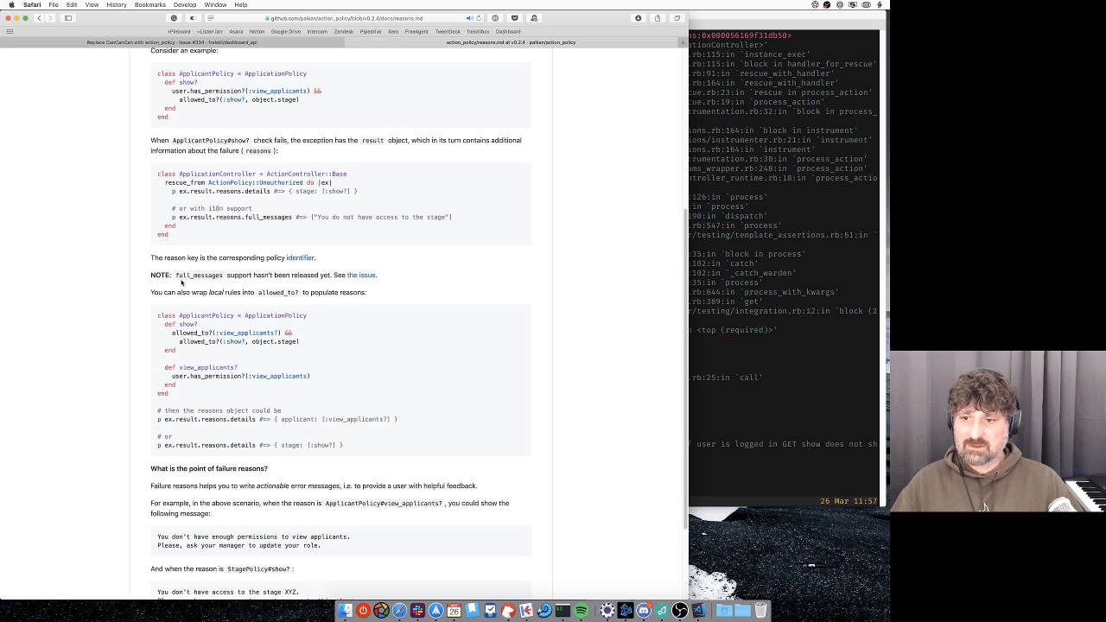
pyautogui.moveTo(361, 274)
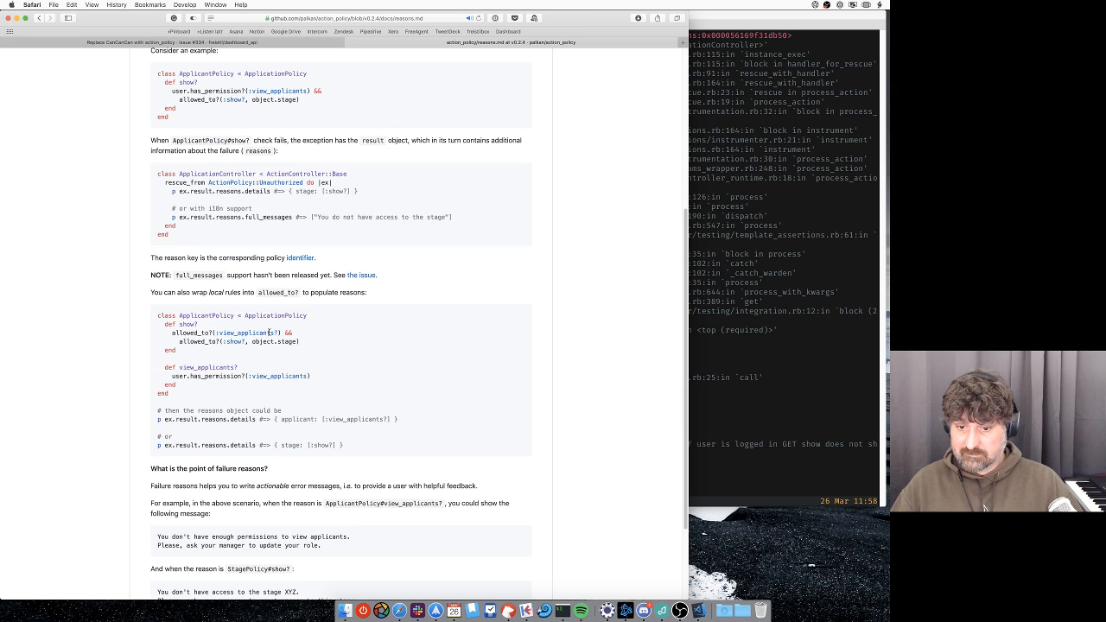
pyautogui.scroll(-3)
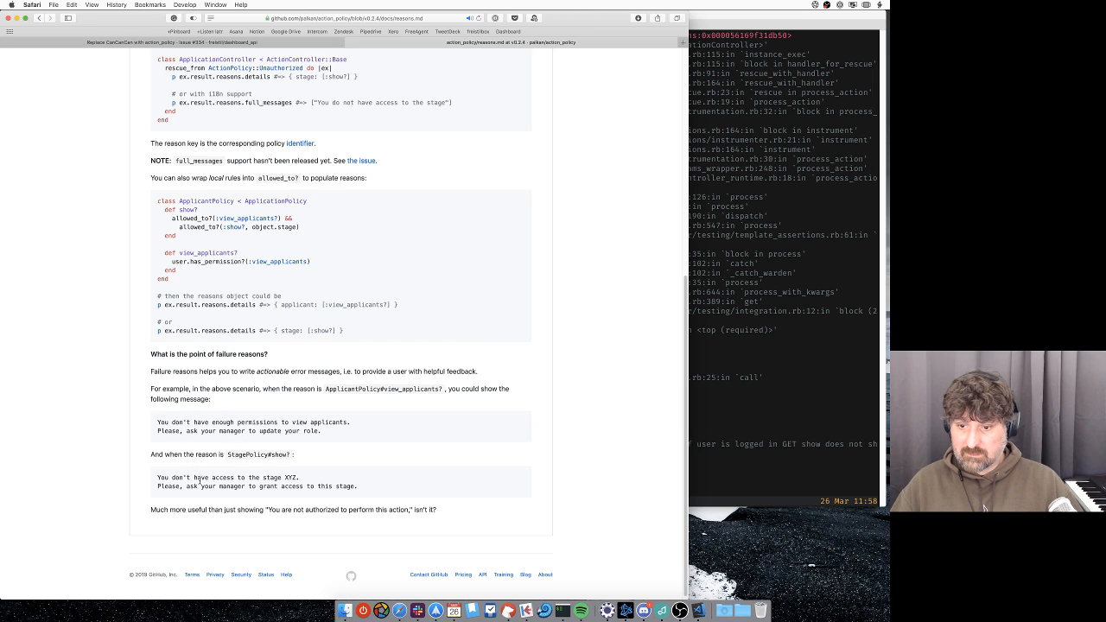
pyautogui.moveTo(373, 484)
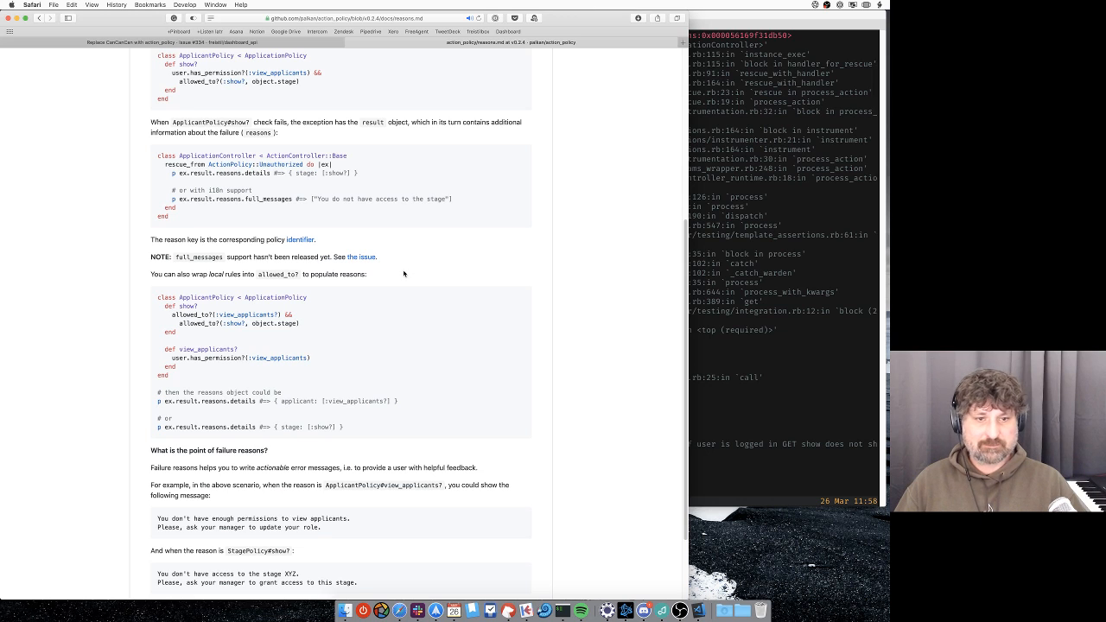
pyautogui.moveTo(250, 293)
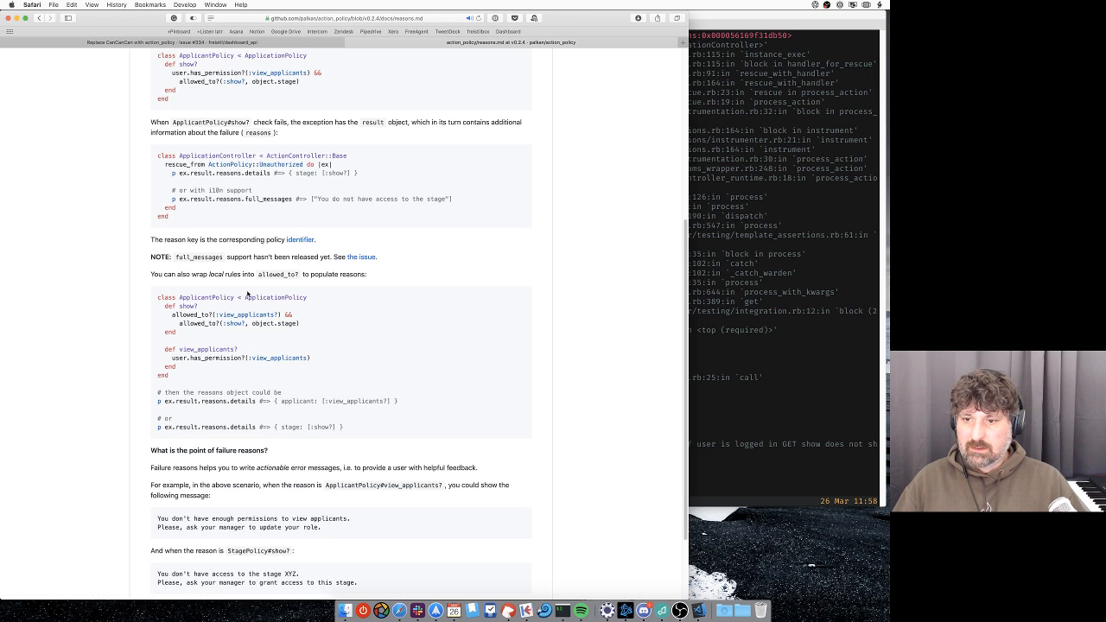
pyautogui.scroll(3)
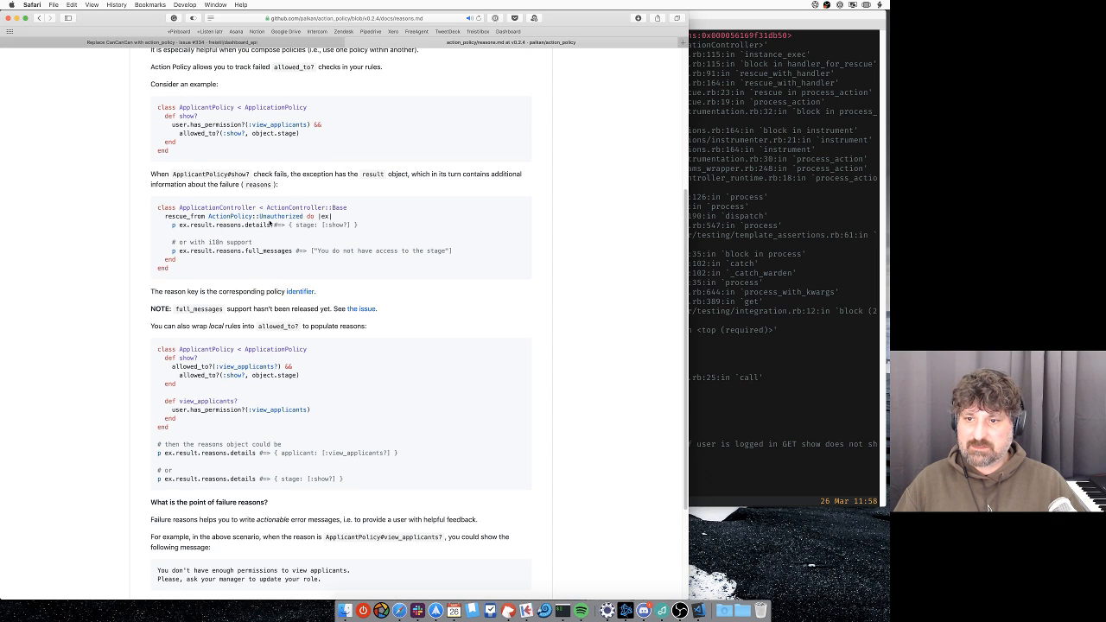
pyautogui.moveTo(370, 225)
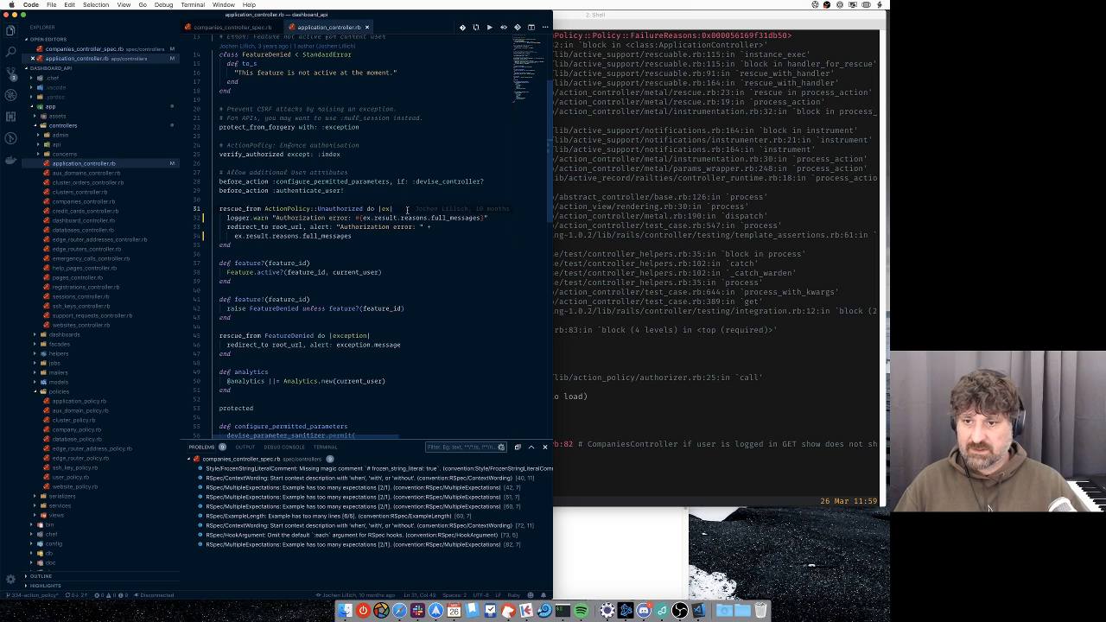
# Add a 'reasons =' assignment in the Unauthorized rescue handler reading the failure reasons.
pyautogui.write('reasons = ex.result.reasons.details')
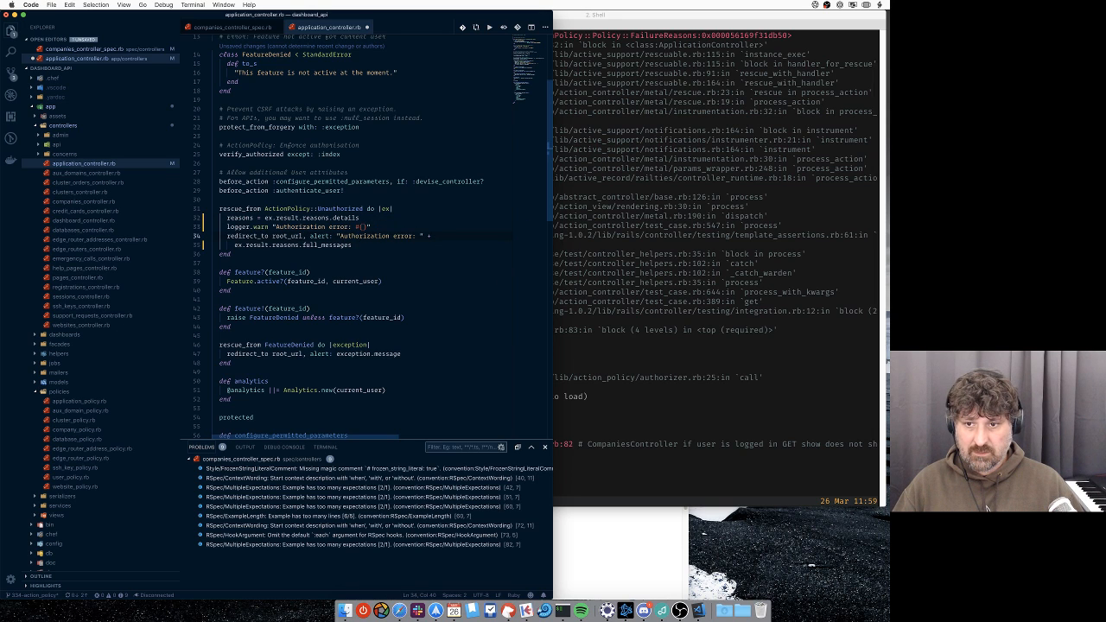
pyautogui.click(362, 226)
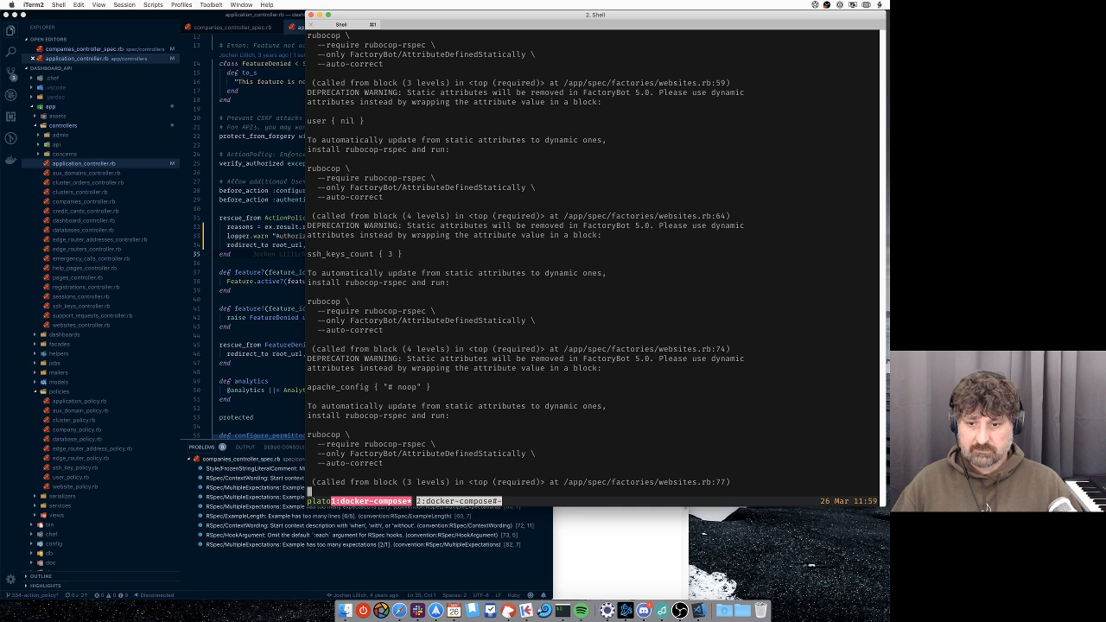
# Run rspec on spec/controllers/companies_controller_spec.rb, then launch the full suite.
pyautogui.scroll(-3)
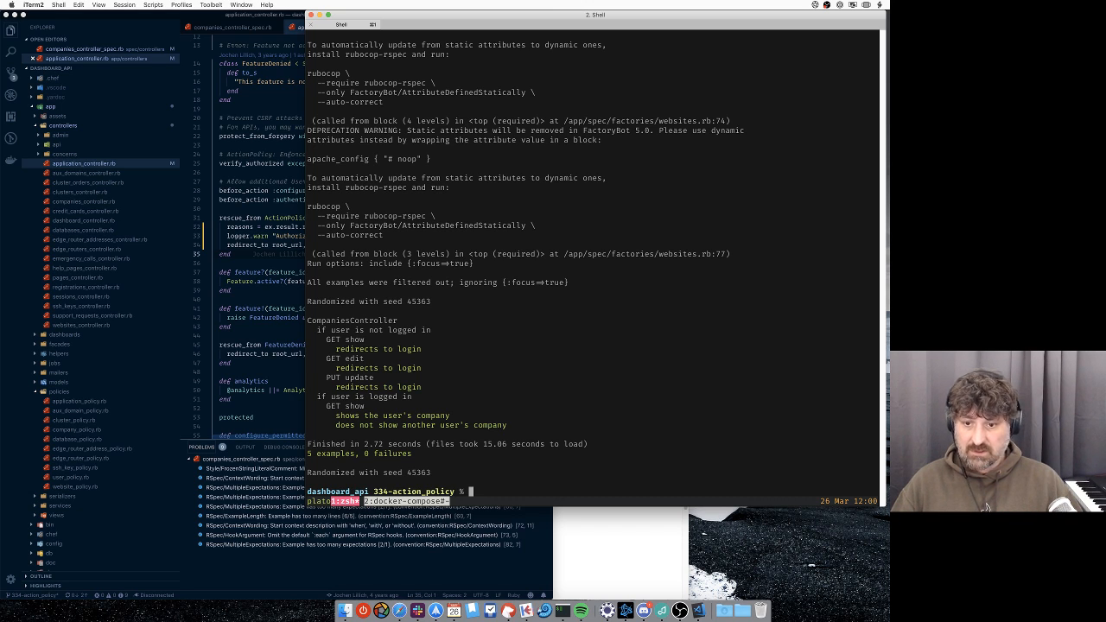
pyautogui.write('dc exec app bundle exec rspec ./spec/controllers/companies_controller_spec.rb')
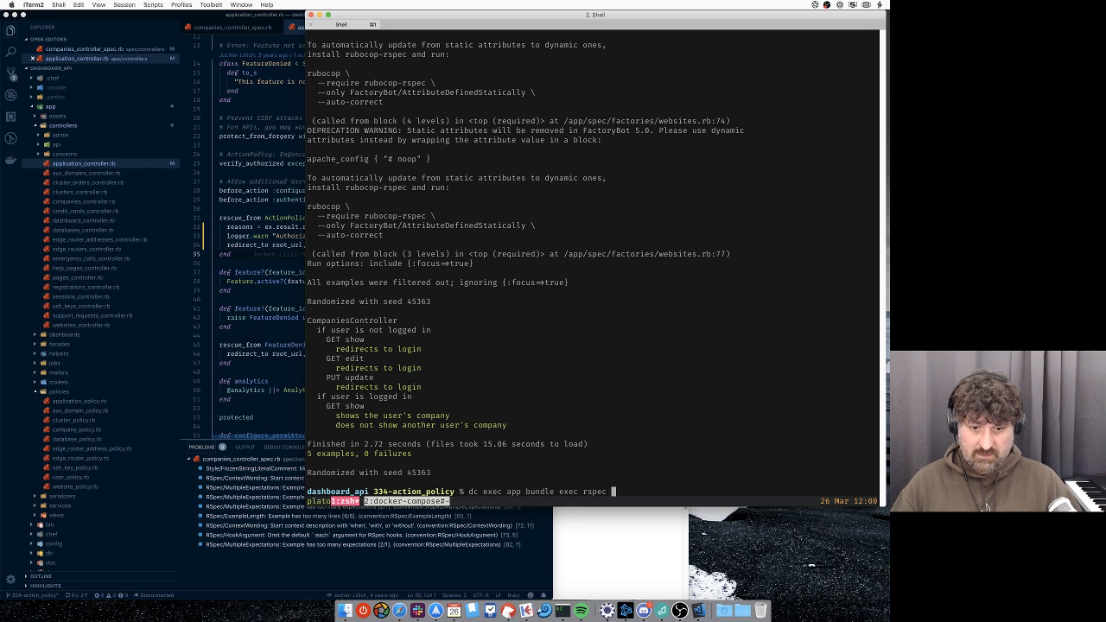
pyautogui.write('spec')
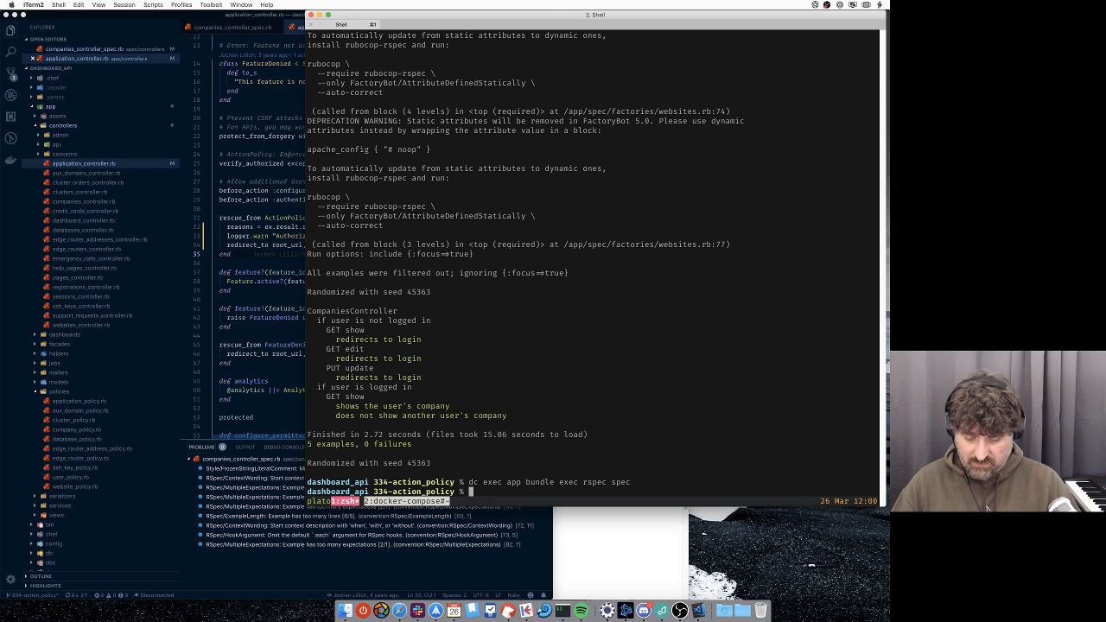
# Grep log/test.log for "Authorization error" entries.
pyautogui.write('grep "Auth')
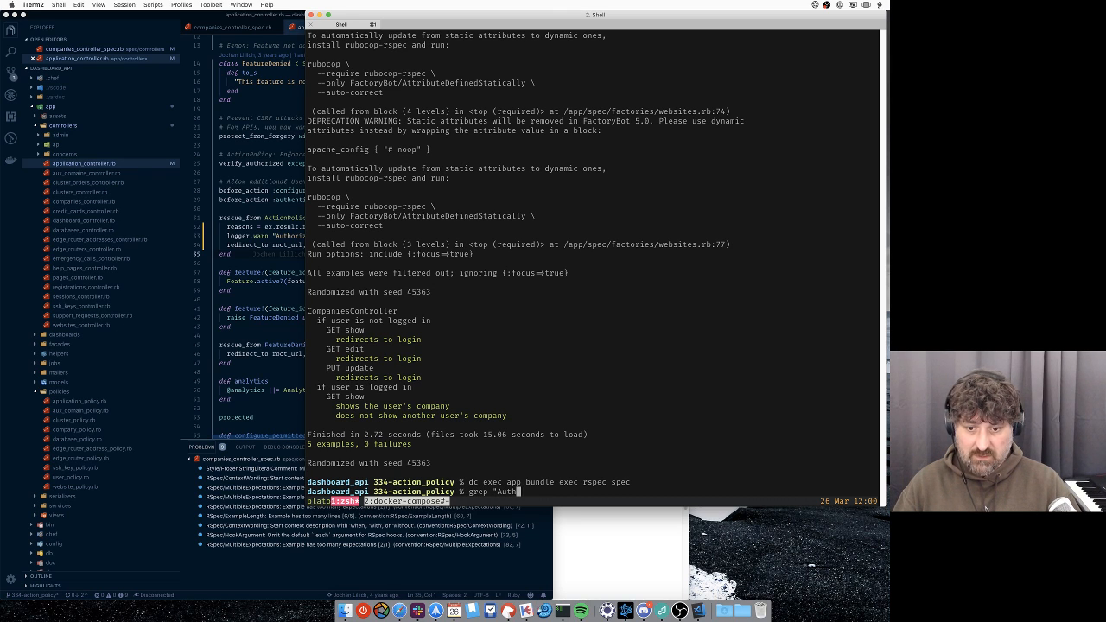
pyautogui.write('orization error')
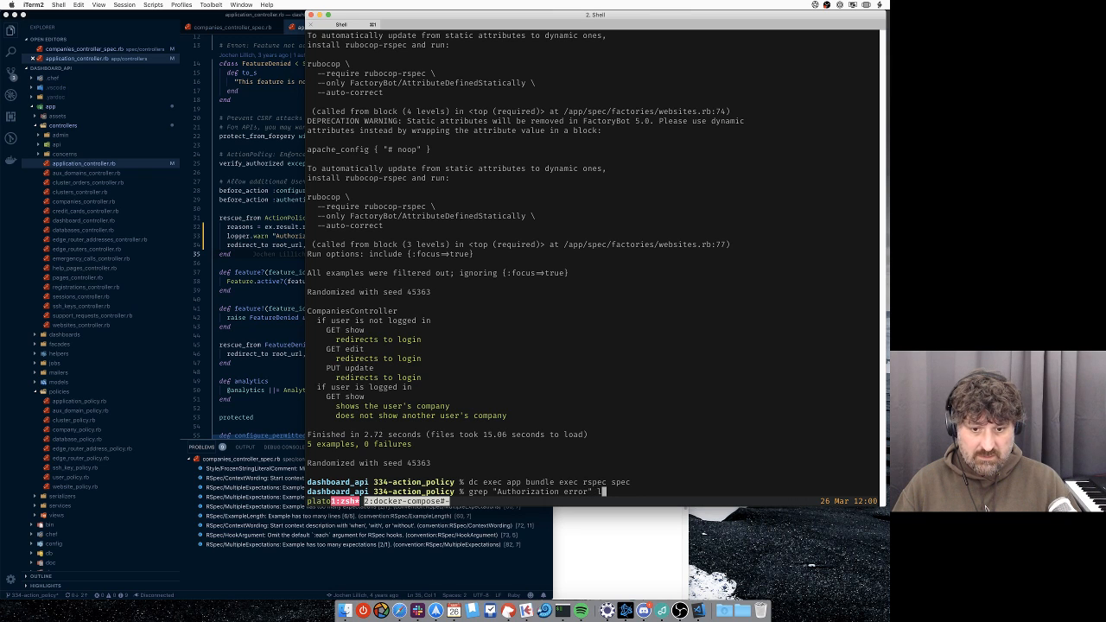
pyautogui.write('log/test.log')
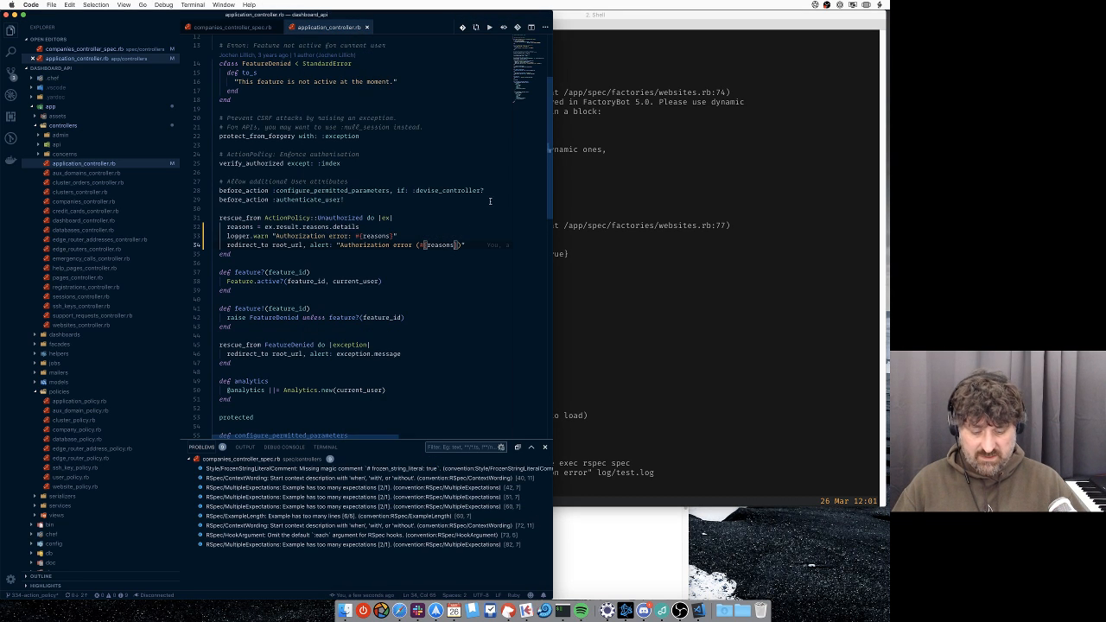
# Make the redirect alert interpolate reasons.keys joined by commas.
pyautogui.write(".keys.join(',")
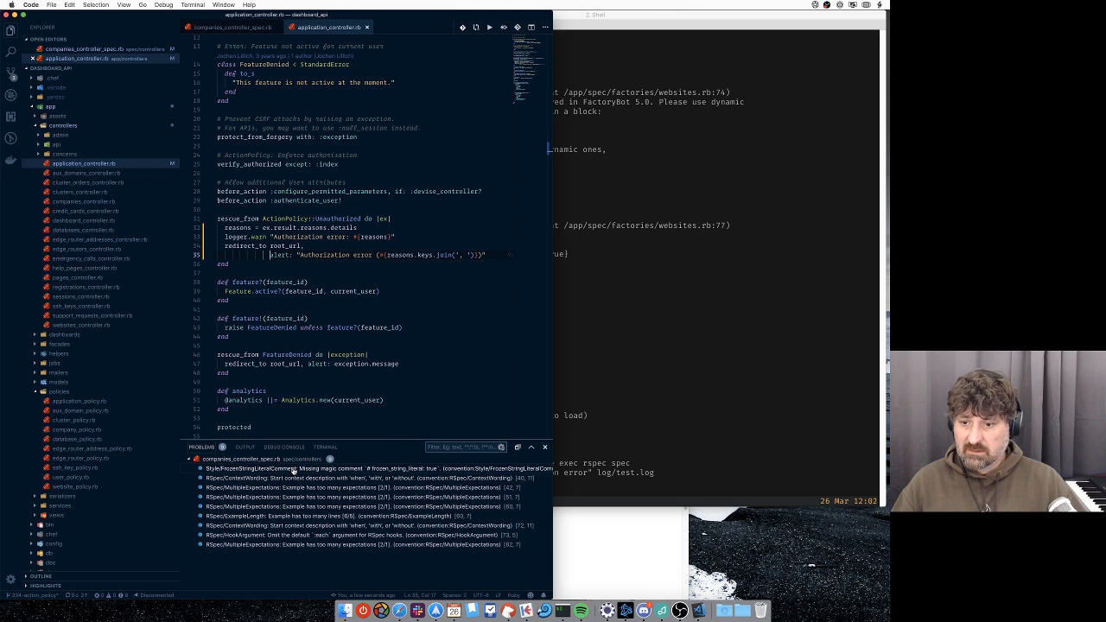
# Rename the spec context 'if user is not logged in' to 'when user is not logged in'.
pyautogui.click(231, 26)
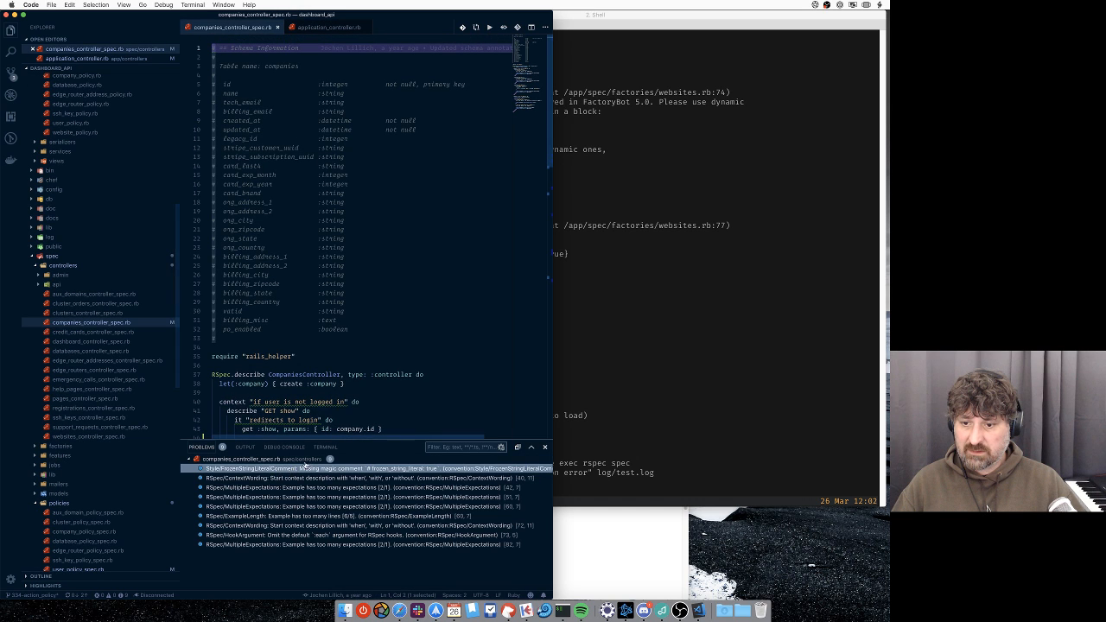
pyautogui.scroll(-3)
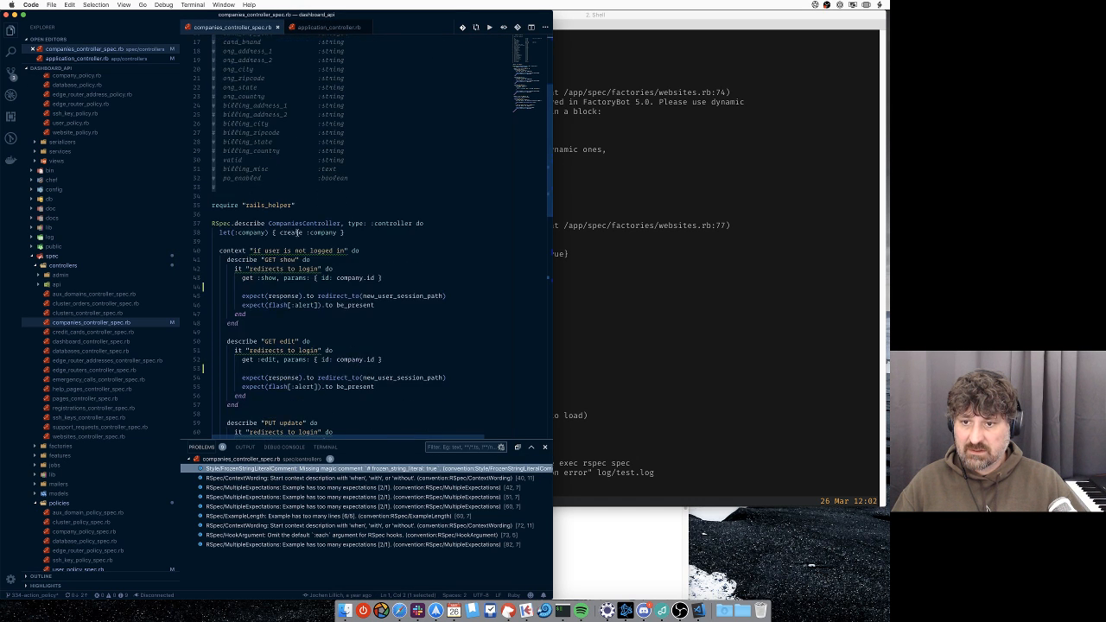
pyautogui.click(302, 251)
pyautogui.write('when')
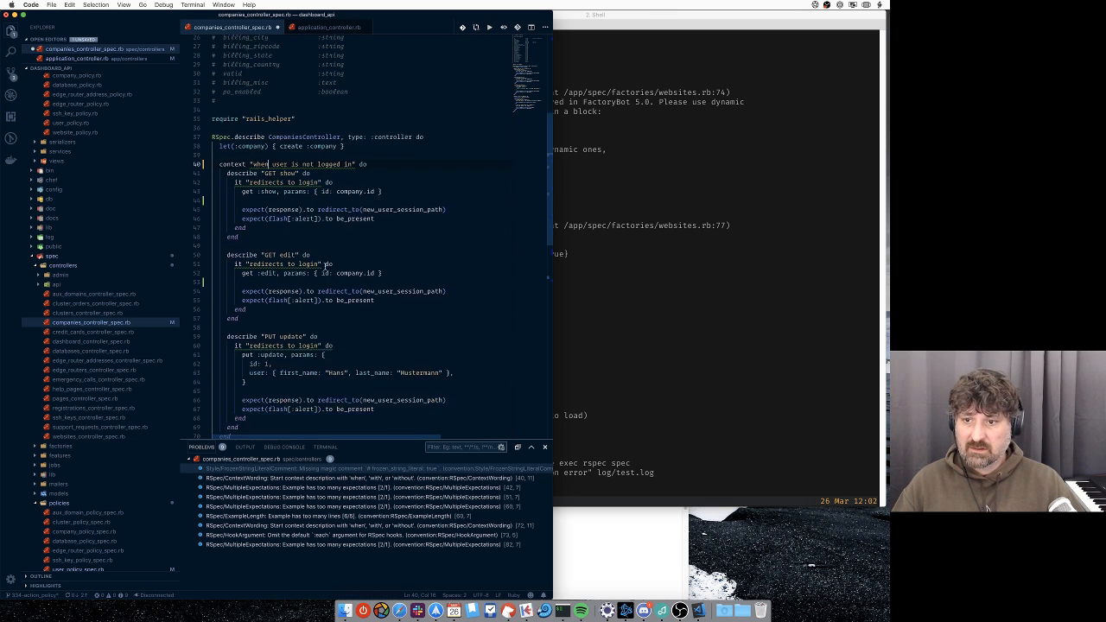
pyautogui.scroll(-3)
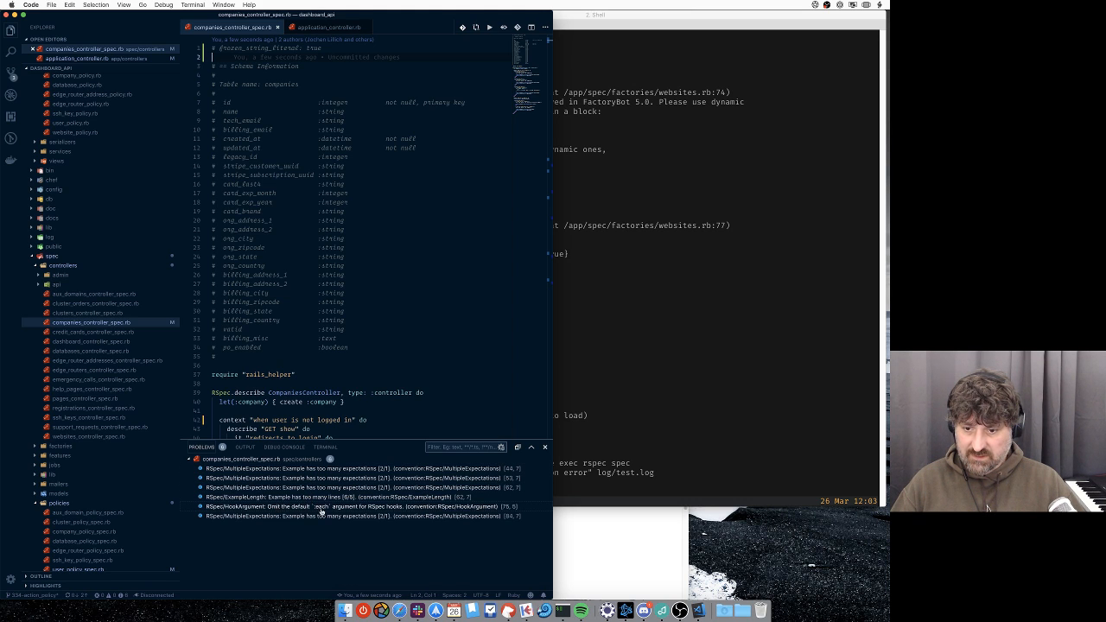
pyautogui.moveTo(297, 511)
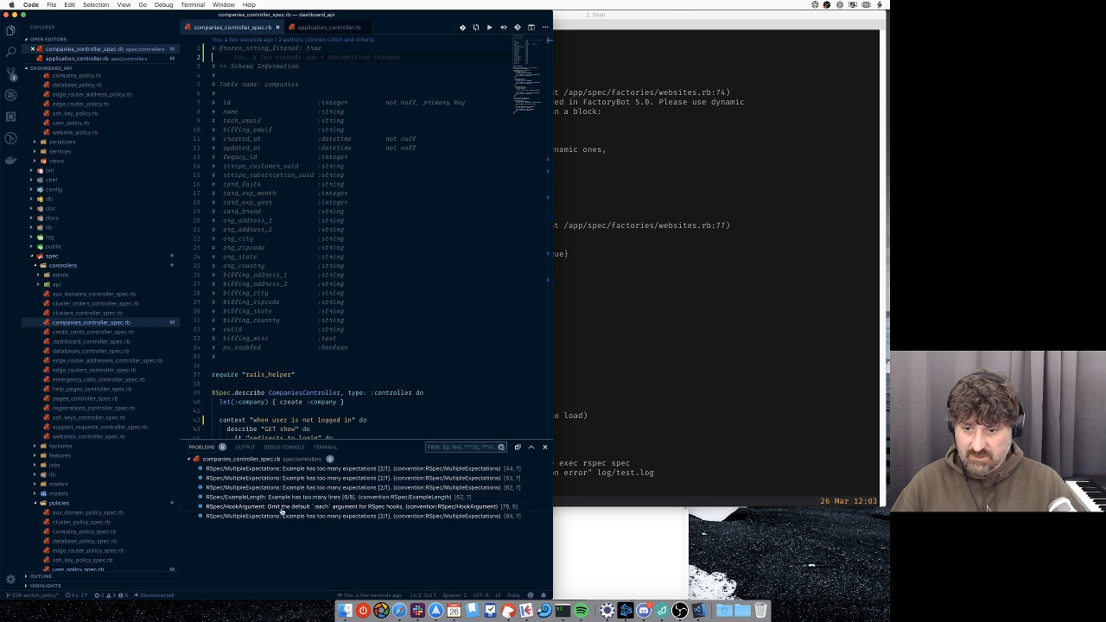
pyautogui.click(345, 506)
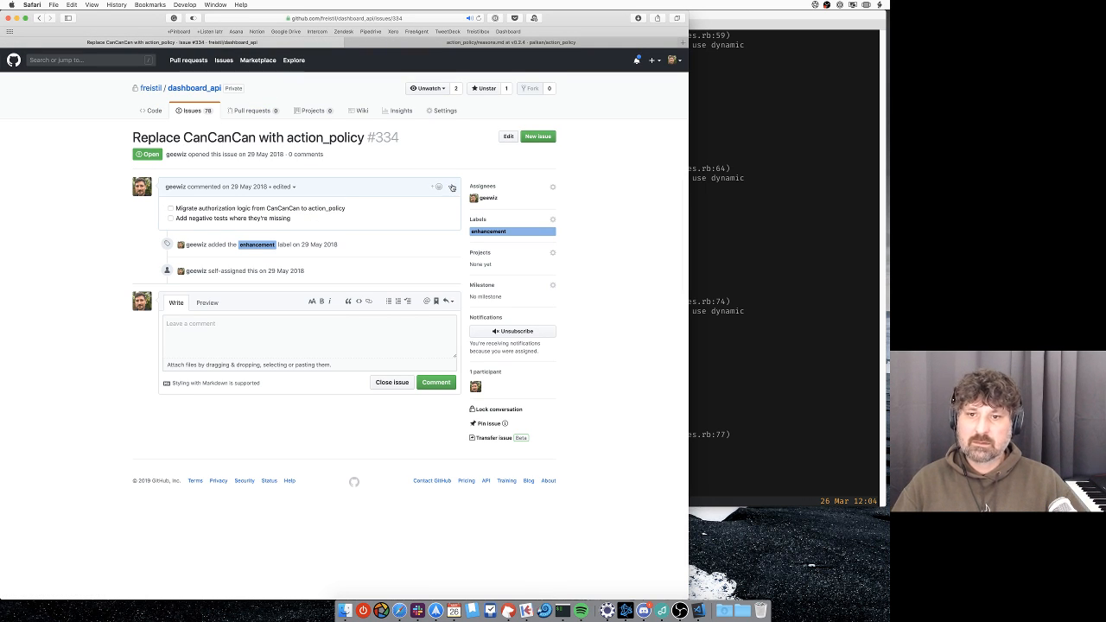
# Edit the issue description to add a '- [ ] Fix broken tests' checklist item.
pyautogui.click(449, 187)
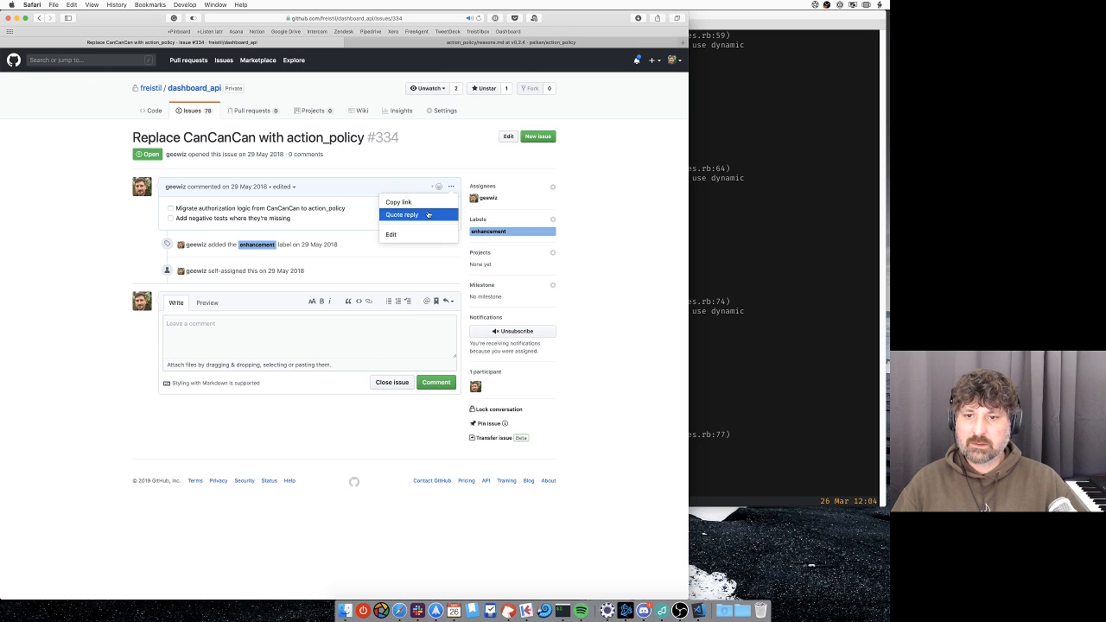
pyautogui.click(391, 235)
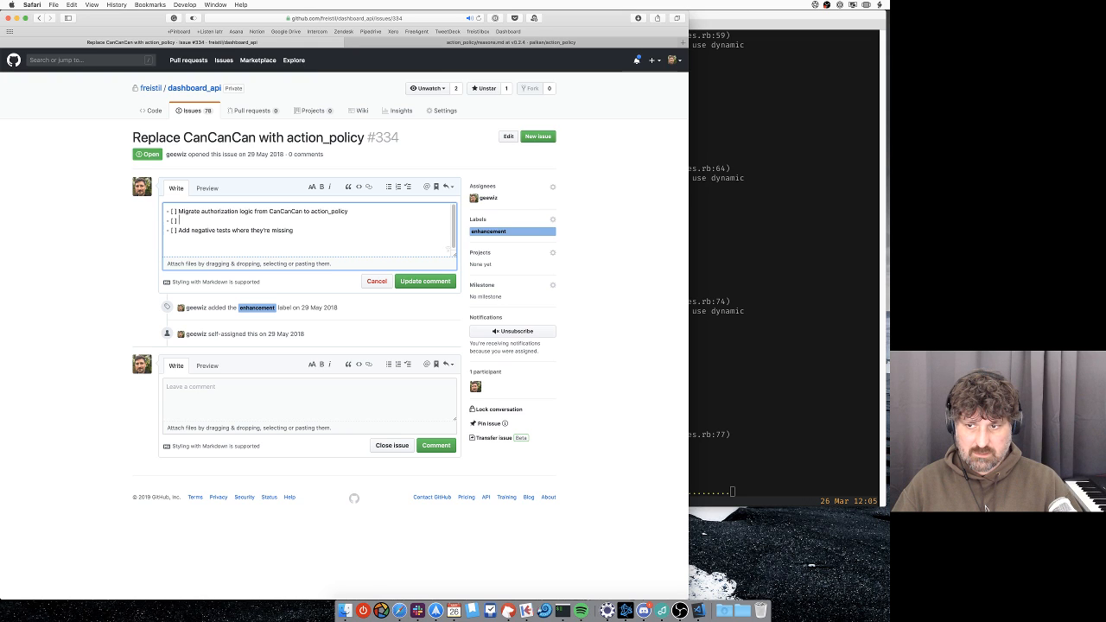
pyautogui.write('Fix broken tests')
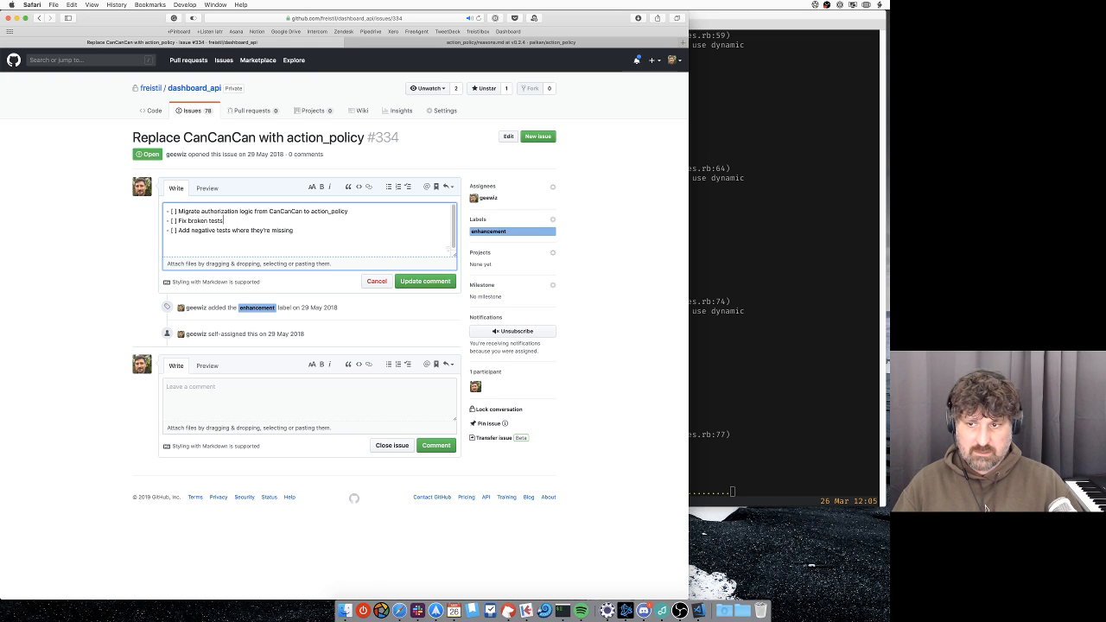
pyautogui.write('X')
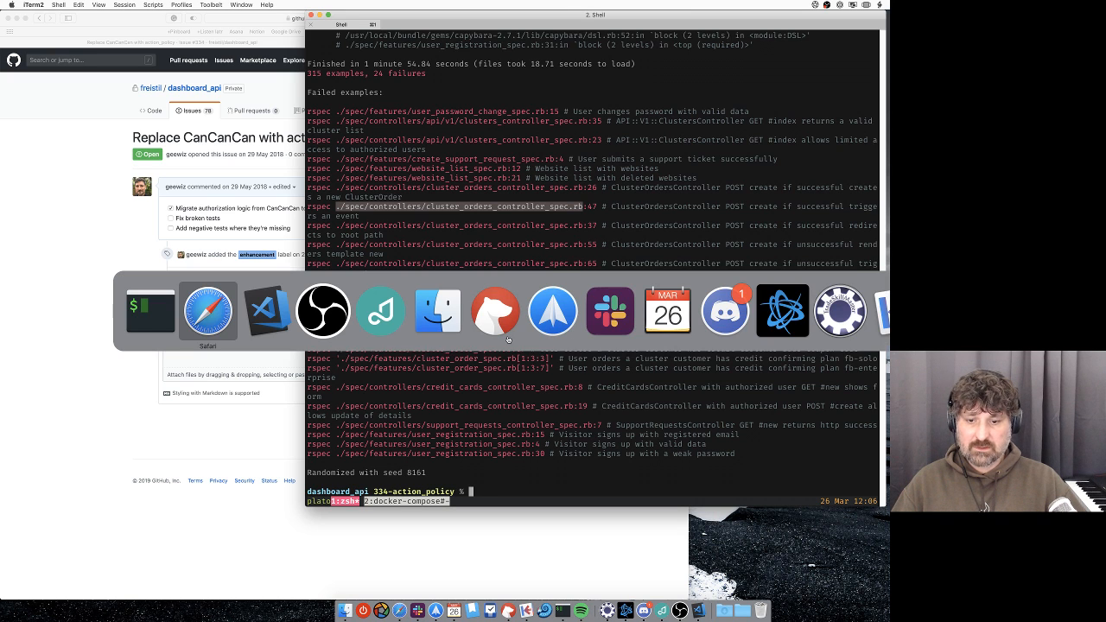
# Switch from the finished test run in iTerm2 back to the code editor.
pyautogui.click(266, 311)
pyautogui.write('clusterorderscont')
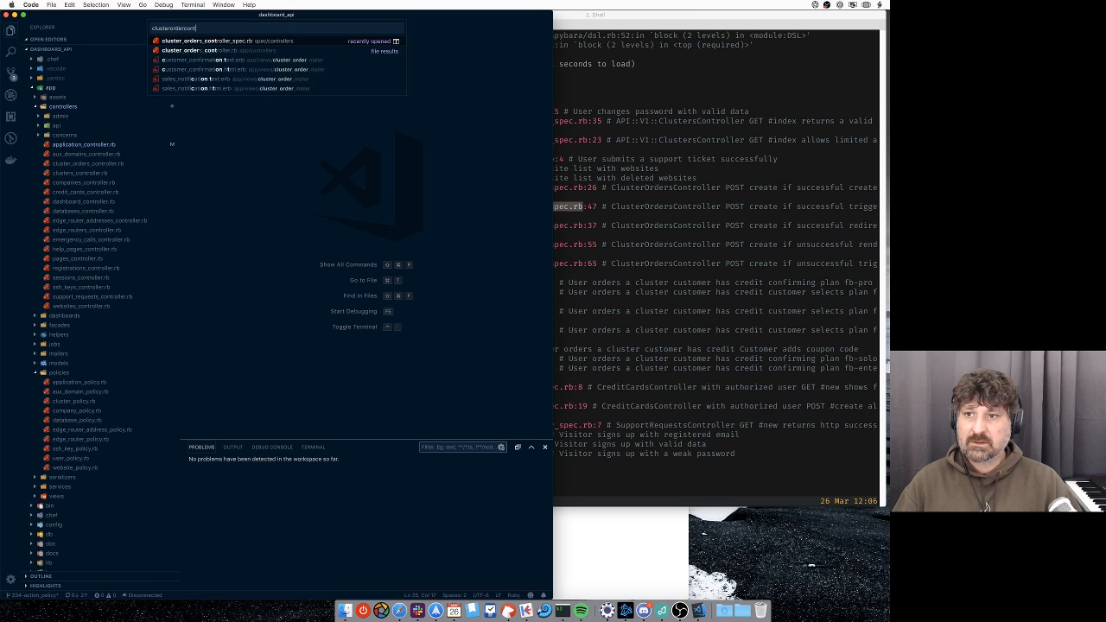
# Review cluster_orders_controller_spec.rb from the top and select 'create' in the POST create describe line.
pyautogui.click(207, 42)
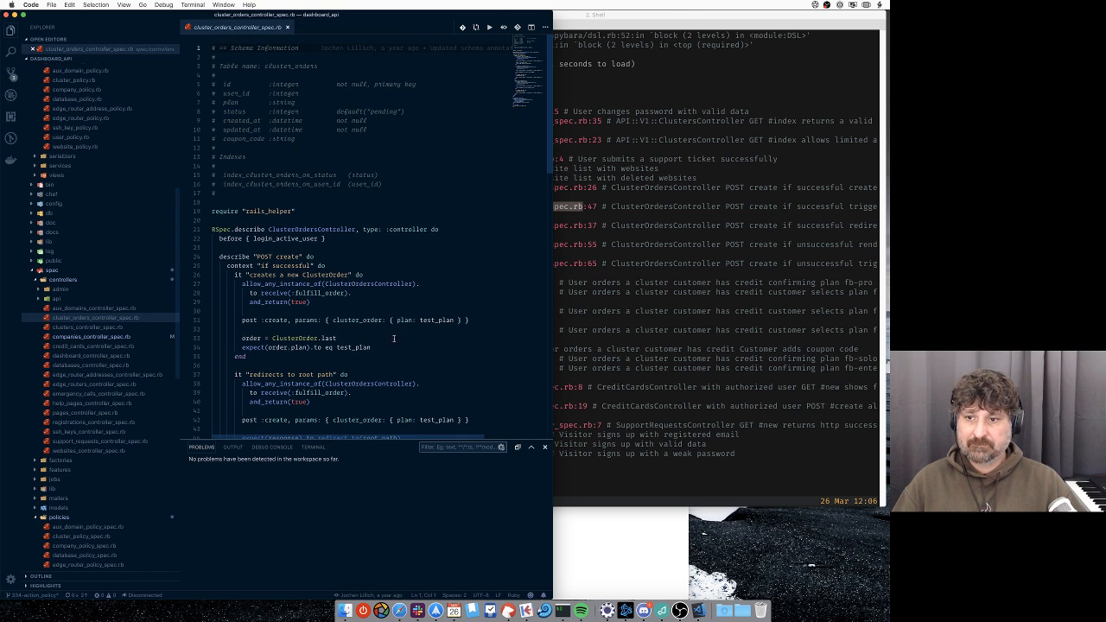
pyautogui.doubleClick(318, 292)
pyautogui.write('# frozen_string_literal: ')
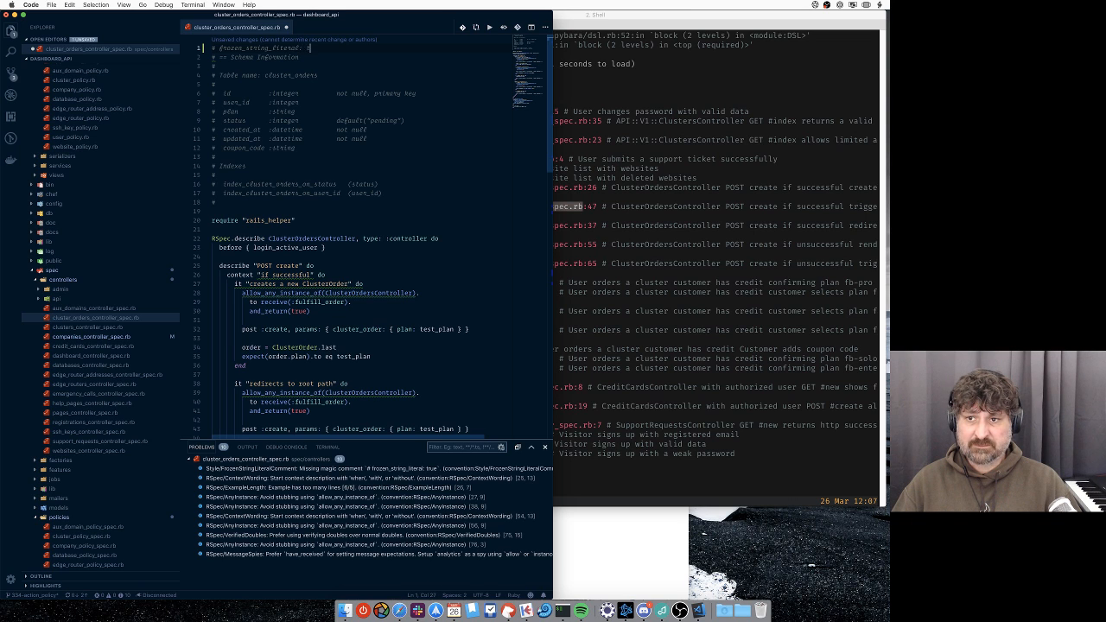
pyautogui.write('true')
pyautogui.click(365, 275)
pyautogui.write('w')
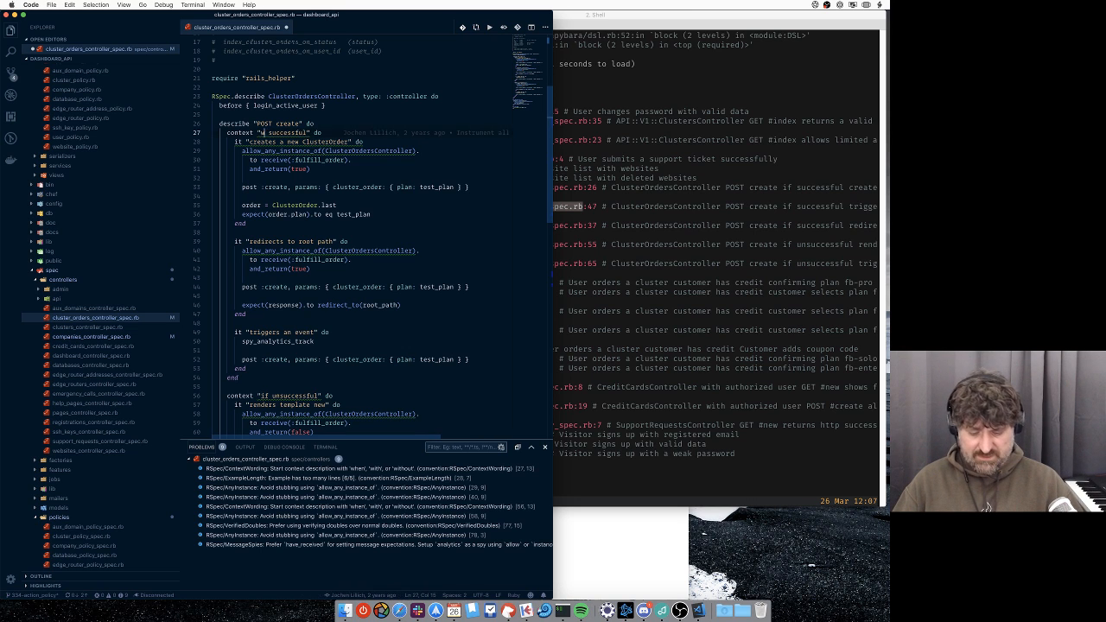
pyautogui.scroll(-3)
pyautogui.write('when')
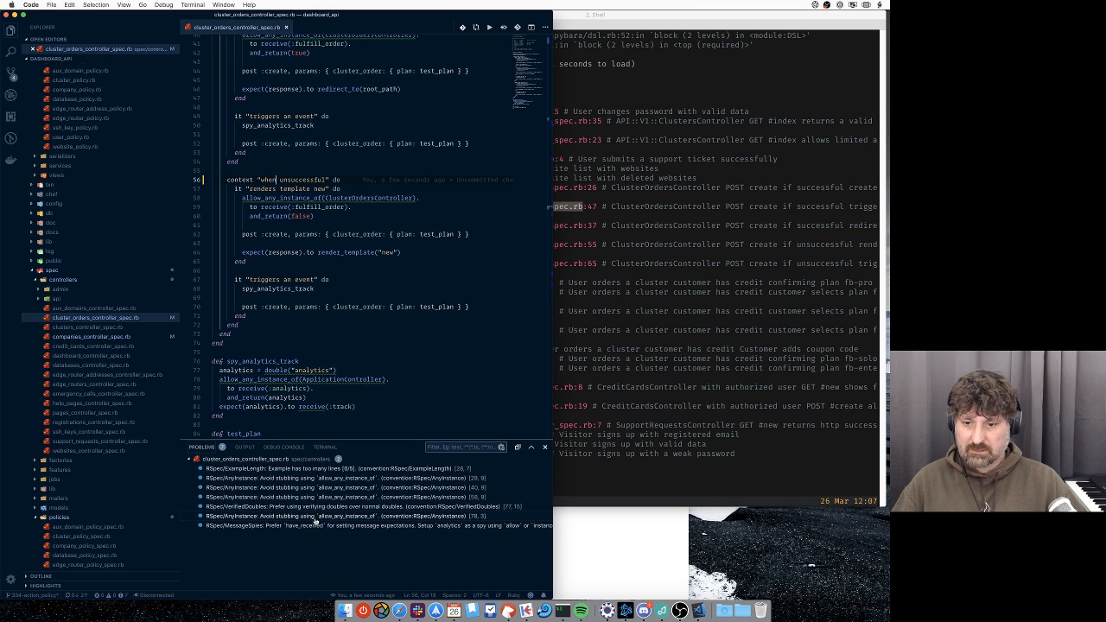
pyautogui.moveTo(394, 532)
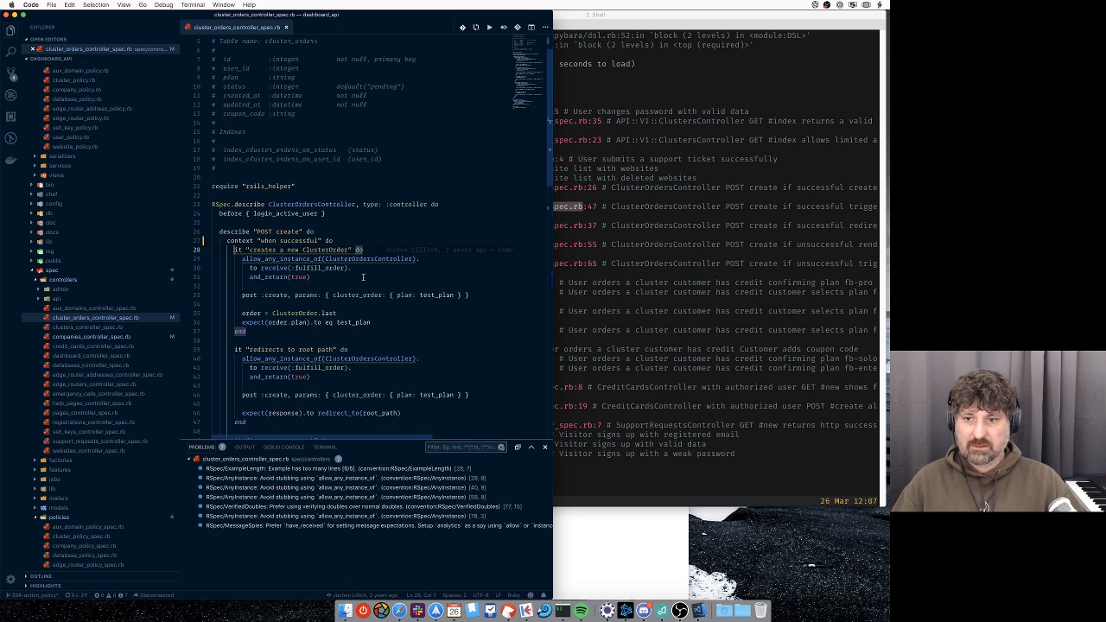
pyautogui.scroll(-3)
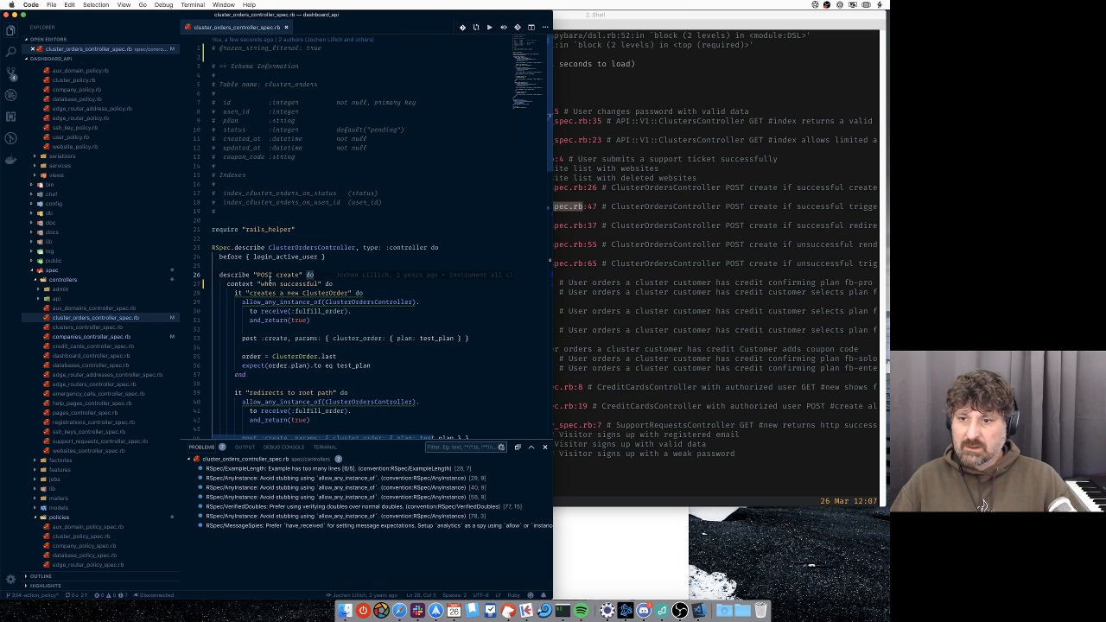
pyautogui.doubleClick(300, 275)
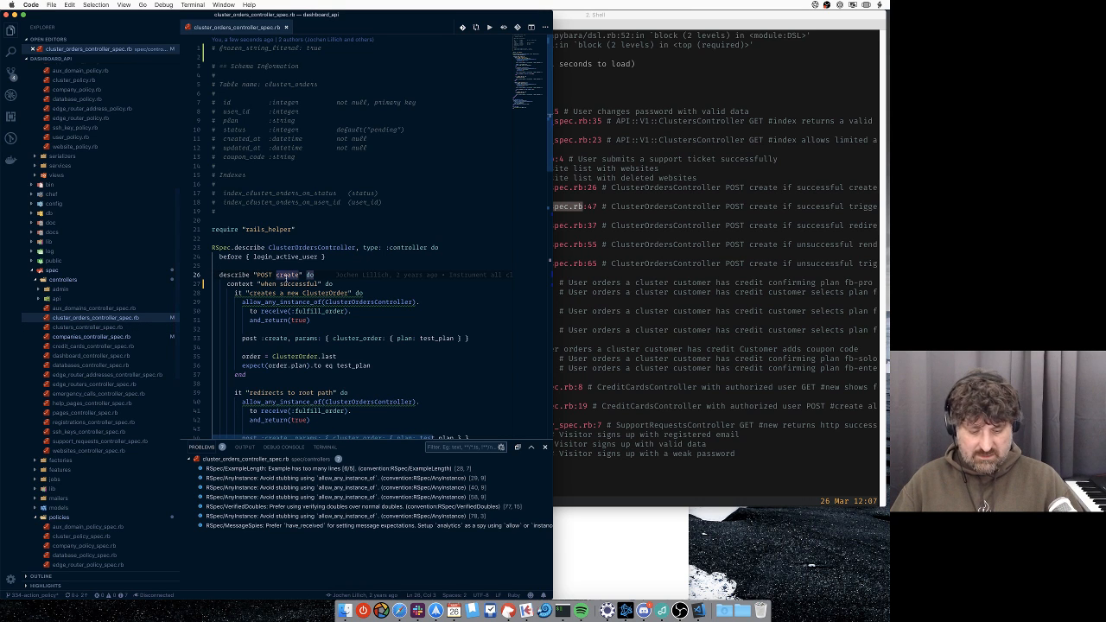
# Run bundle exec rspec on ./spec/controllers/cluster_orders_controller_spec.rb alone, getting 5 examples, 5 failures.
pyautogui.write('cv')
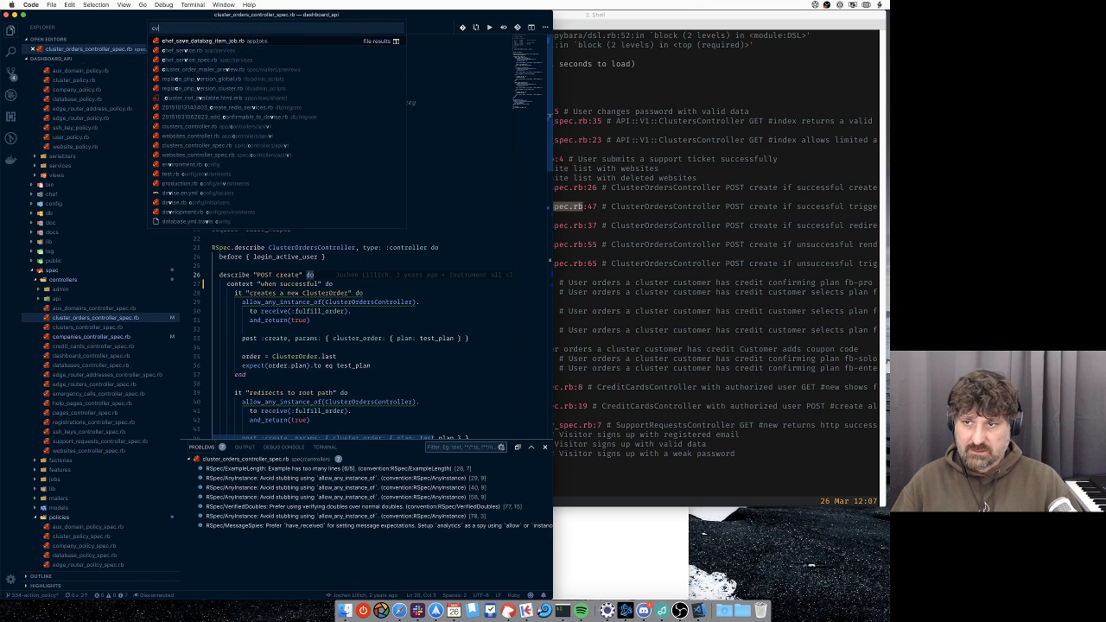
pyautogui.write('clusterorderd')
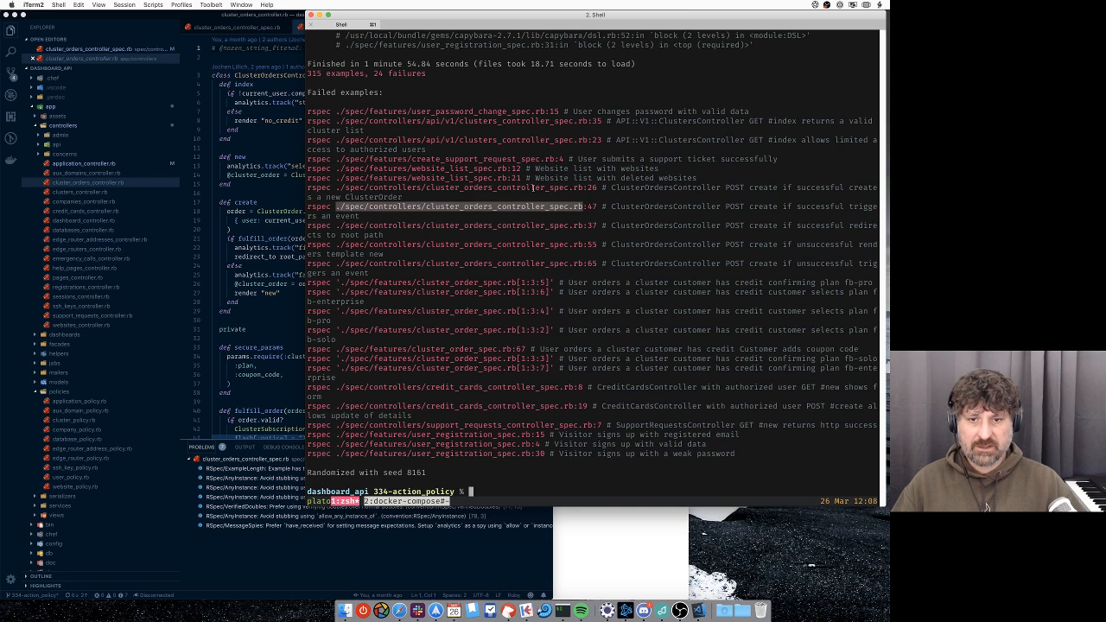
pyautogui.write('c exec app bundle exec rspec ./')
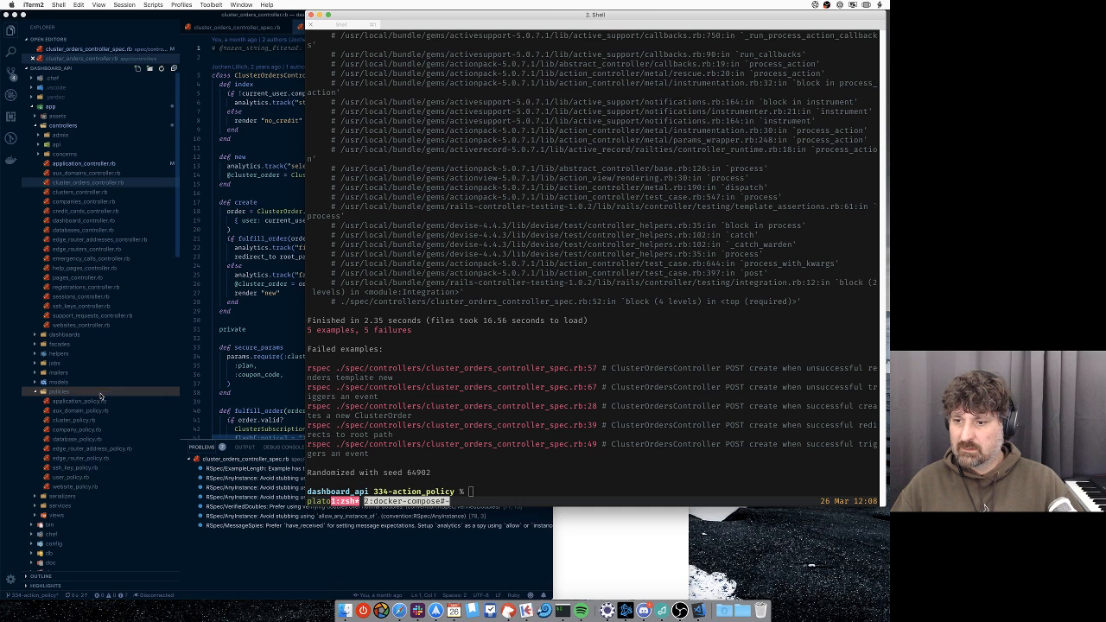
pyautogui.write('cluster')
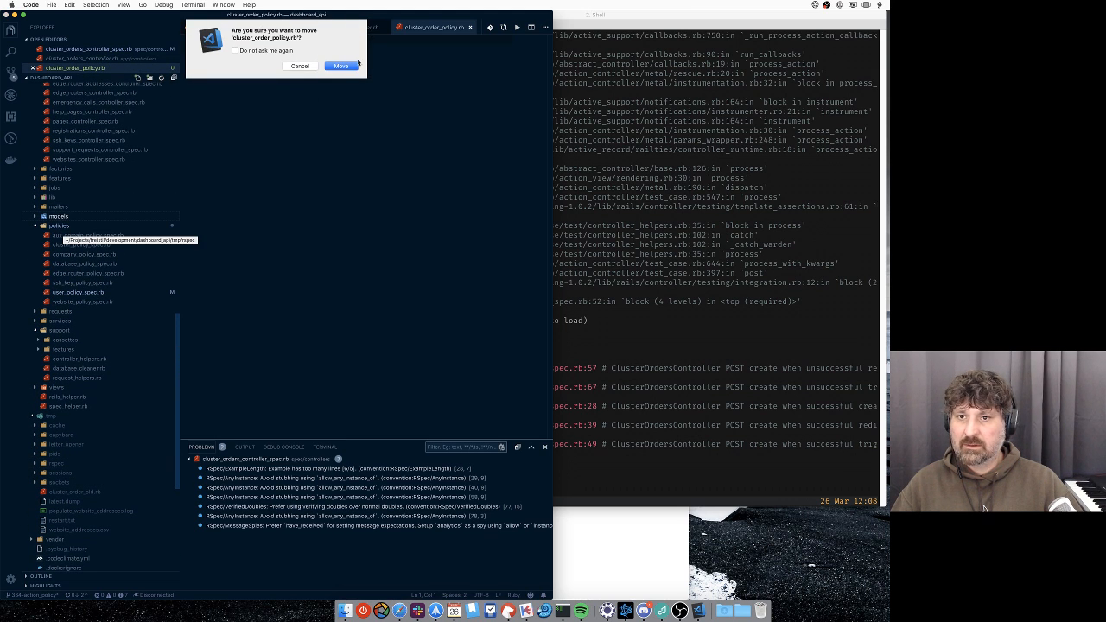
# Move cluster_order_policy.rb into app/policies, confirming the move, and view its create?, delete? and manage? rules.
pyautogui.click(339, 65)
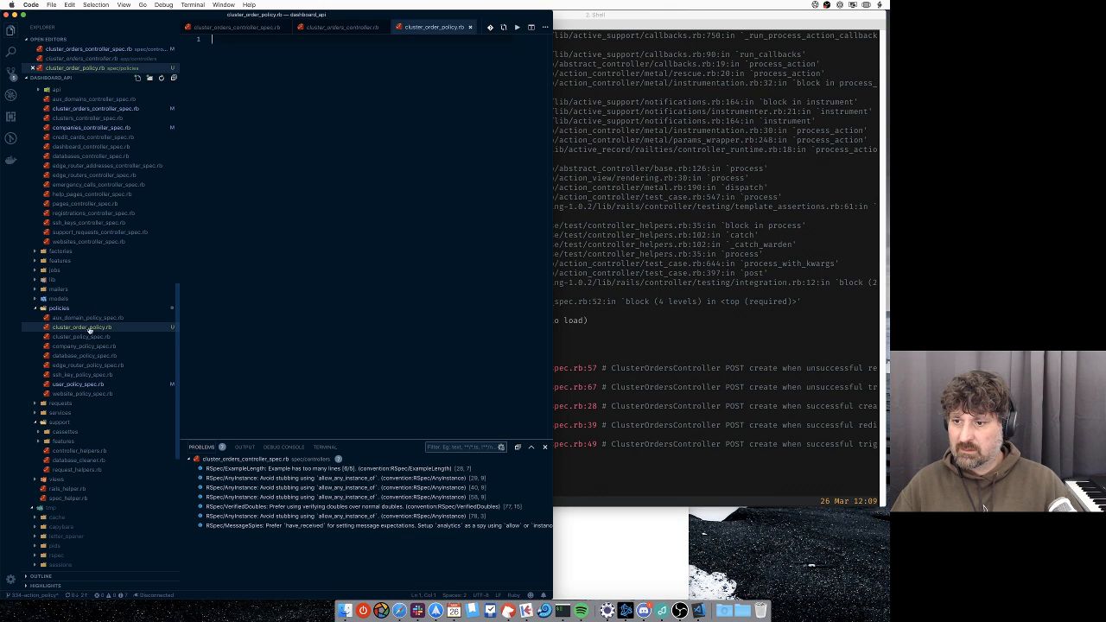
pyautogui.click(80, 335)
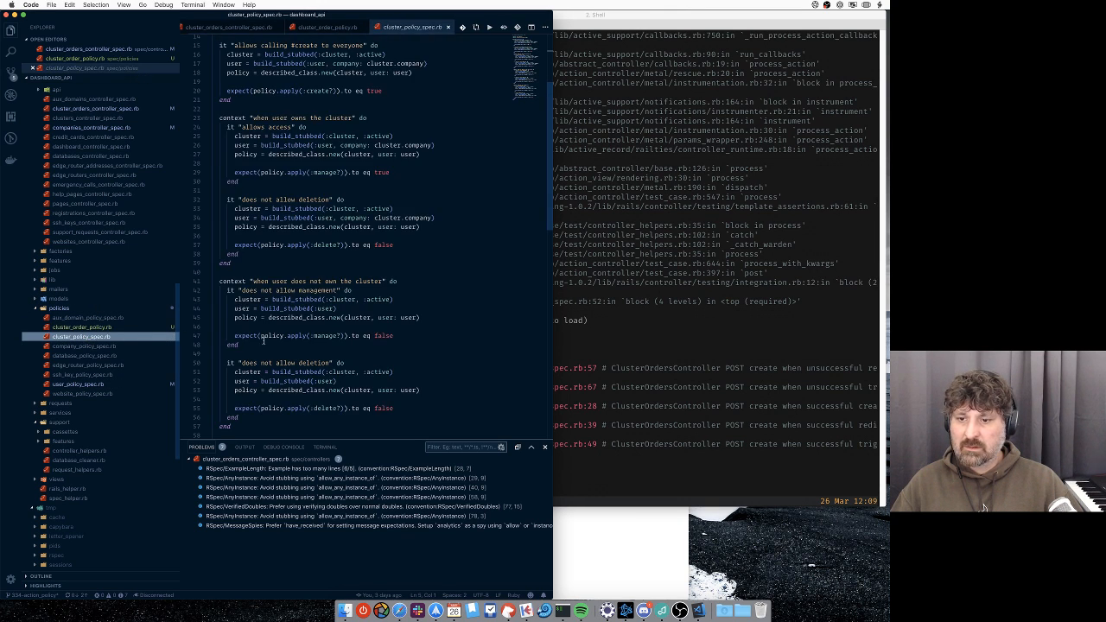
pyautogui.scroll(3)
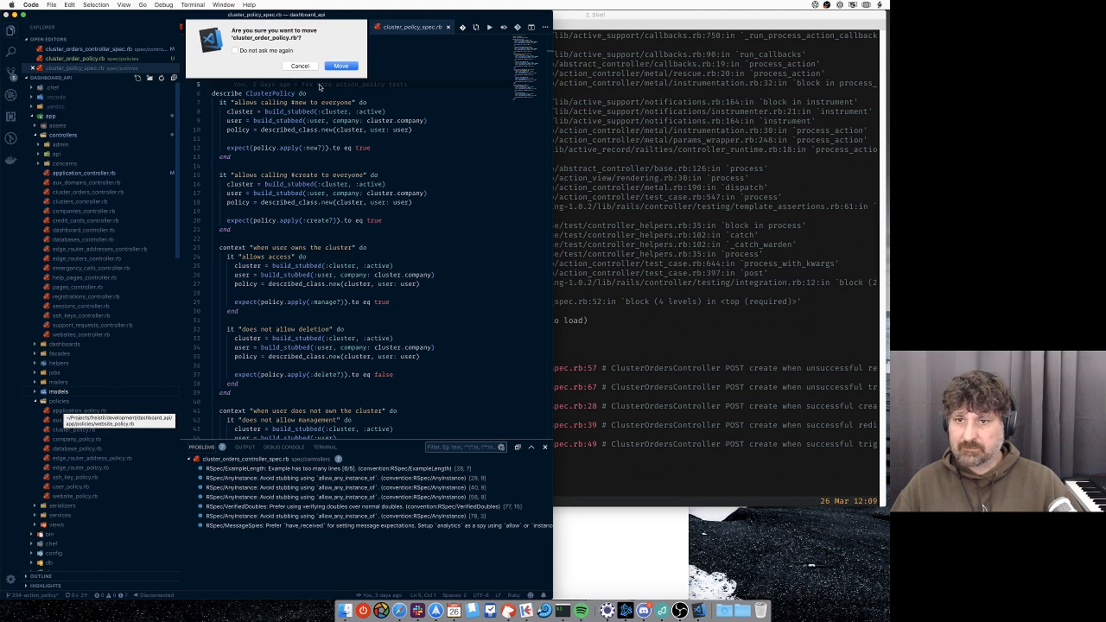
pyautogui.click(341, 66)
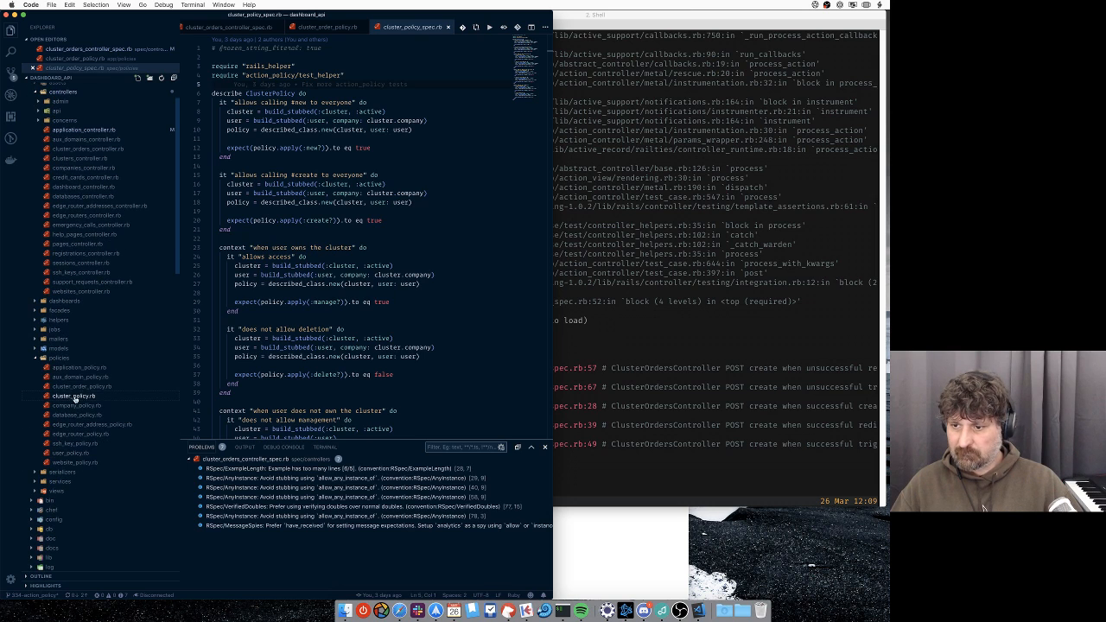
pyautogui.click(71, 396)
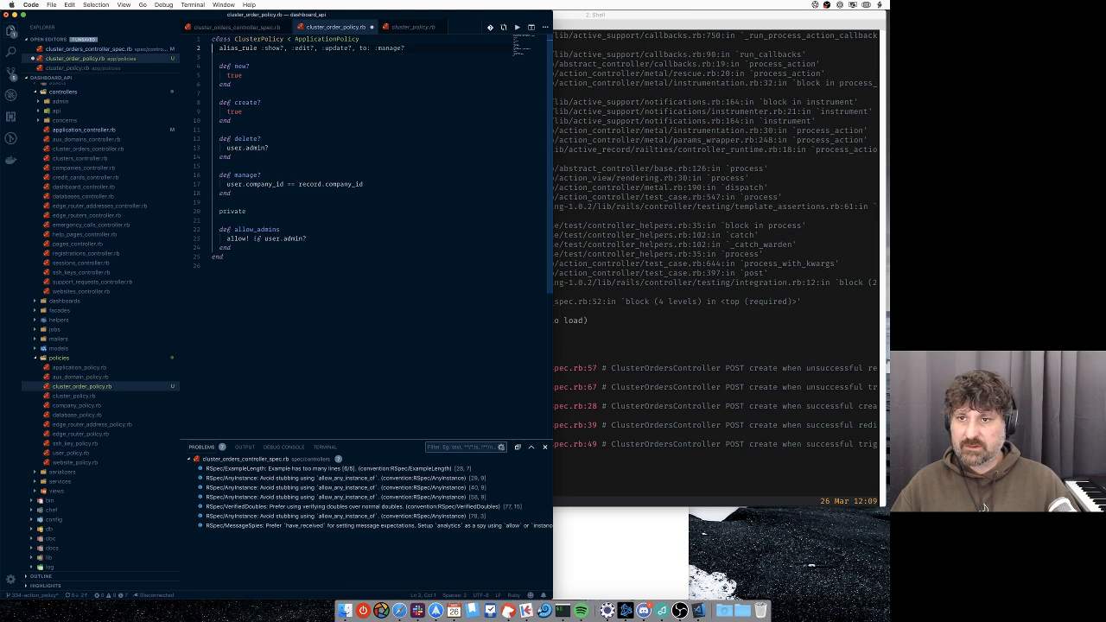
# Add :new? and :create? to ClusterOrderPolicy's alias_rule and remove their separate methods.
pyautogui.click(270, 38)
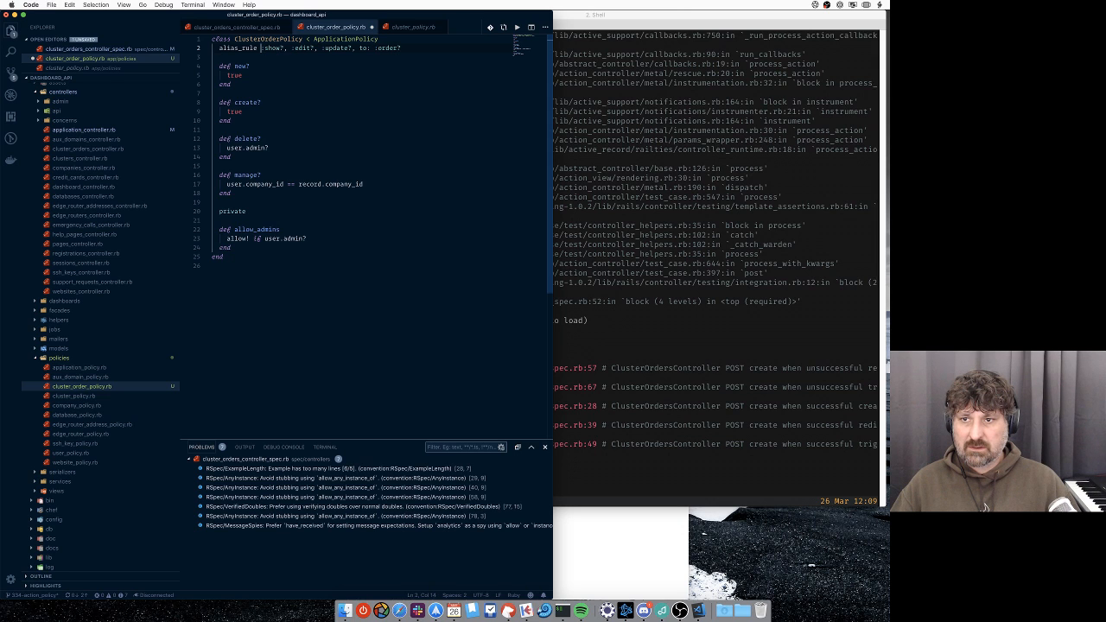
pyautogui.write(':new,')
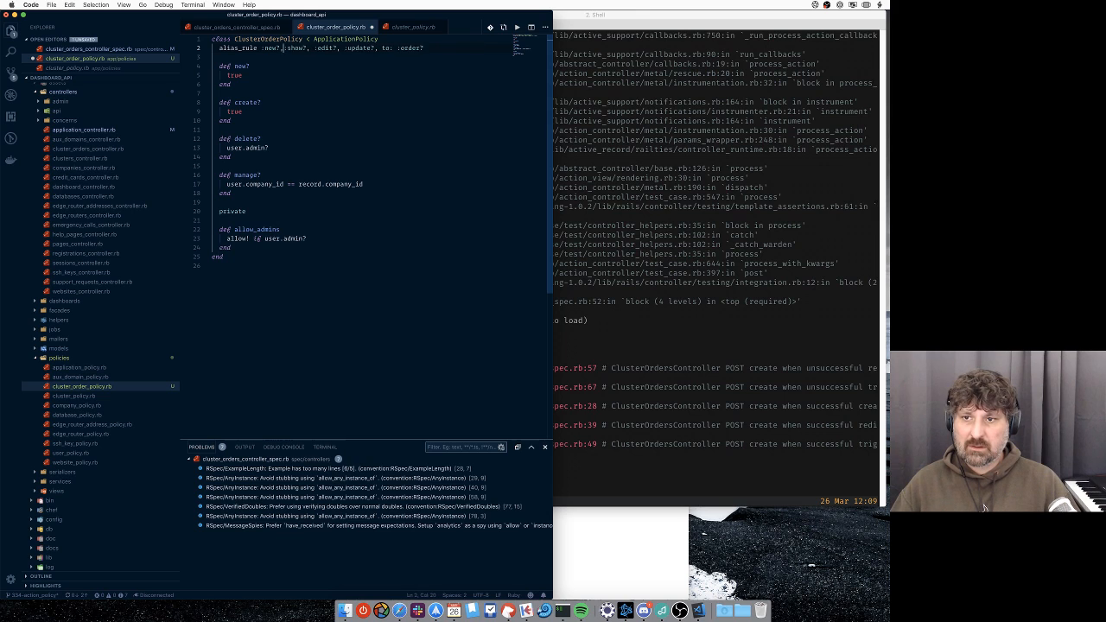
pyautogui.write(':create?,')
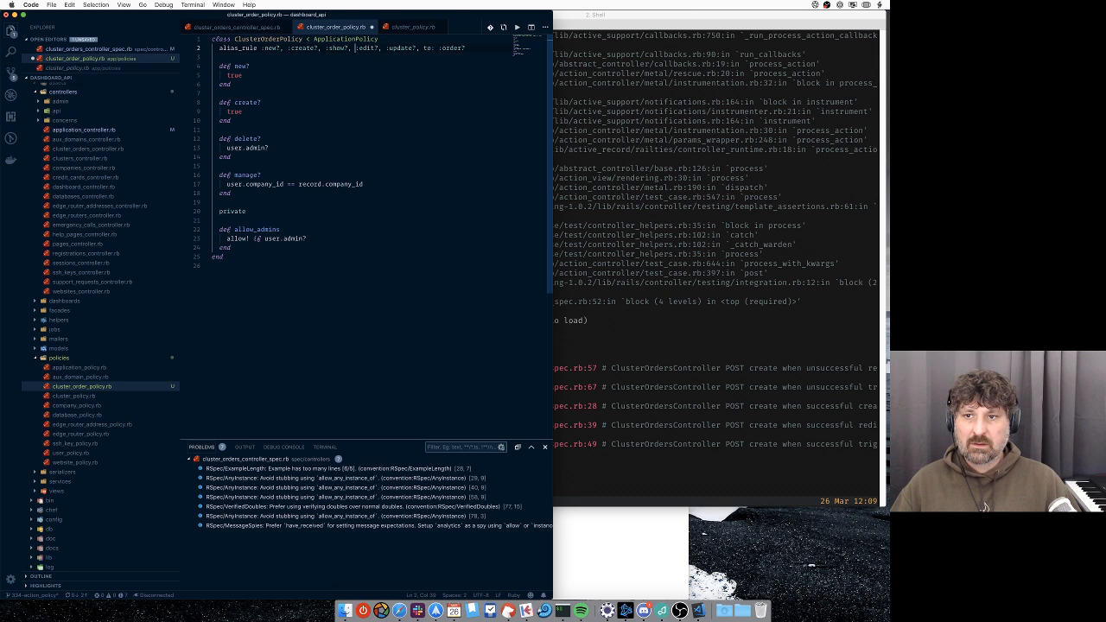
pyautogui.doubleClick(336, 49)
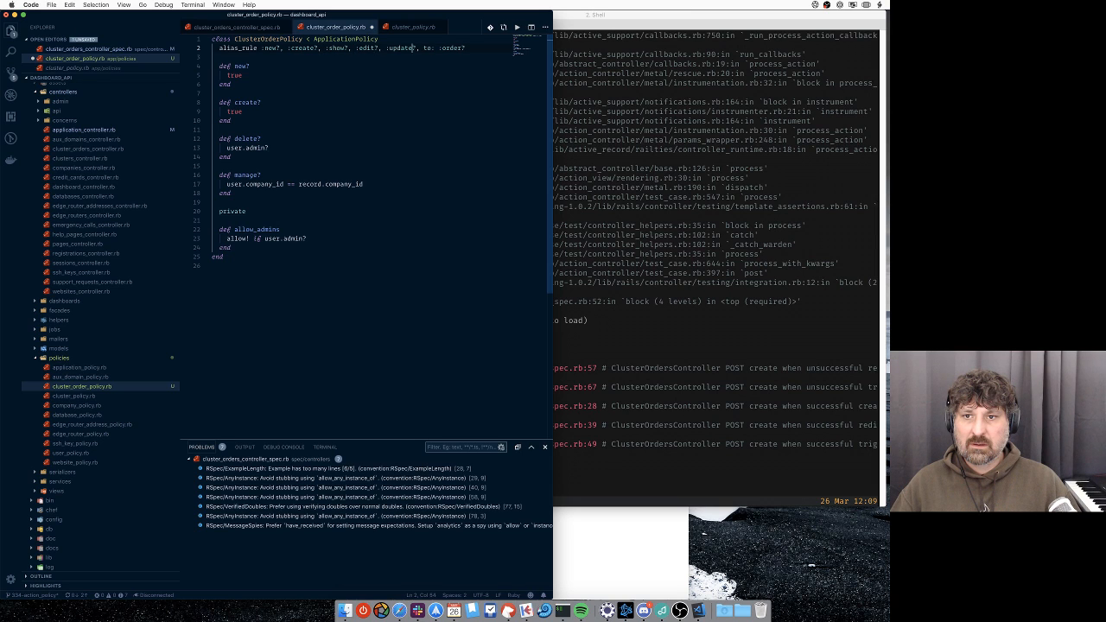
pyautogui.click(233, 57)
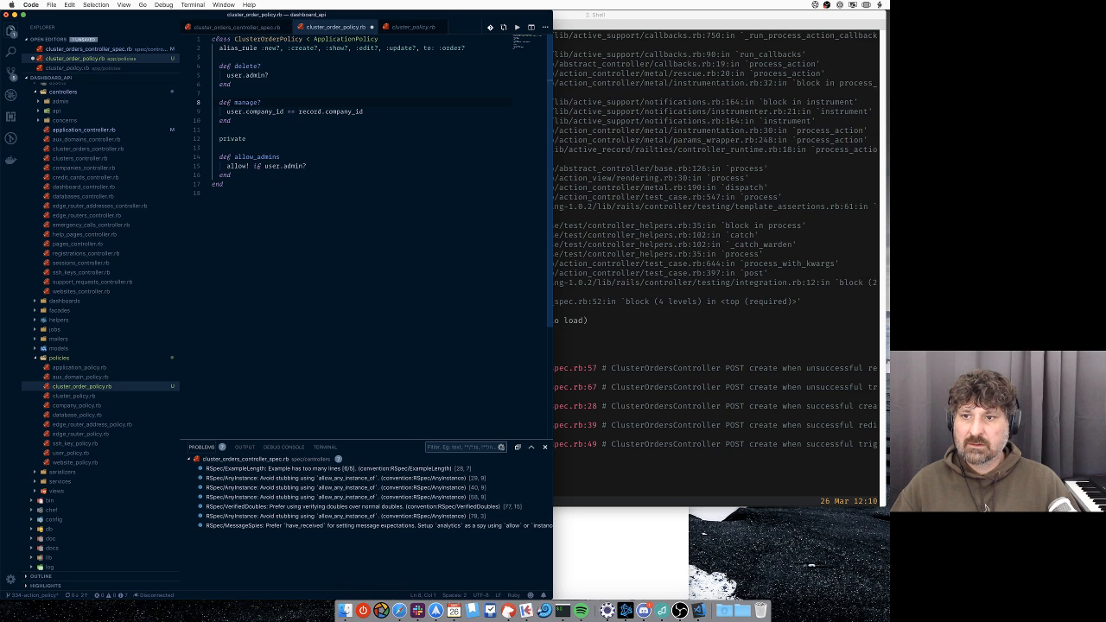
# Make the index? rule return true and save the policy file.
pyautogui.click(257, 111)
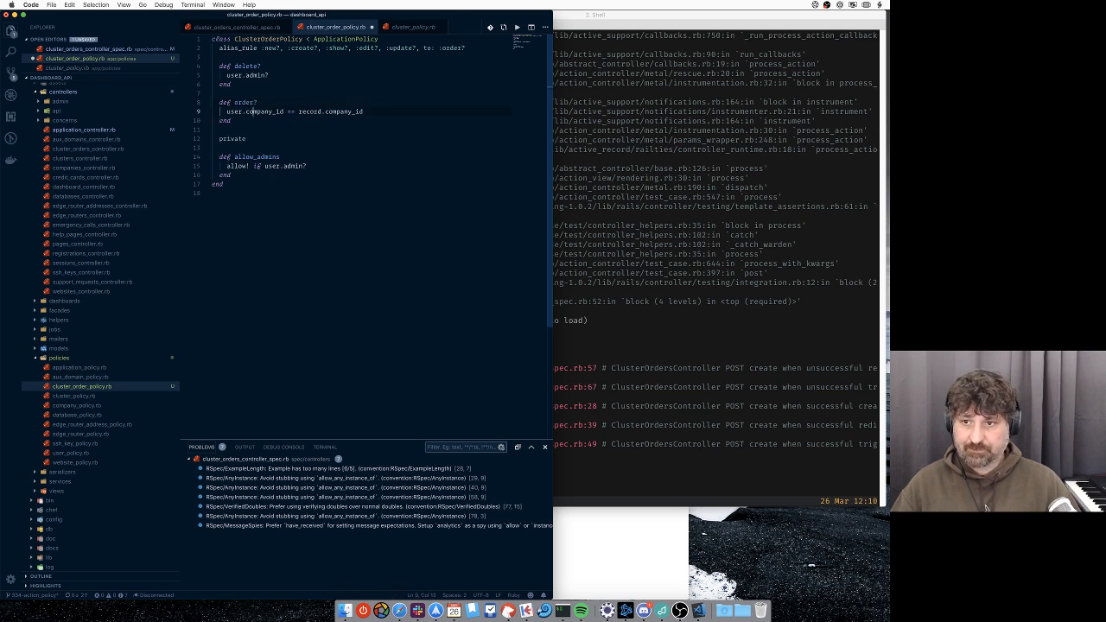
pyautogui.write('true')
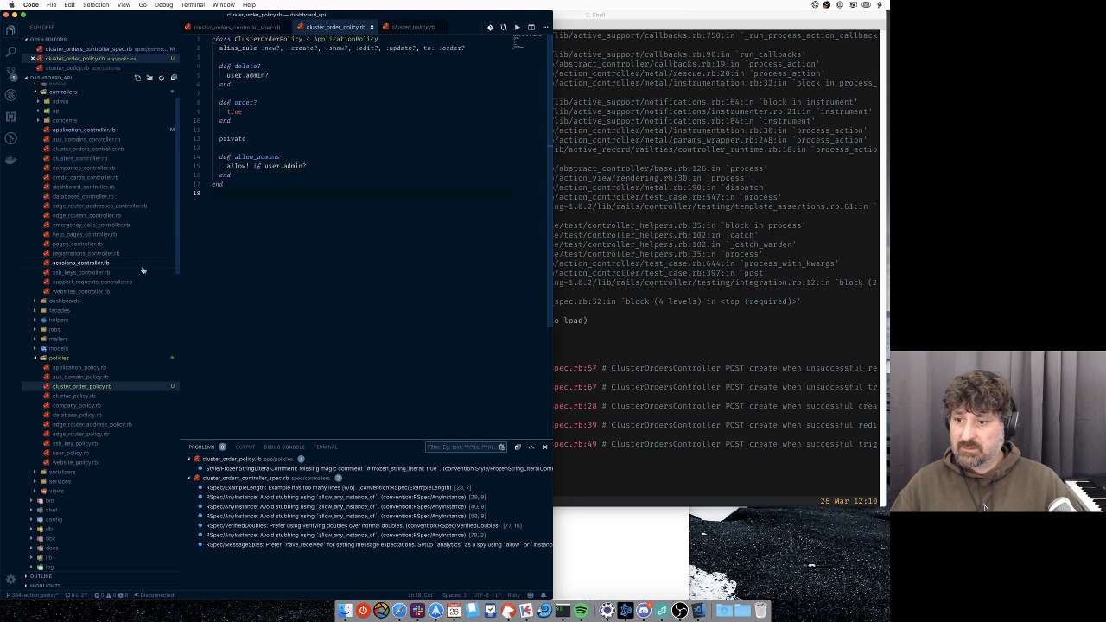
pyautogui.click(413, 28)
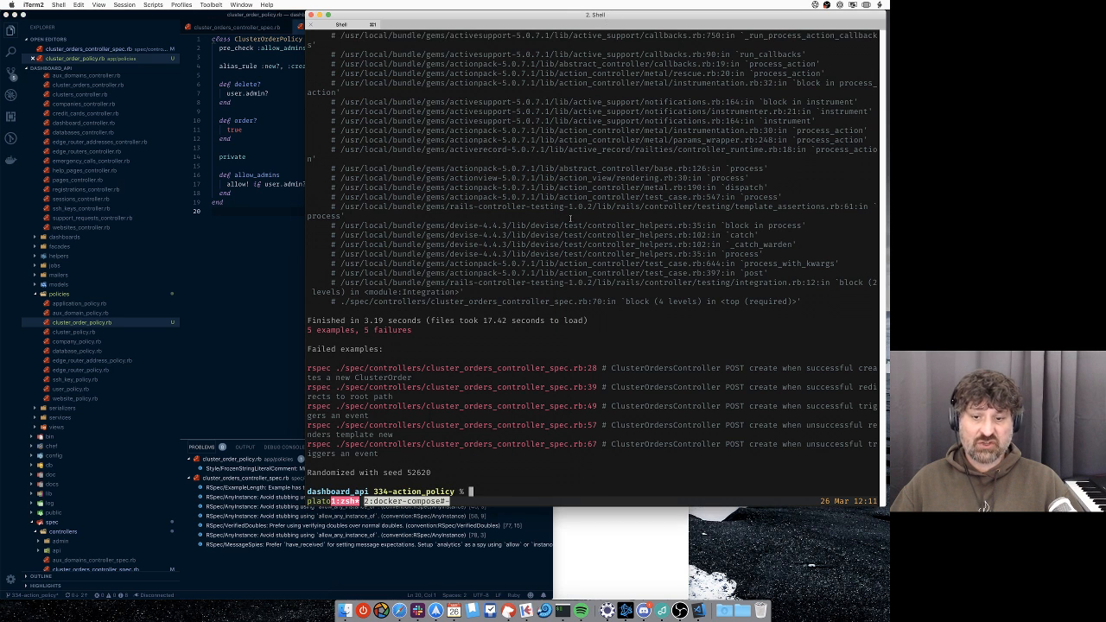
pyautogui.moveTo(512, 352)
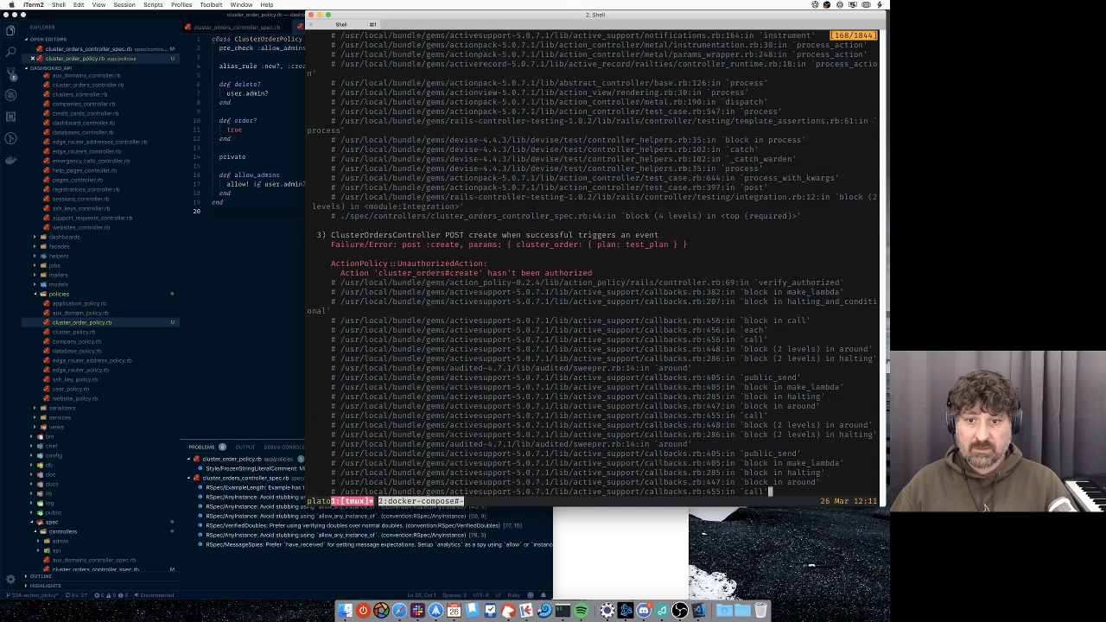
# Scroll through the rerun's 'cluster_orders#create hasn't been authorized' failures and return to the policy file.
pyautogui.scroll(-3)
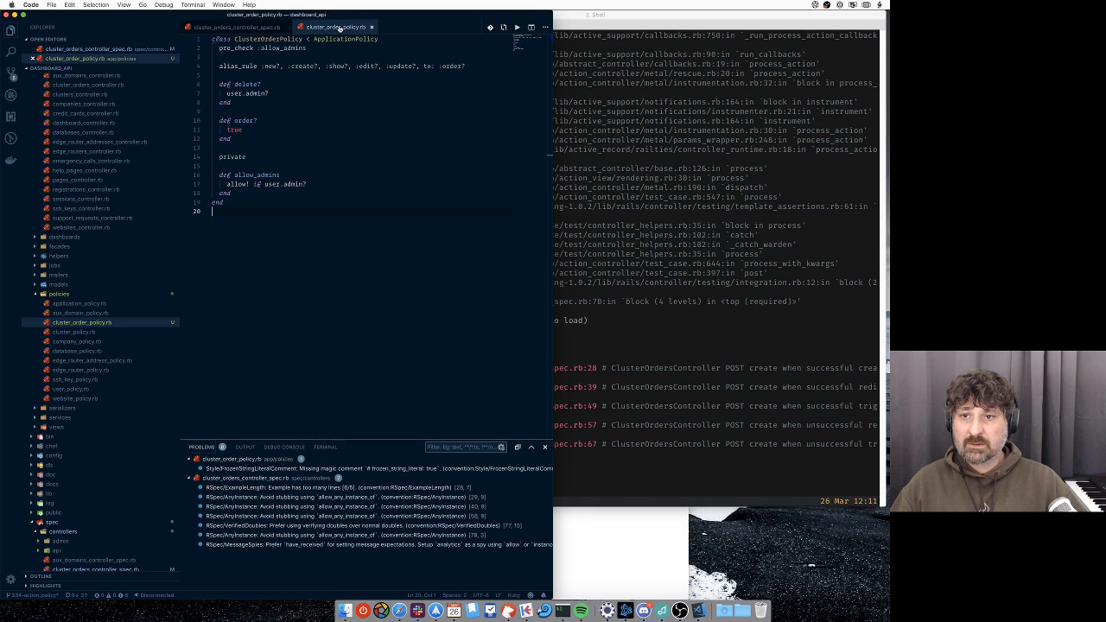
pyautogui.click(233, 27)
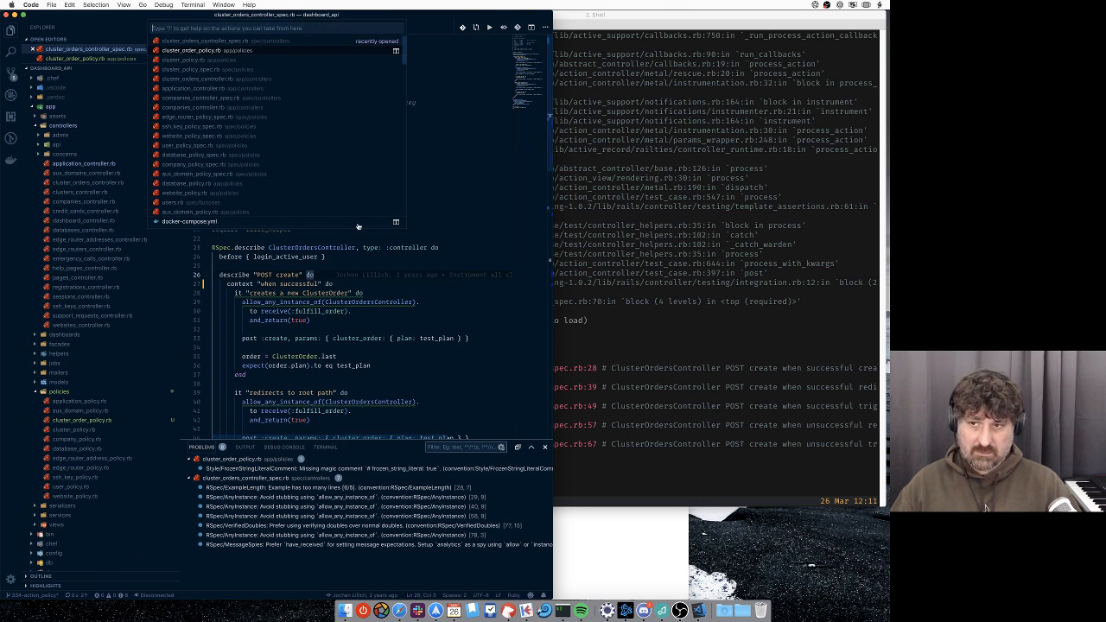
# Locate cluster_orders_controller.rb via Quick Open and begin adding authorize! in the action.
pyautogui.write('clusterorders')
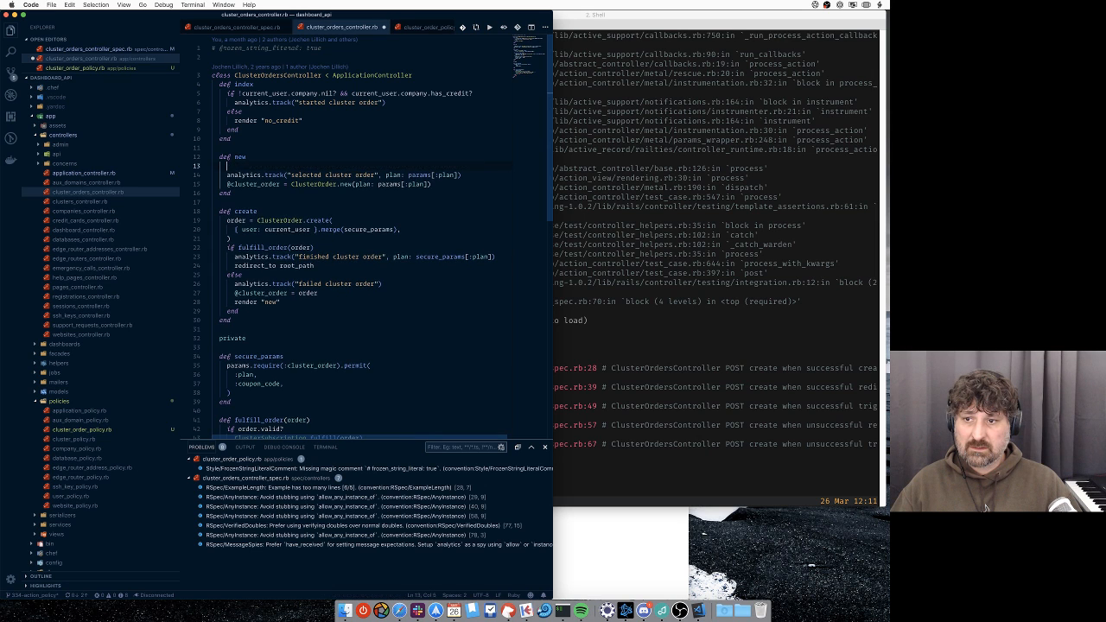
pyautogui.write('authorize!')
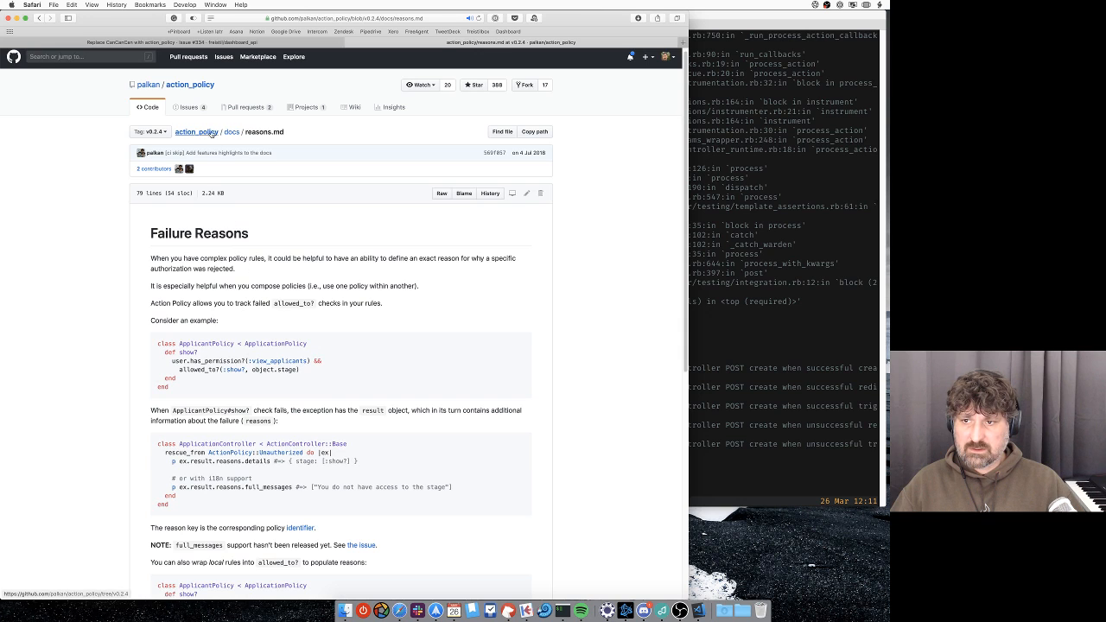
# Read the action_policy Rails integration docs and select the 'authorize :user, through:' example line.
pyautogui.click(232, 131)
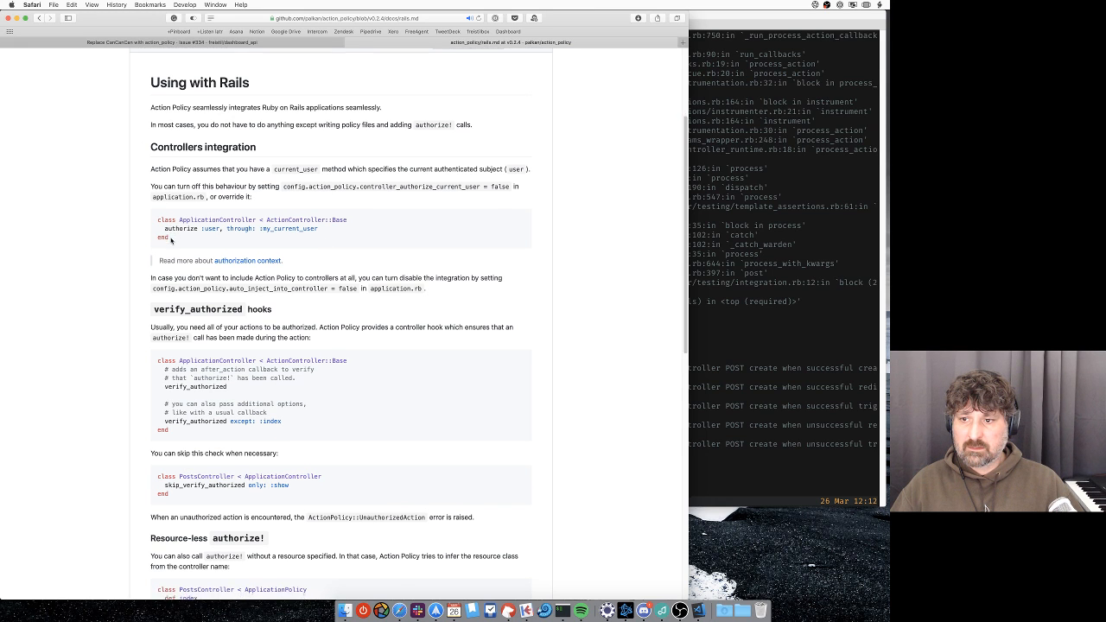
pyautogui.scroll(-3)
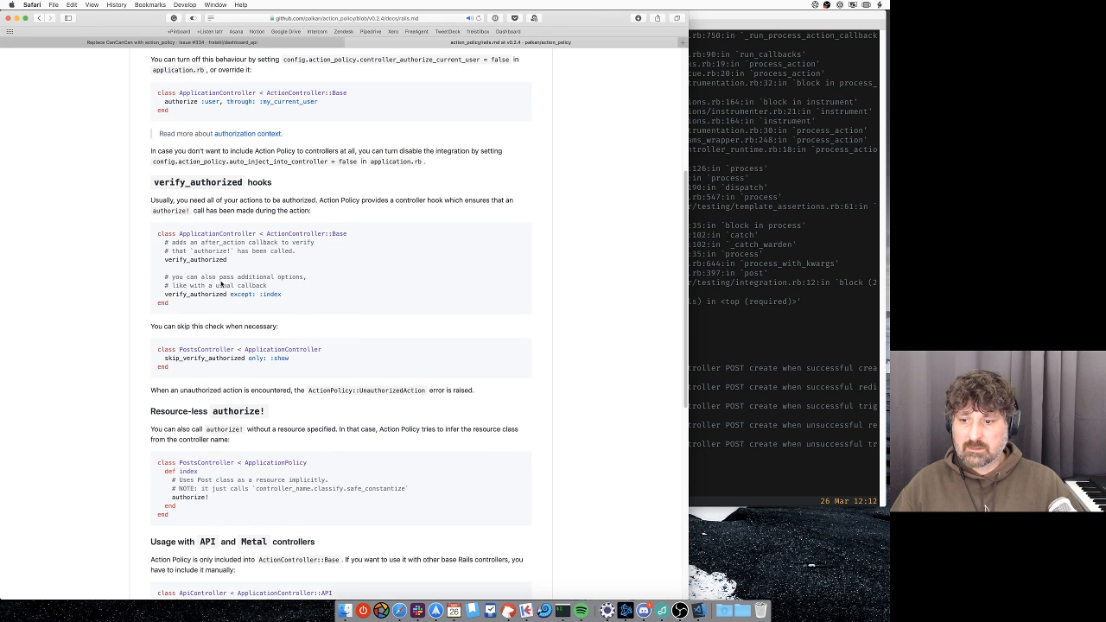
pyautogui.scroll(-3)
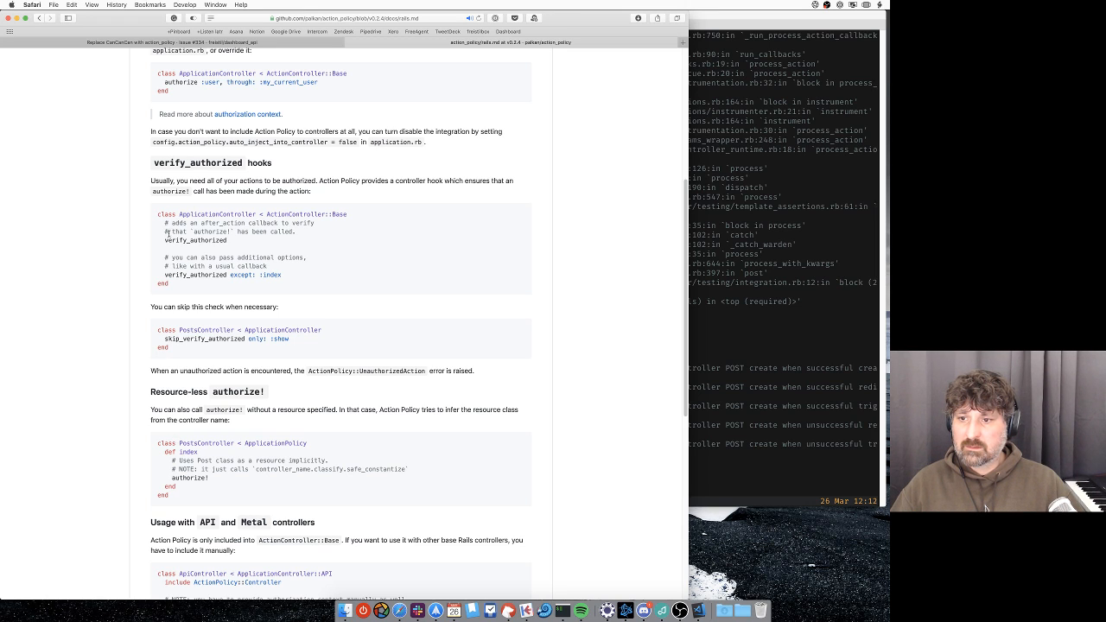
pyautogui.doubleClick(192, 240)
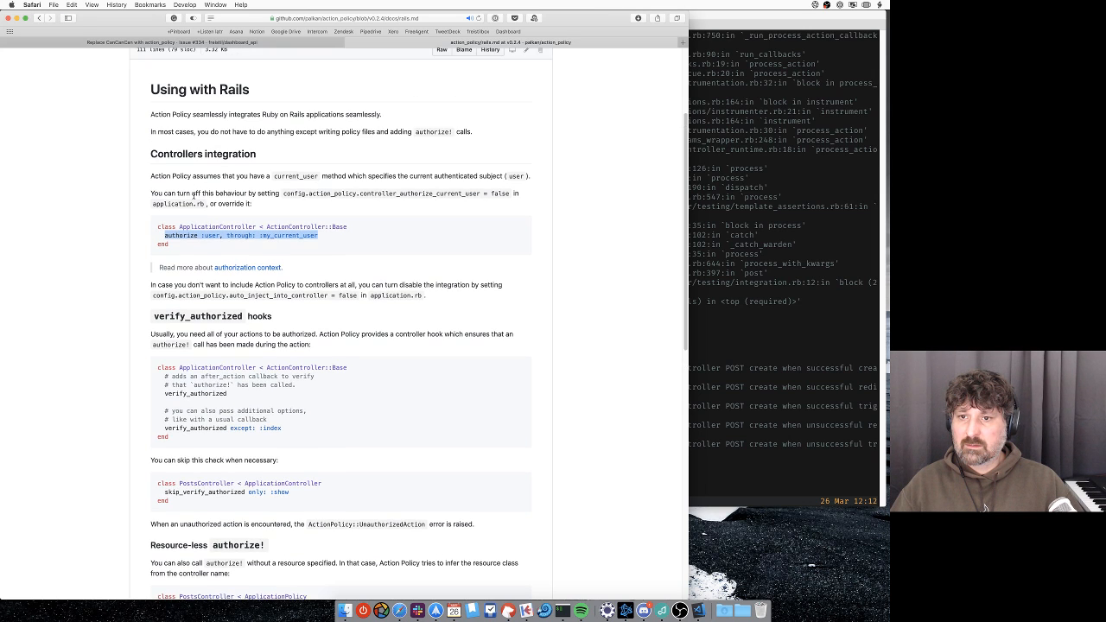
pyautogui.moveTo(181, 187)
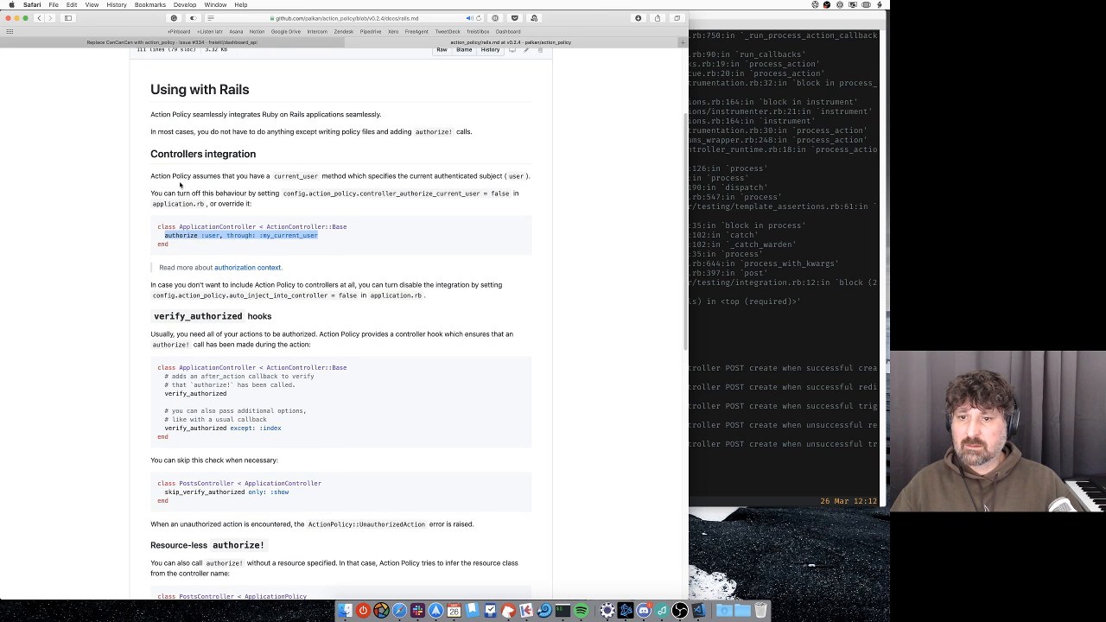
# Scroll through the rest of rails.md to the end of the page.
pyautogui.scroll(-3)
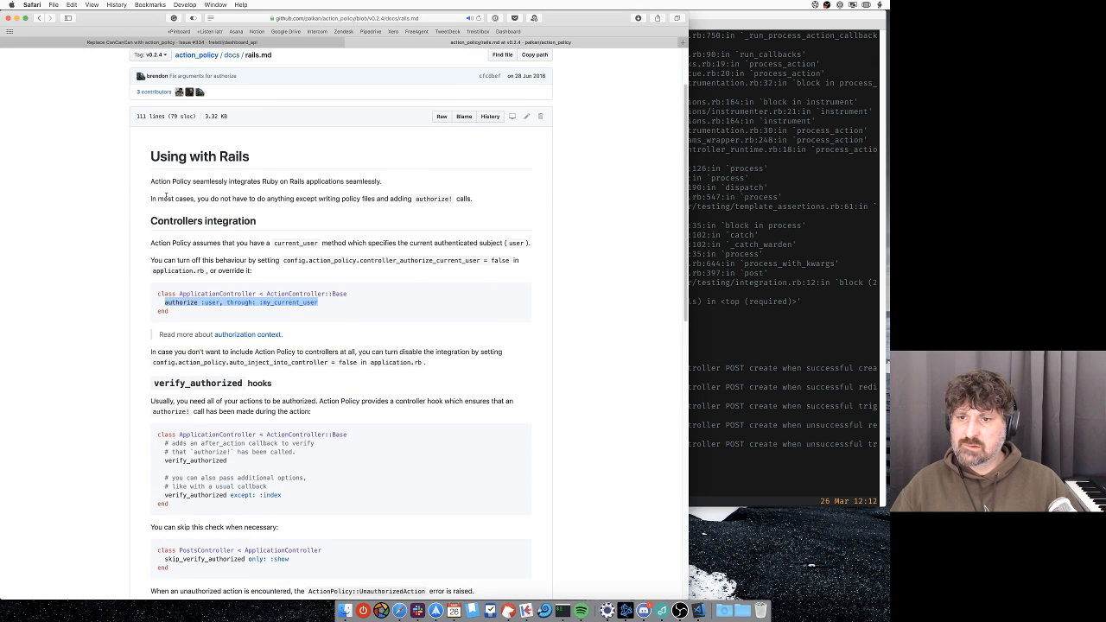
pyautogui.scroll(-3)
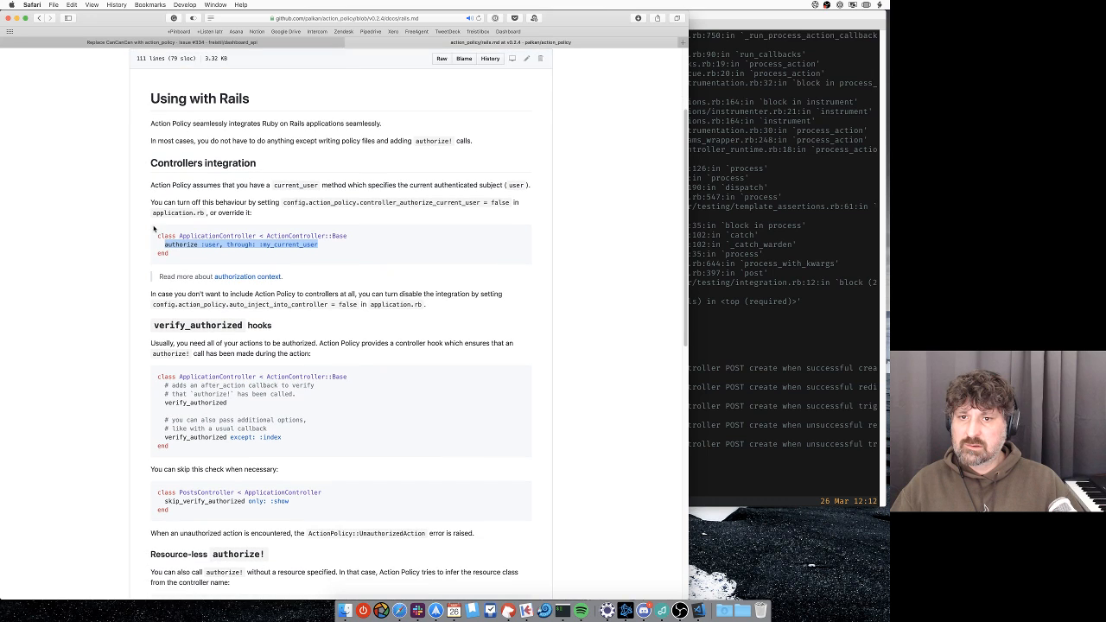
pyautogui.moveTo(171, 182)
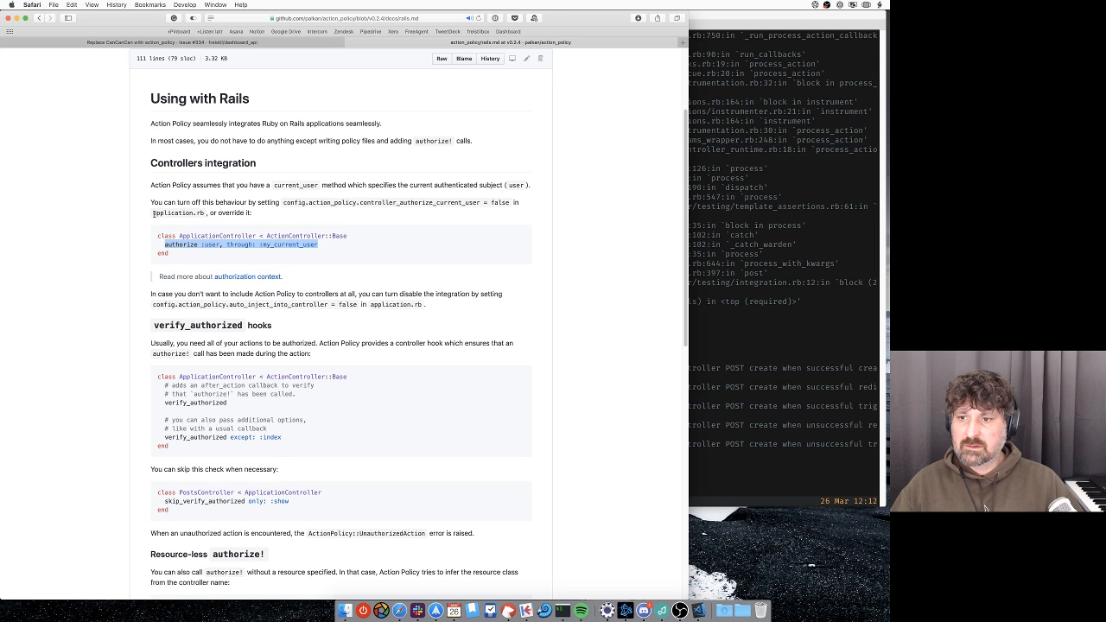
pyautogui.scroll(-3)
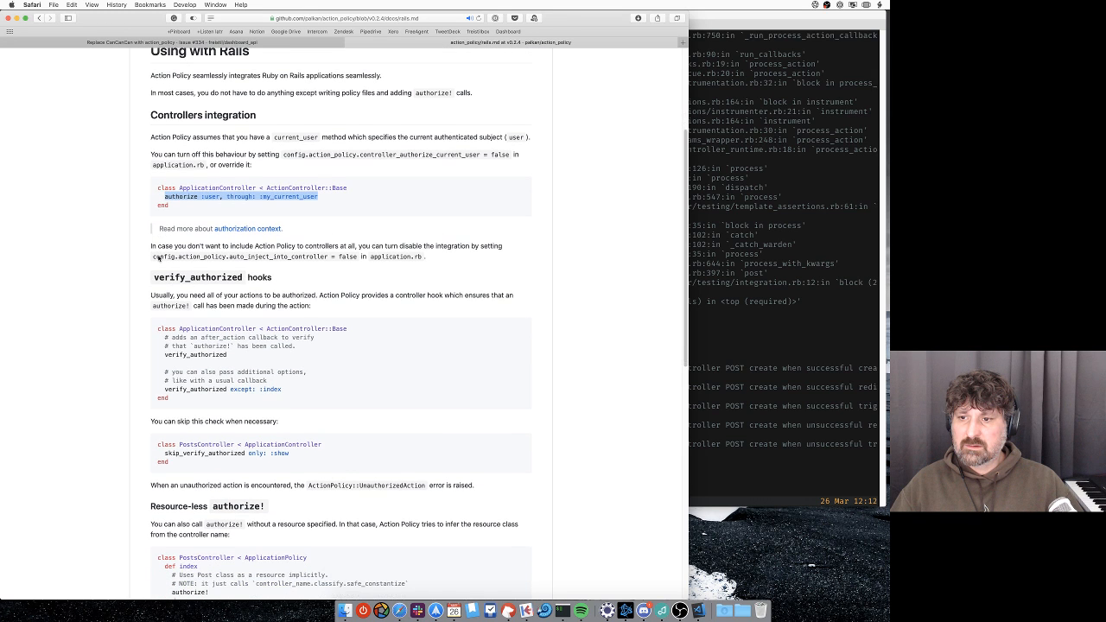
pyautogui.scroll(-3)
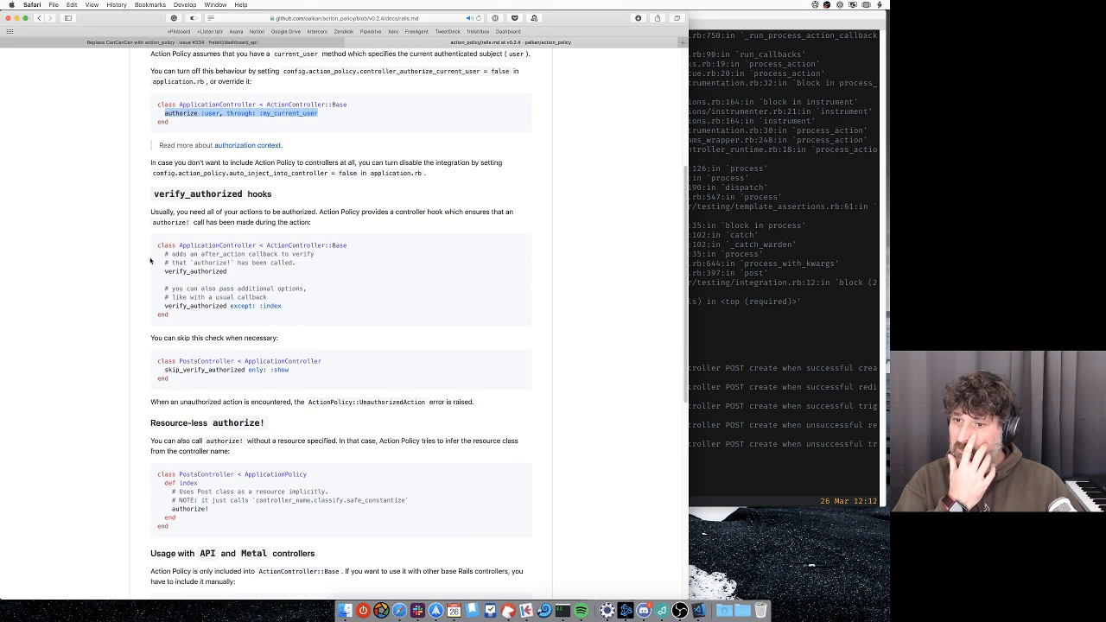
pyautogui.scroll(-3)
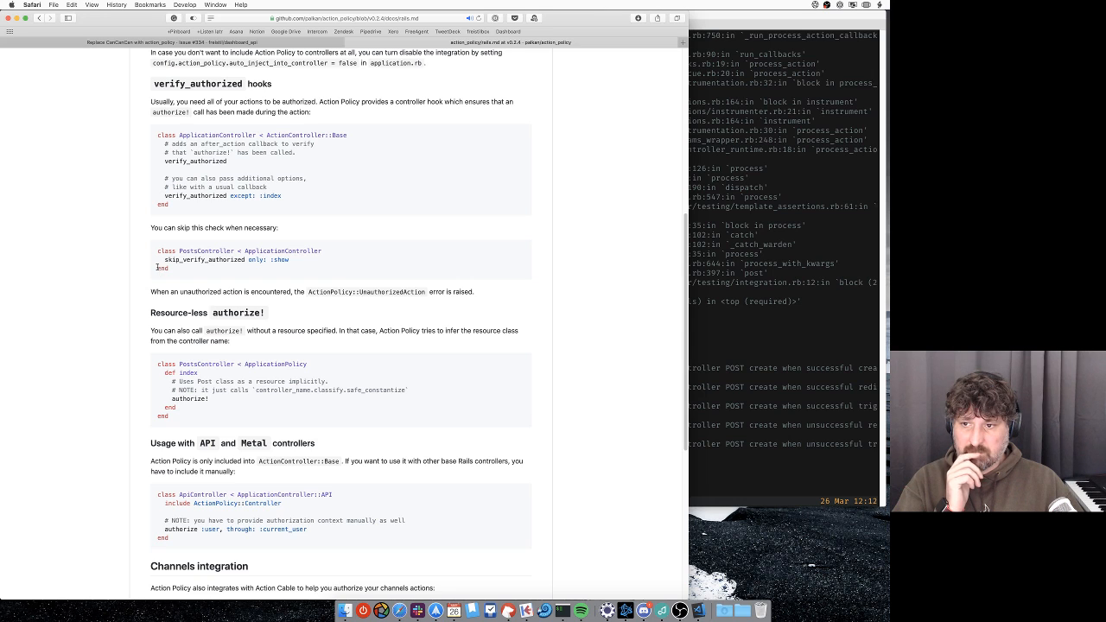
pyautogui.scroll(-3)
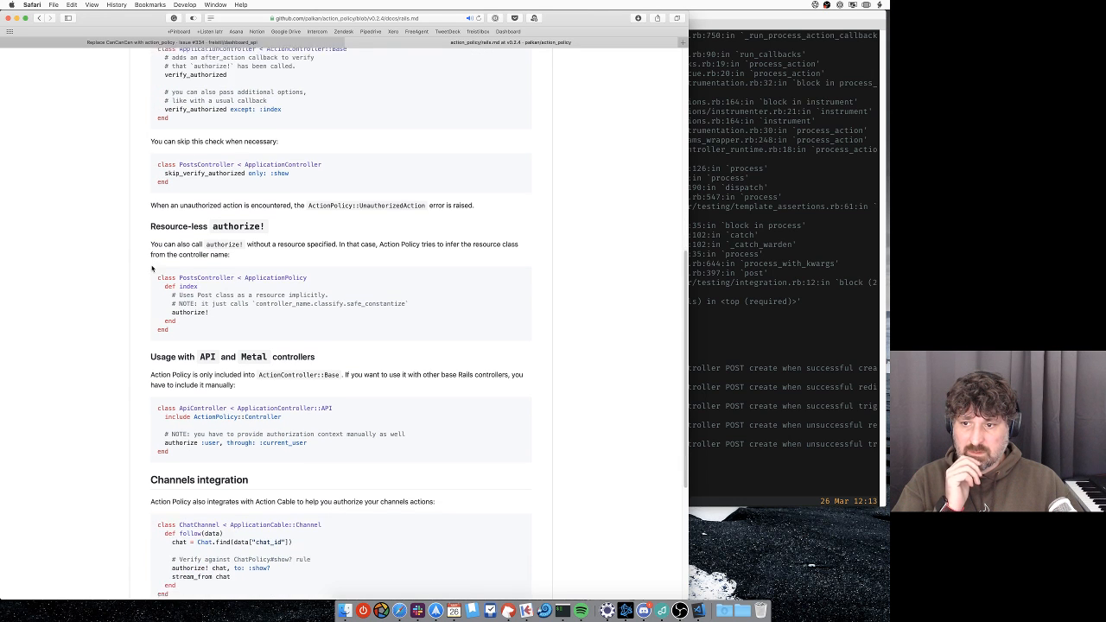
pyautogui.scroll(-3)
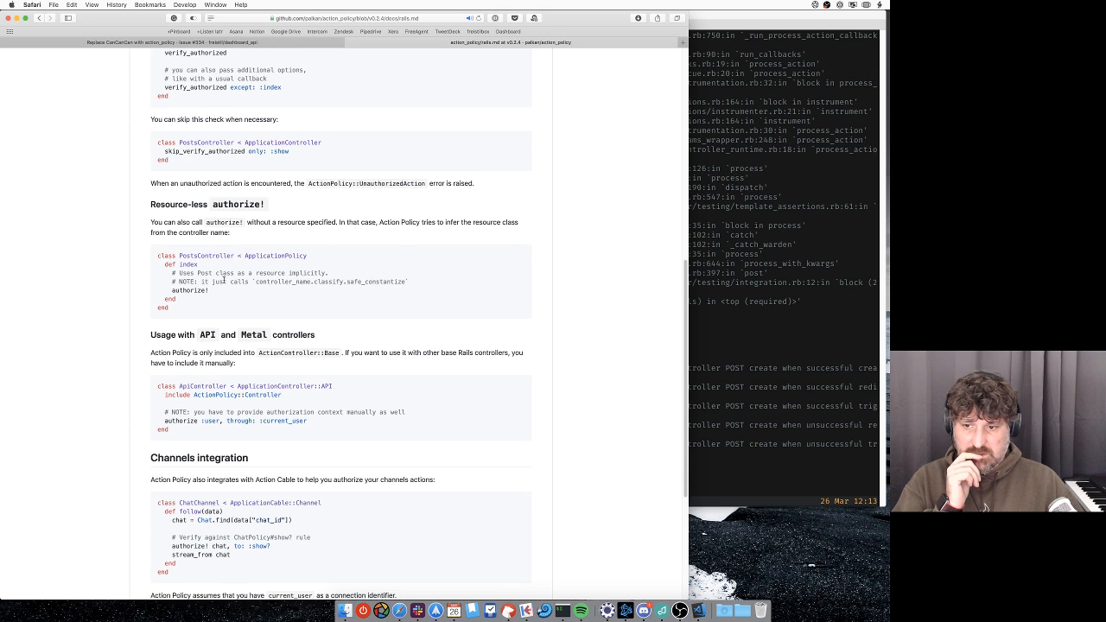
pyautogui.scroll(-3)
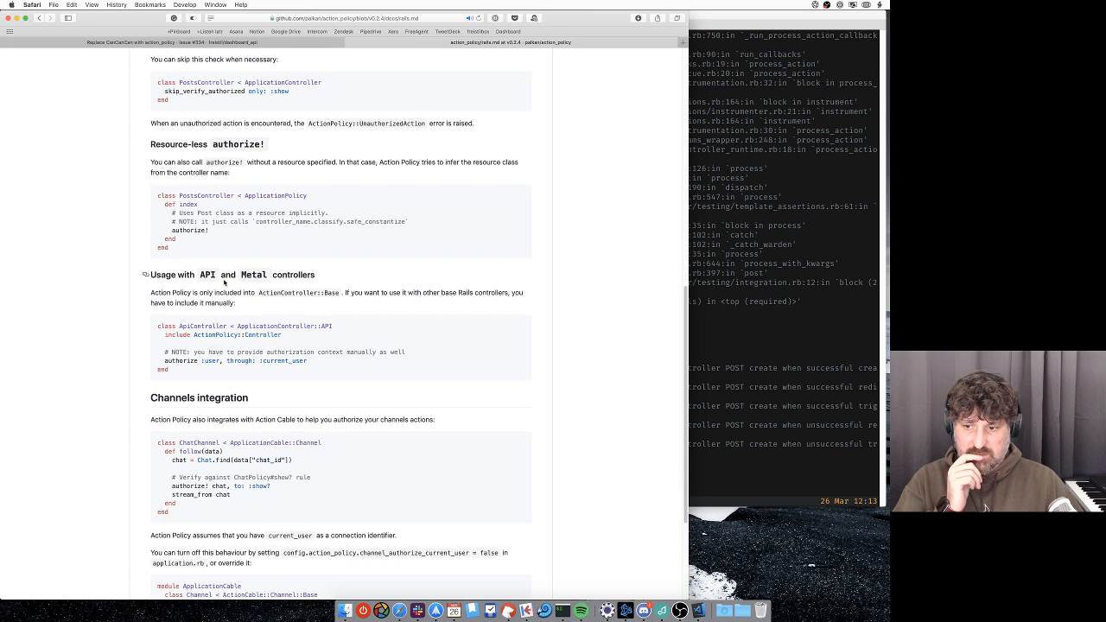
pyautogui.scroll(-3)
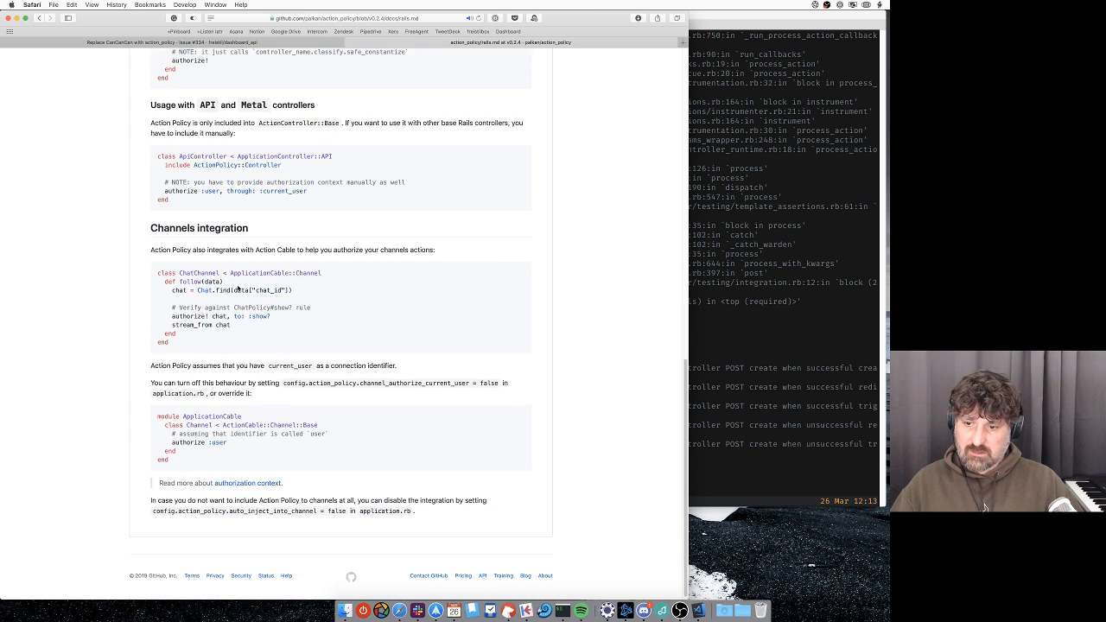
pyautogui.scroll(3)
pyautogui.write('a')
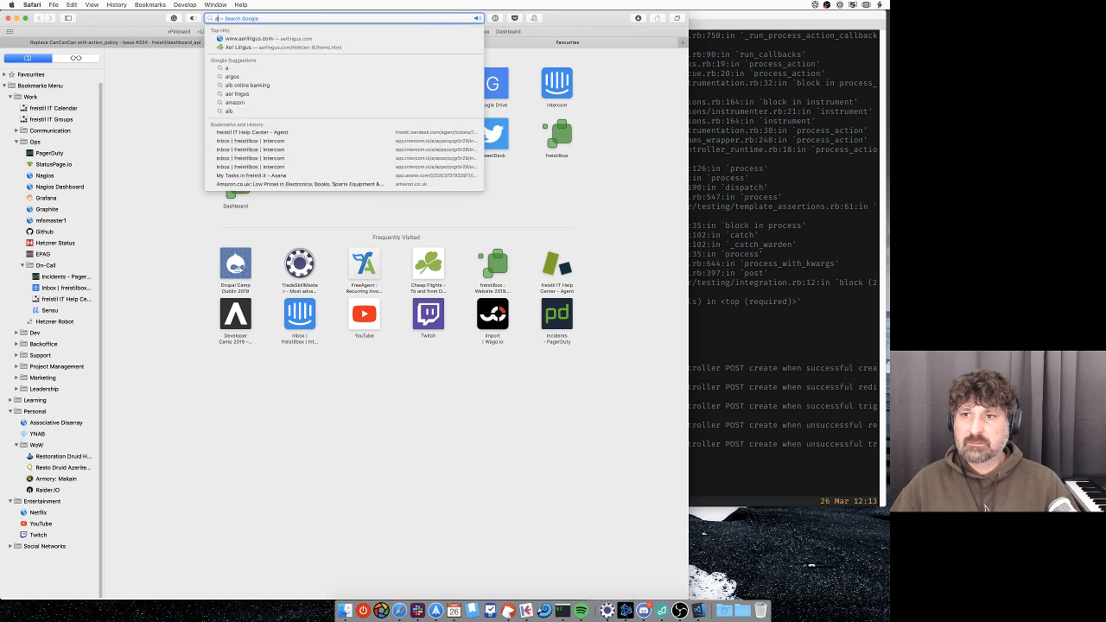
# Search Google for 'rails controller callback' and choose the Action Controller Overview guide result.
pyautogui.write('rails controller callback')
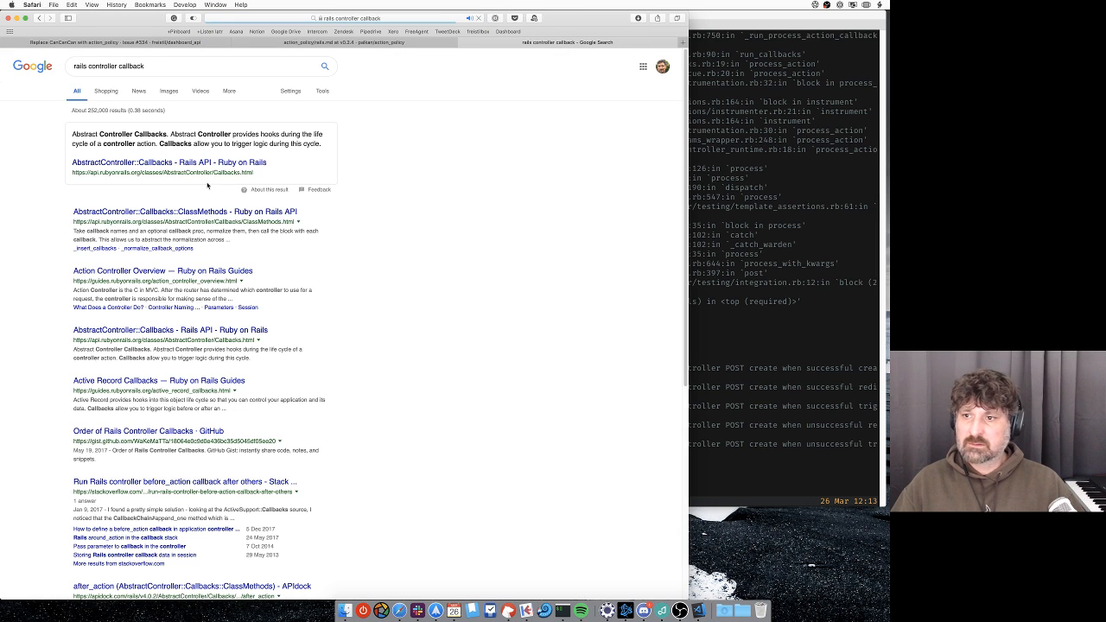
pyautogui.moveTo(152, 277)
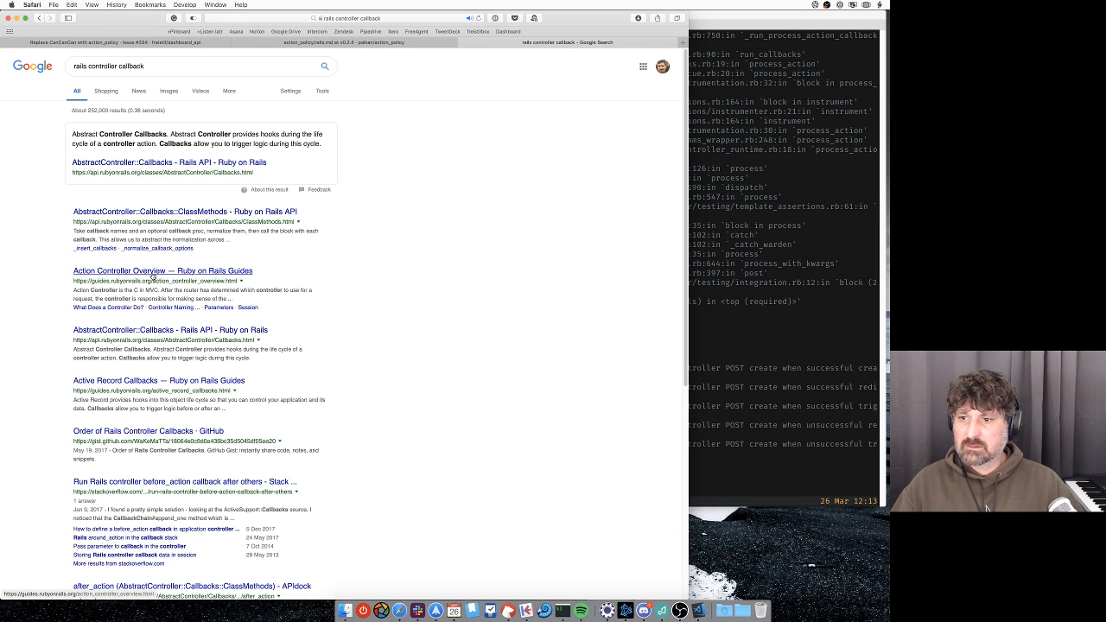
pyautogui.click(162, 269)
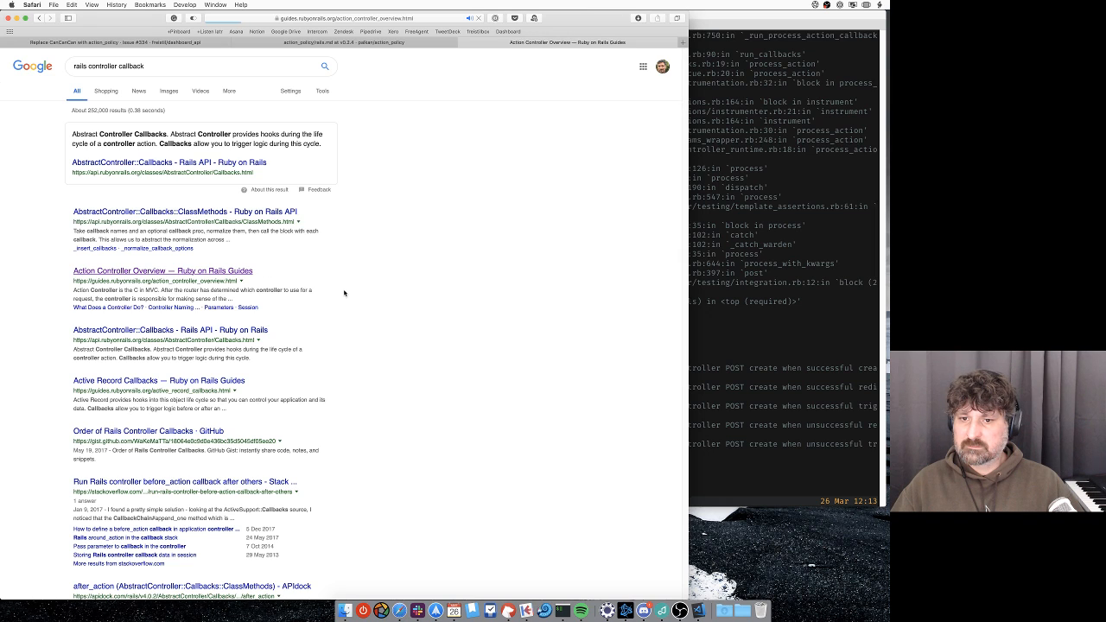
pyautogui.click(163, 269)
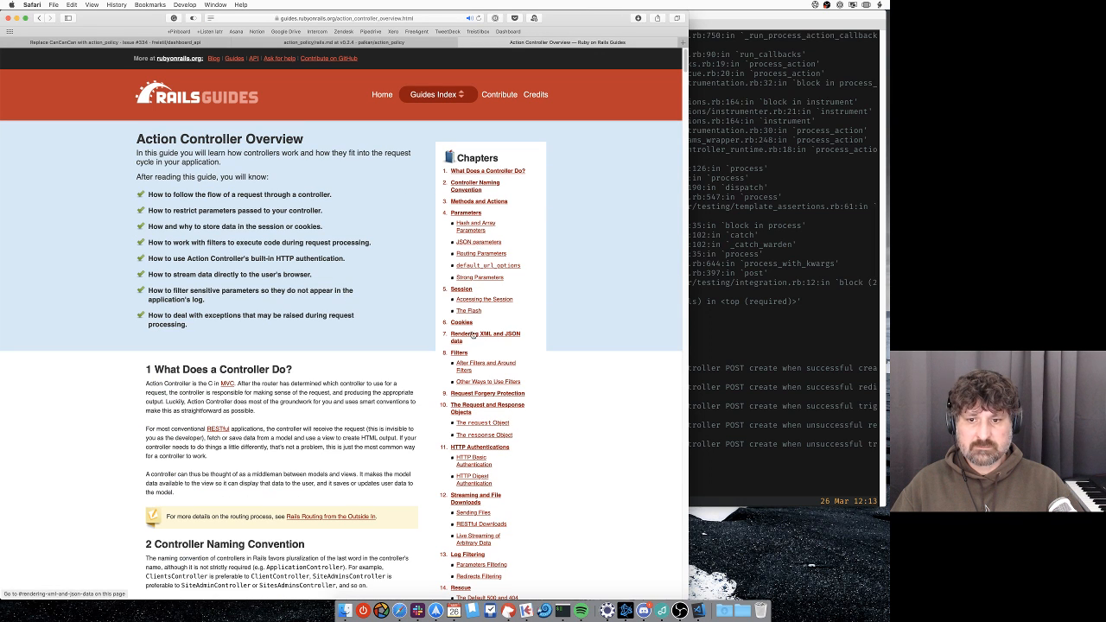
pyautogui.scroll(-3)
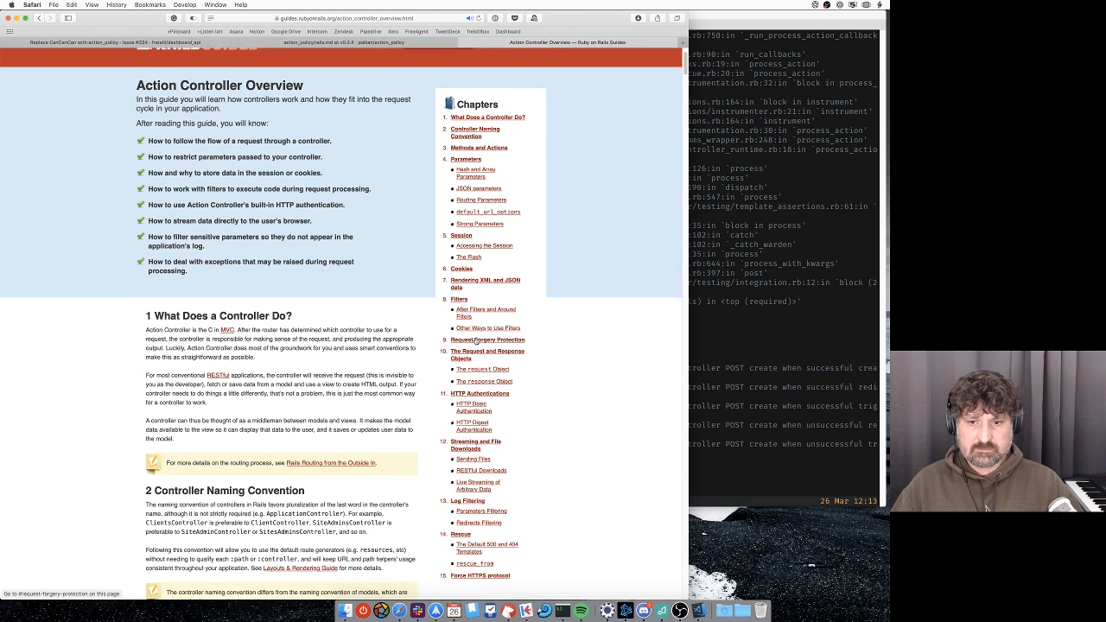
pyautogui.scroll(-3)
pyautogui.write('callback')
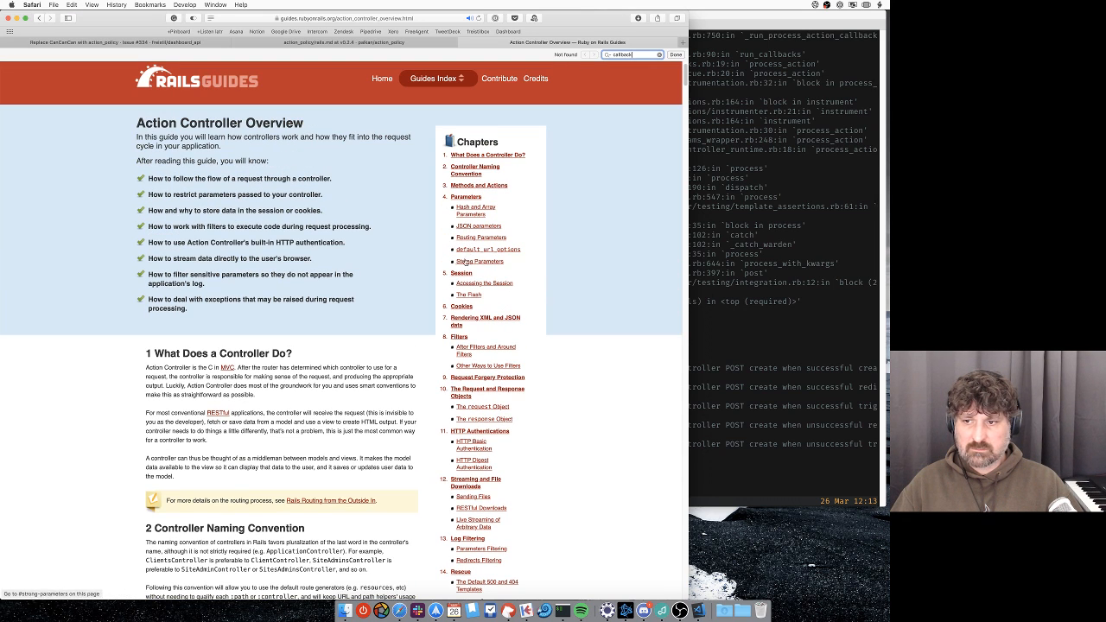
pyautogui.scroll(-3)
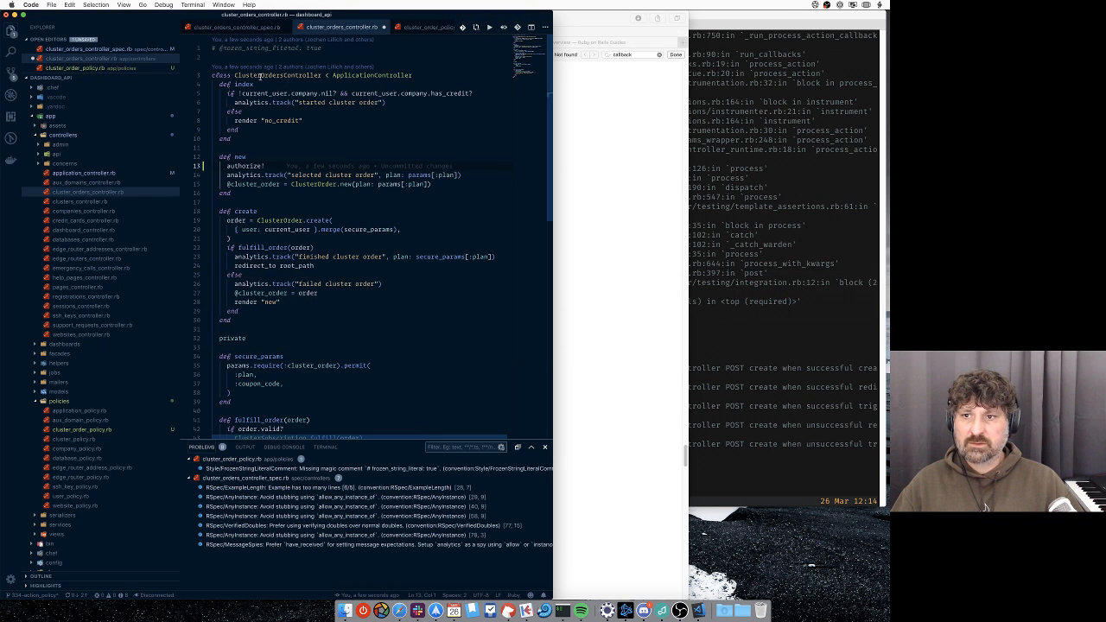
# Authorize the cluster orders controller actions through a before_action line instead of per-action authorize calls.
pyautogui.write('before_action :authenticate')
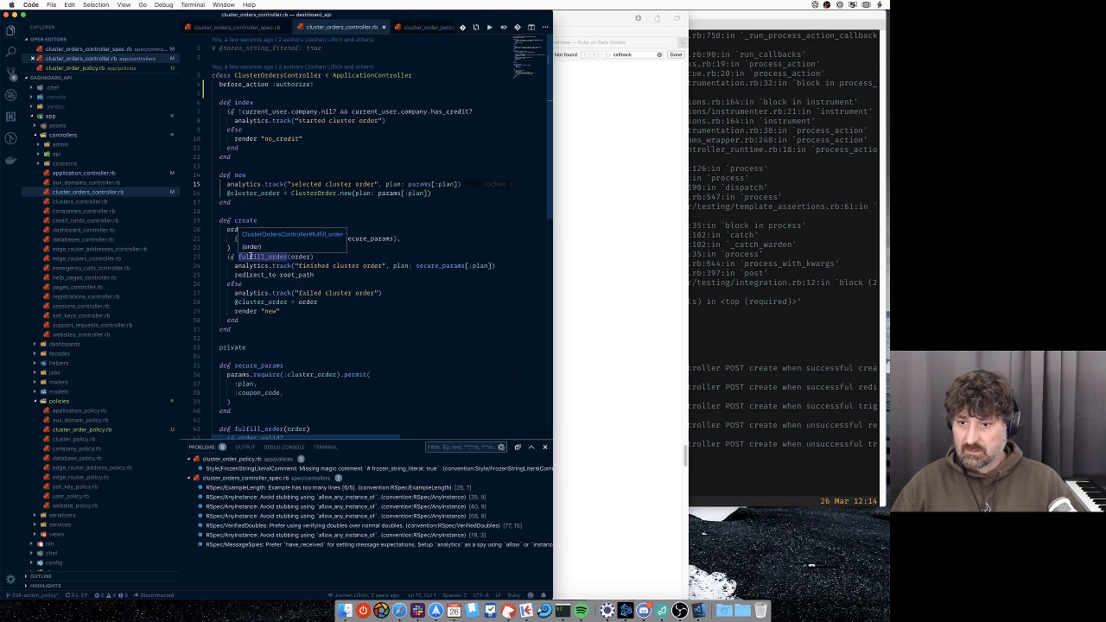
pyautogui.scroll(-3)
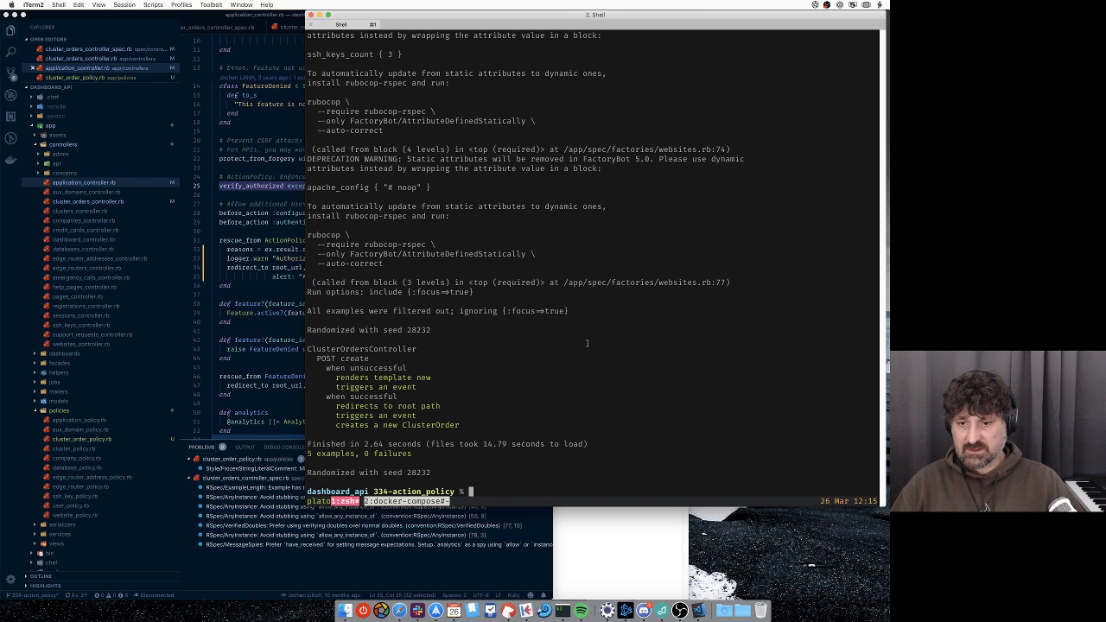
# Run the cluster orders controller spec, then commit the user policy spec as "Style fix user_policy_spec".
pyautogui.write('dc exec app bundle exec rspec ./spec/controllers/cluster_orders_controller_spec.rb')
pyautogui.write('gc -m "')
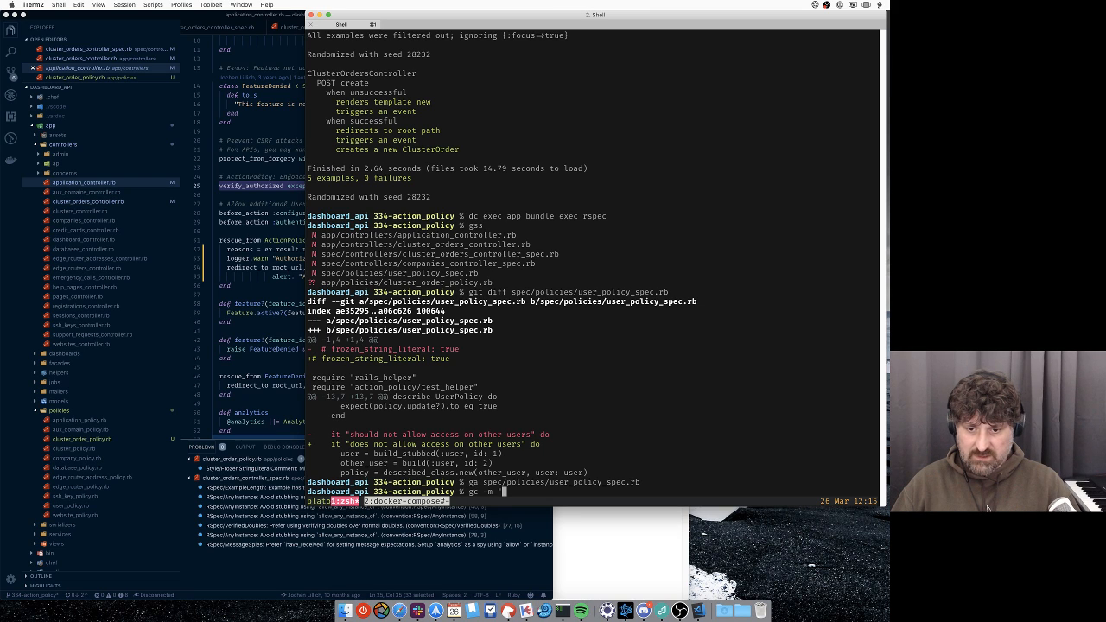
pyautogui.write('5')
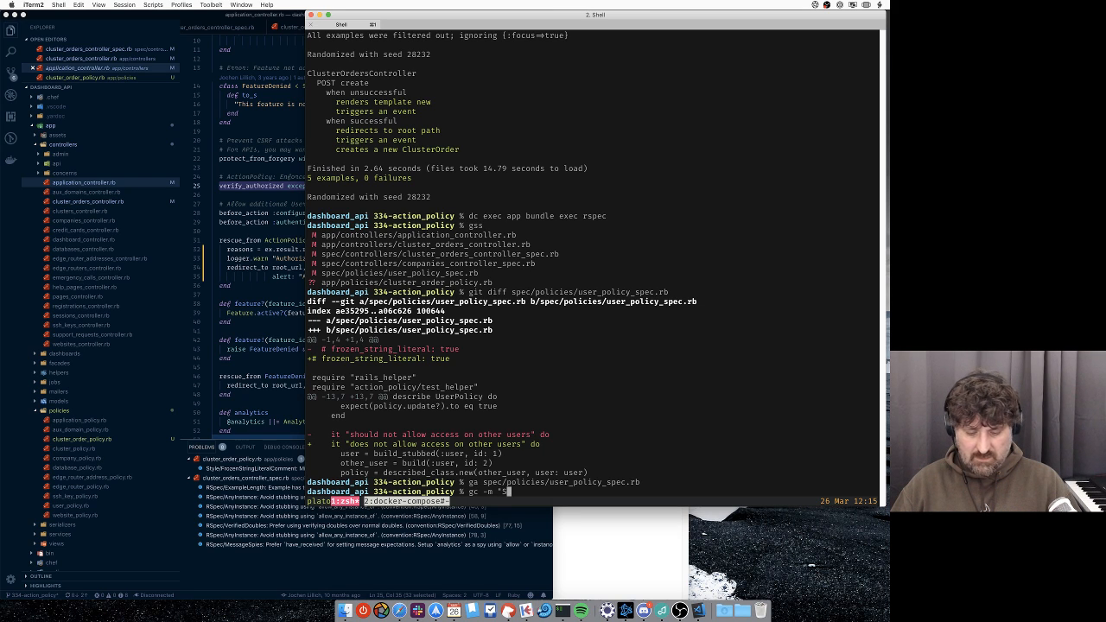
pyautogui.write('Style fix user')
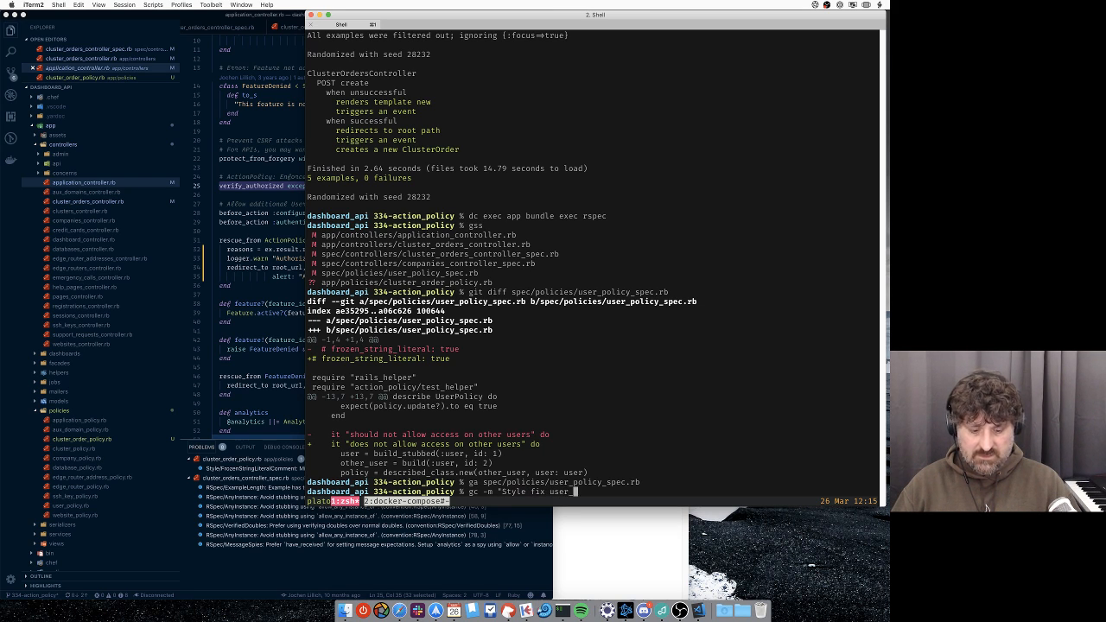
pyautogui.write('policy_spe')
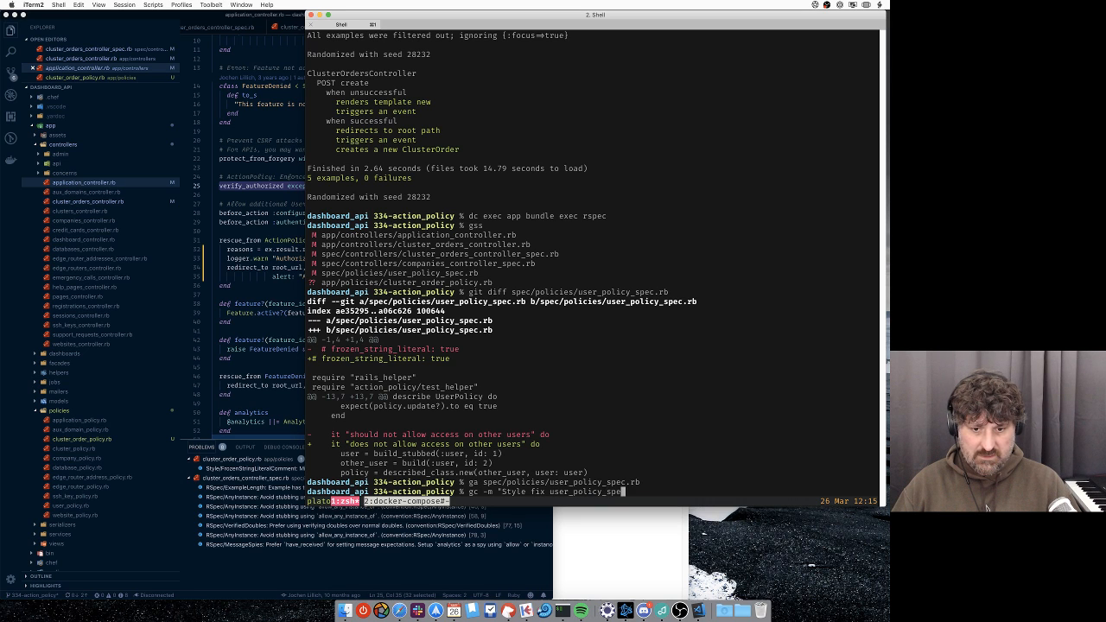
pyautogui.press('enter')
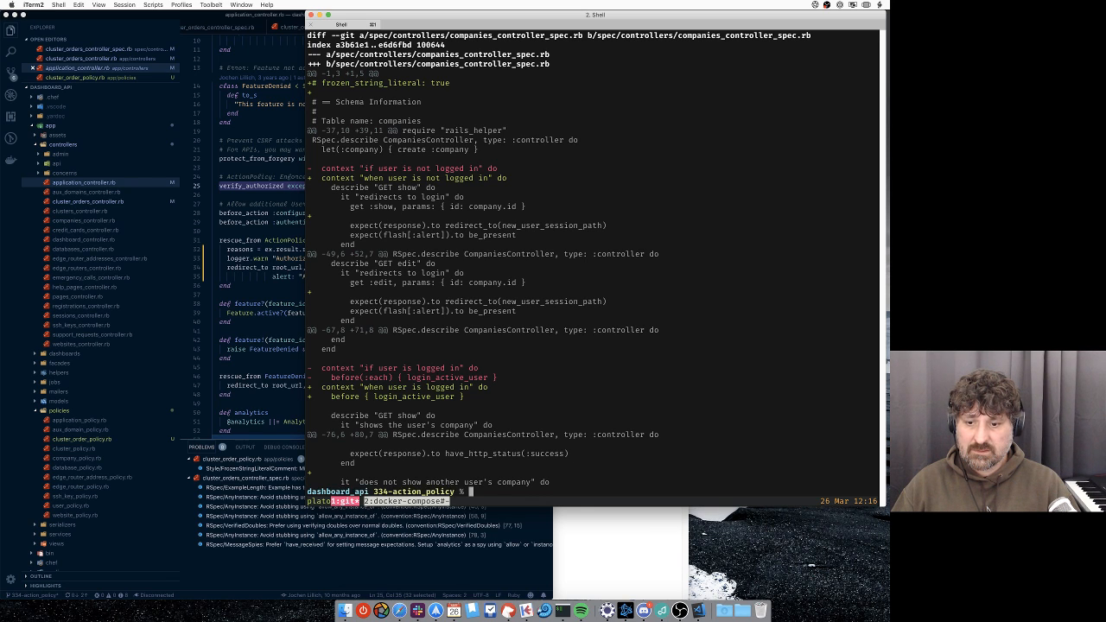
# Check git status and commit the companies controller spec as "Style fix companies_controller_spec".
pyautogui.write('gss')
pyautogui.write('gc -m "')
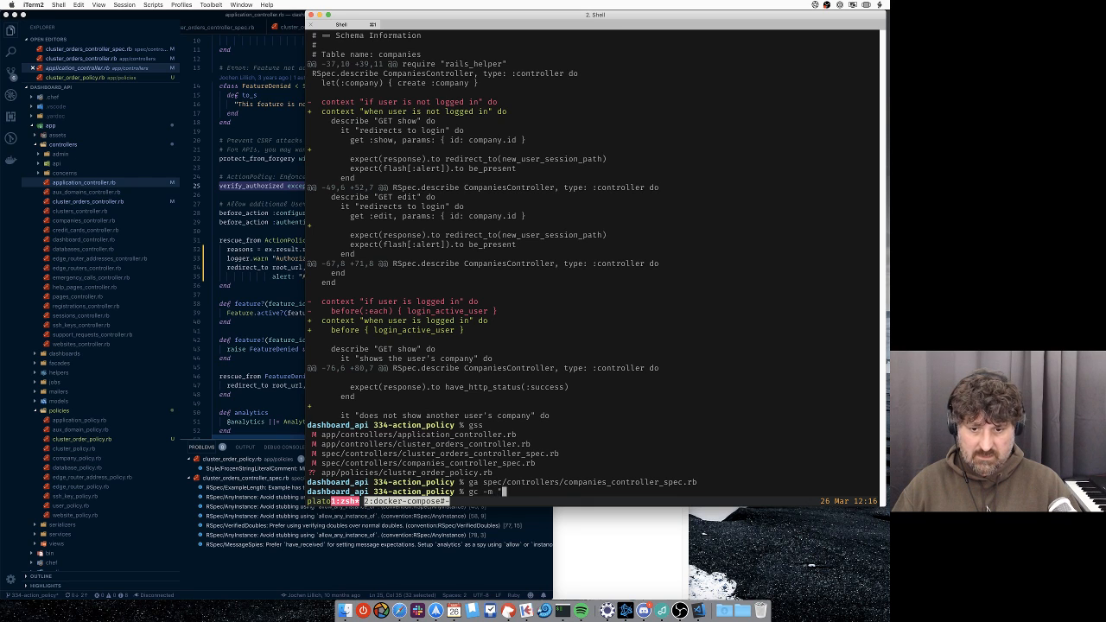
pyautogui.write('Style fix companies')
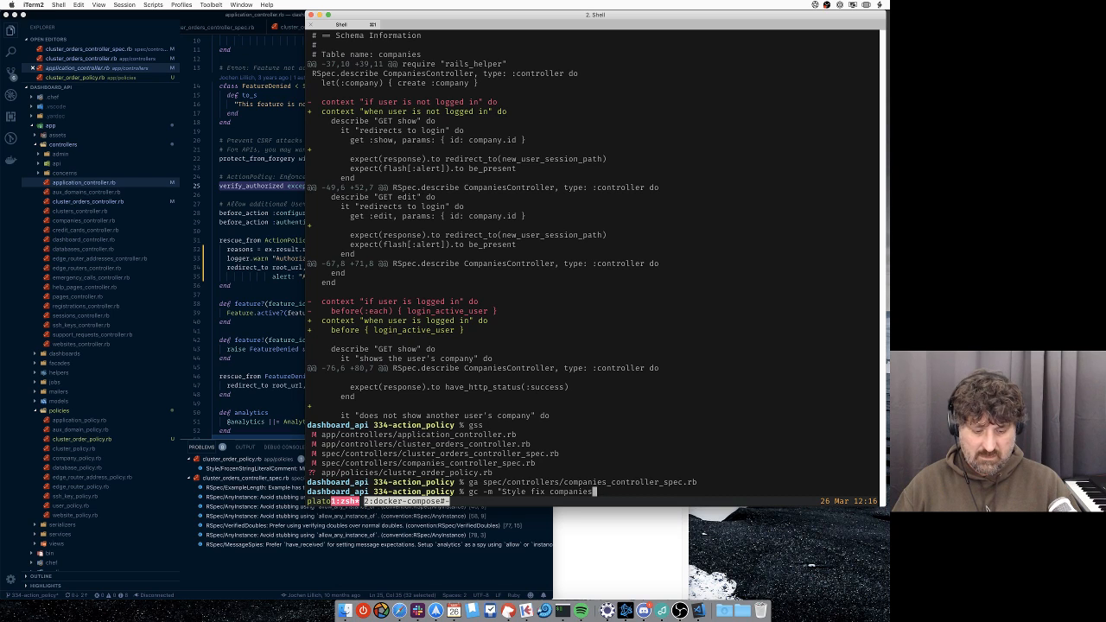
pyautogui.write('controller_s')
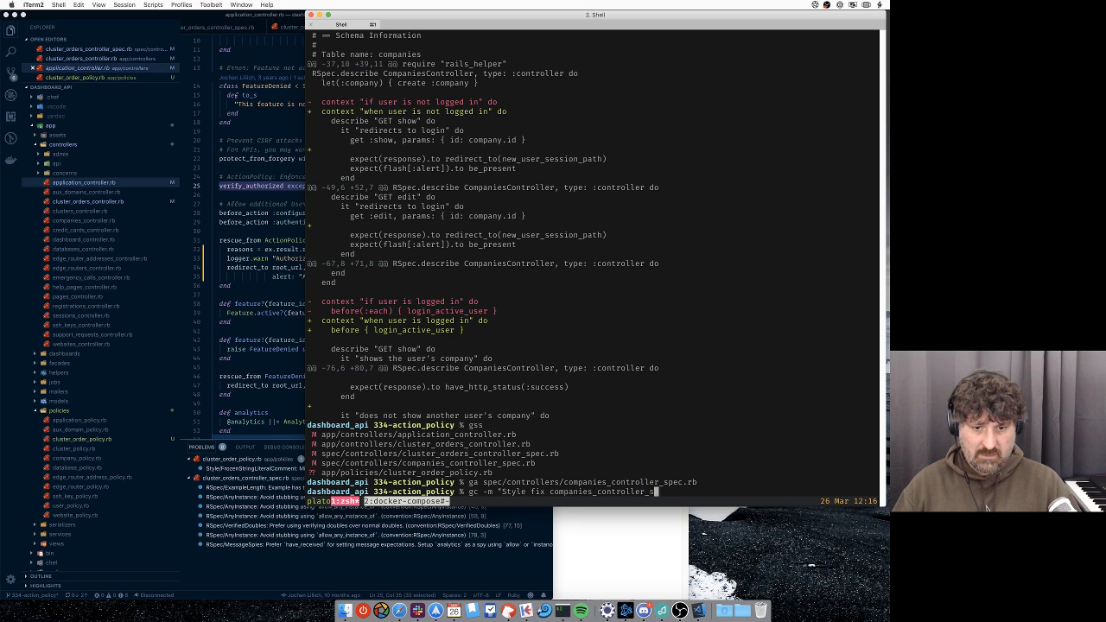
pyautogui.press('enter')
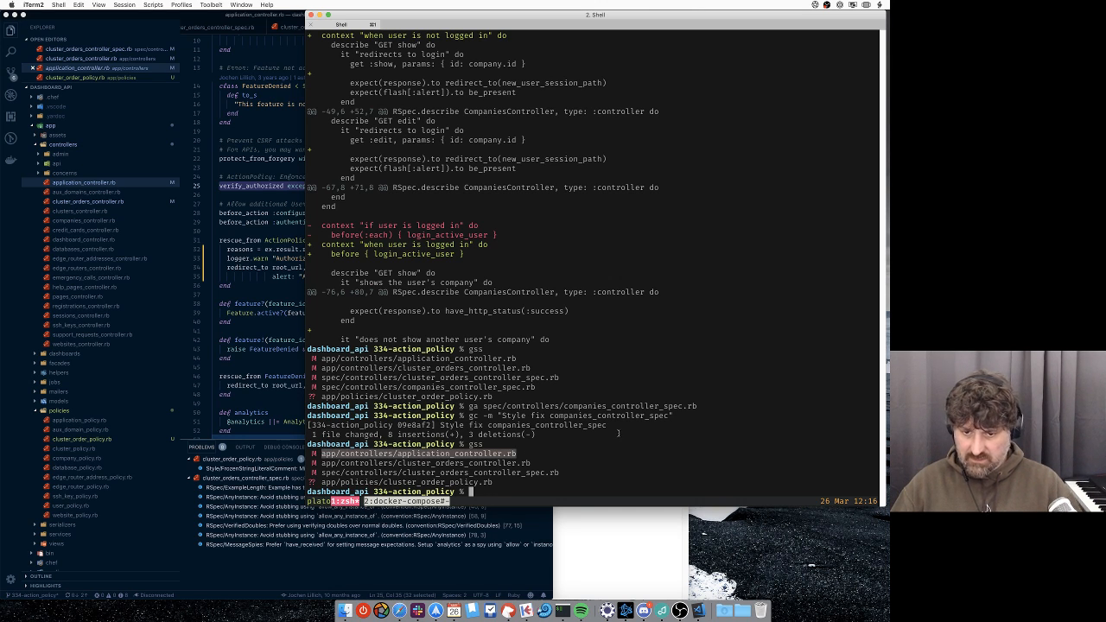
# Review the application_controller.rb diff and commit it as "Fix auth exception handling".
pyautogui.write('git diff app/controllers/application_controller.rb')
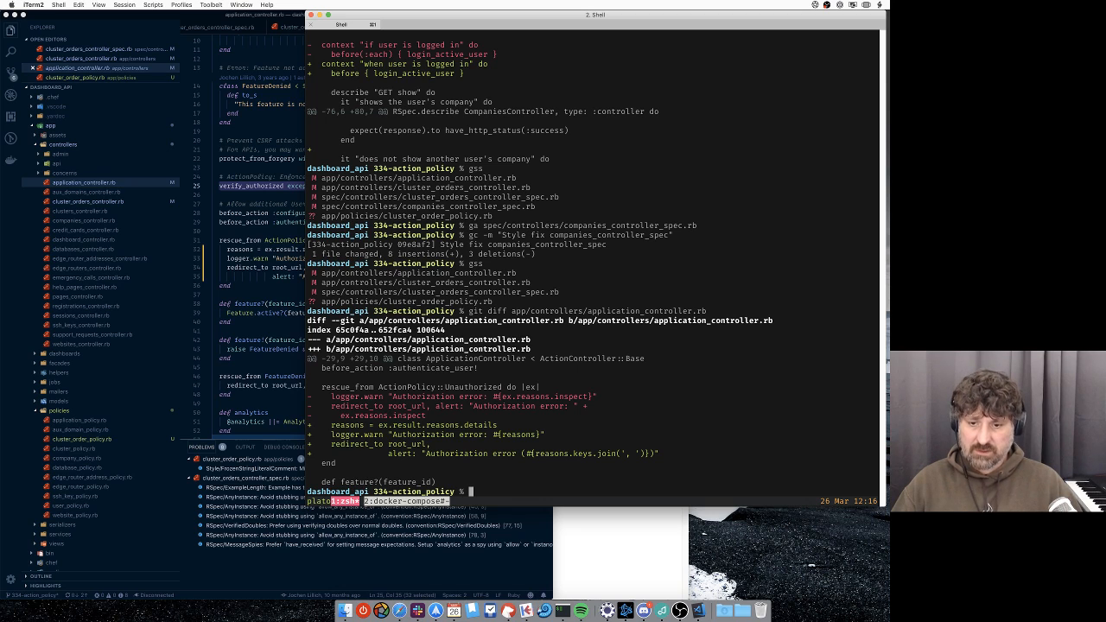
pyautogui.write('q')
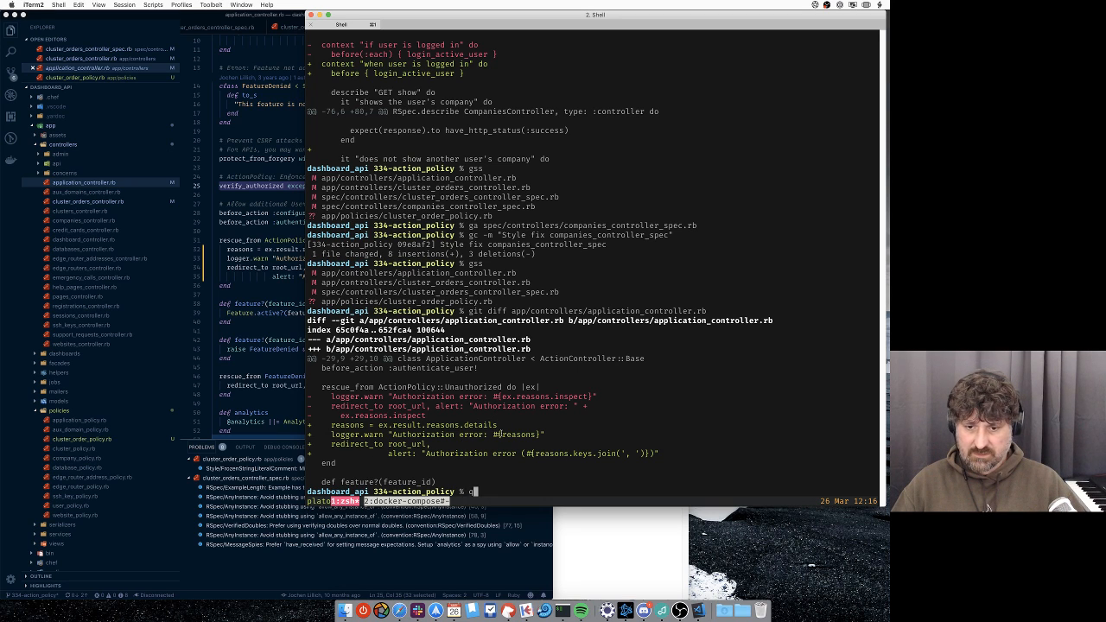
pyautogui.press('Return')
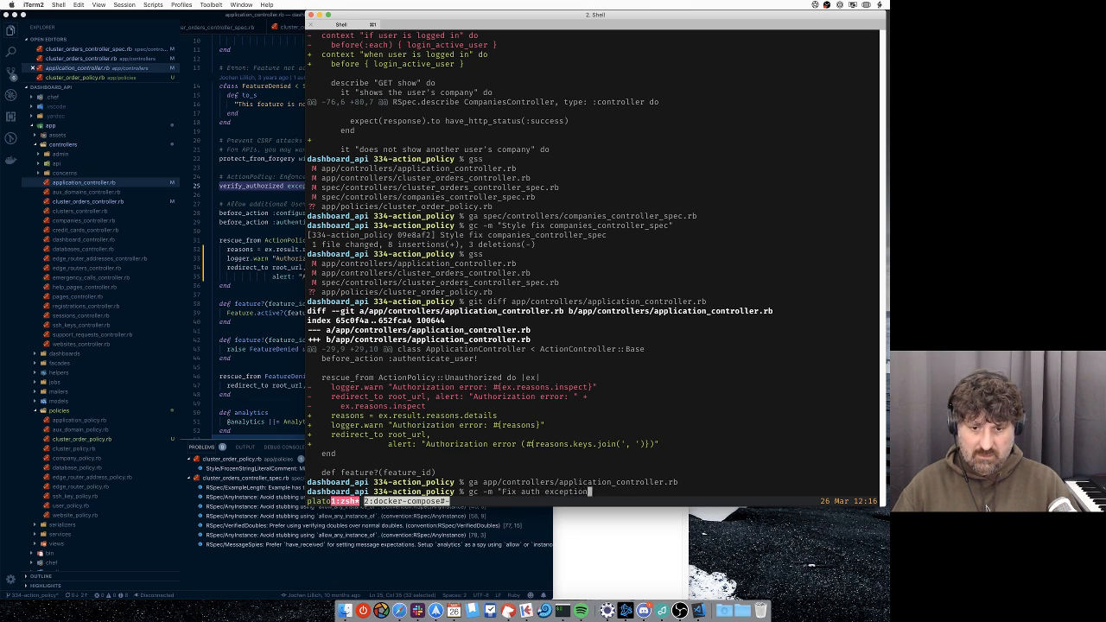
pyautogui.write('handling"')
pyautogui.write('gc -m "Fix authorization')
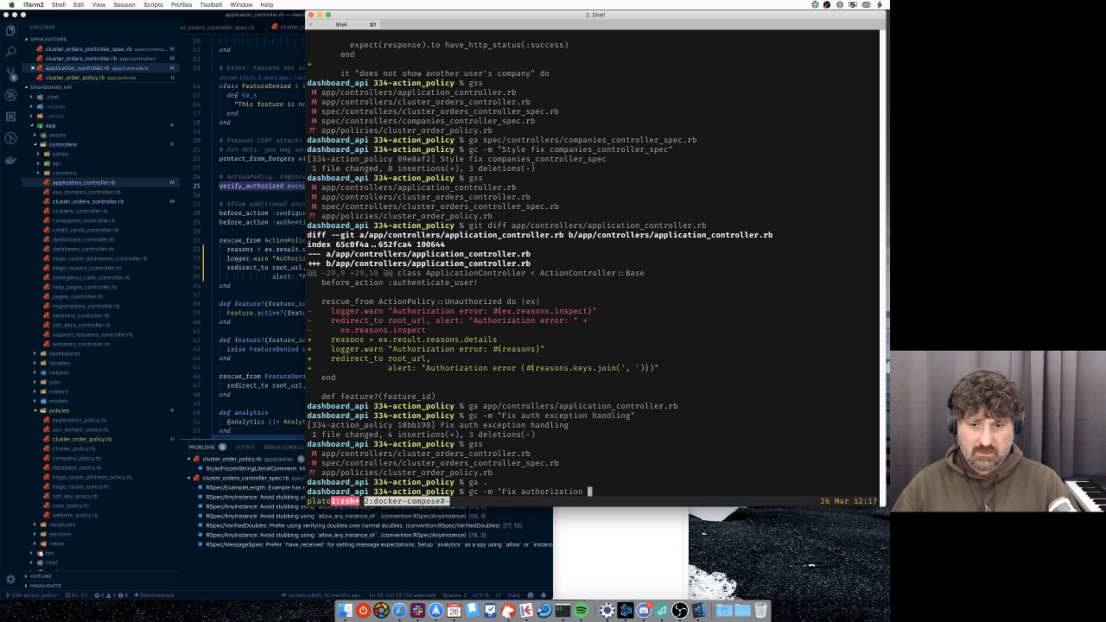
# Commit the remaining files as "Fix authorization for cluster_orders_controller".
pyautogui.write('for cluster_o')
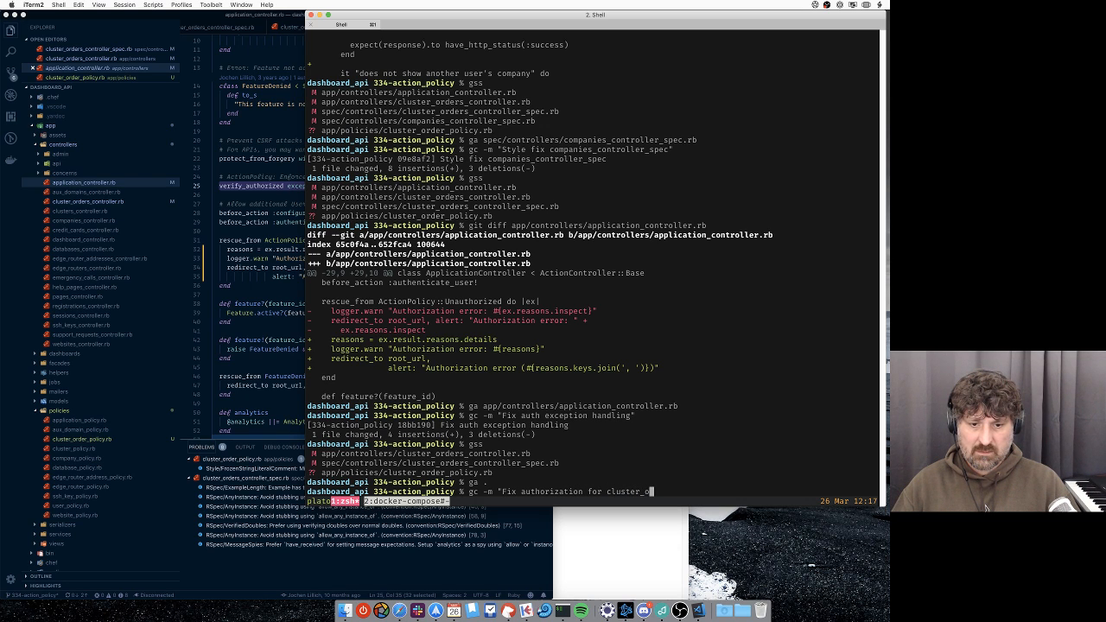
pyautogui.write('orders_controller')
pyautogui.write('gss')
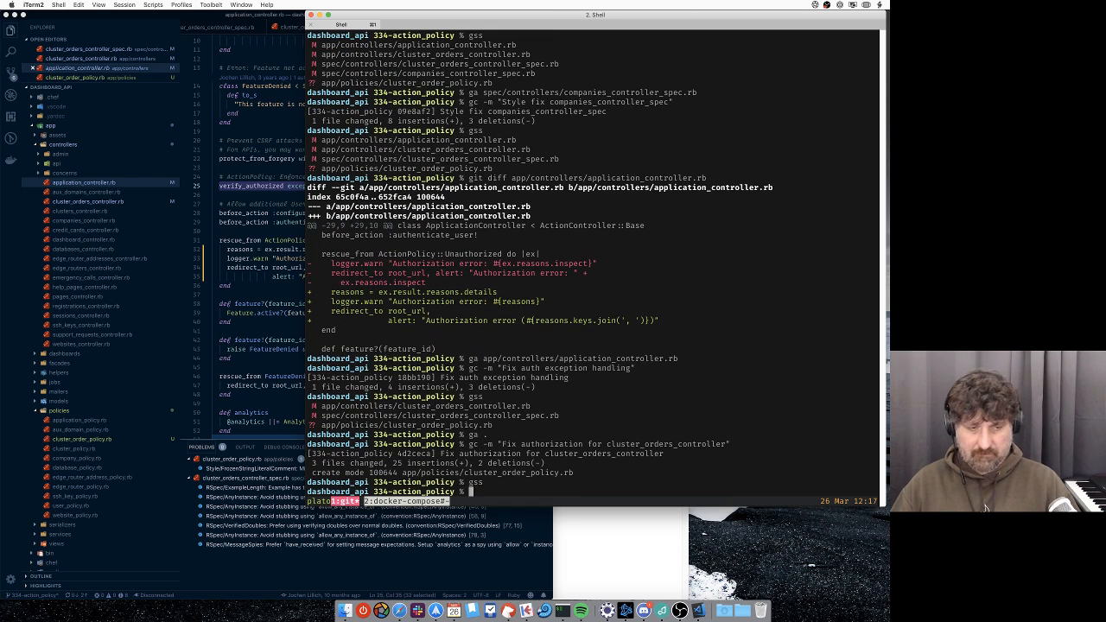
pyautogui.write('git push')
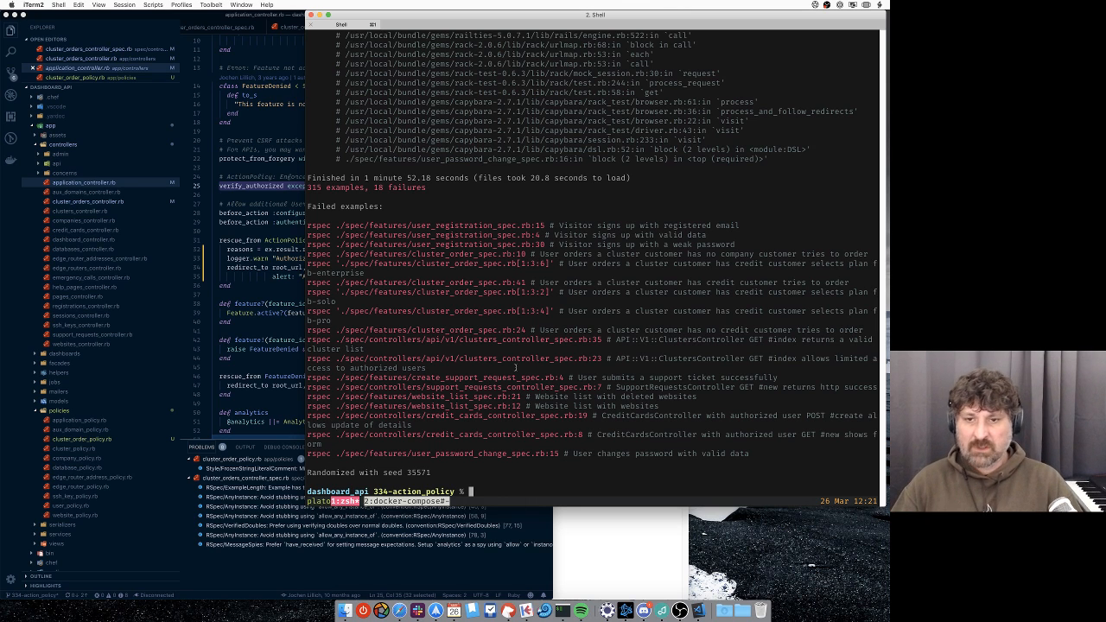
# Check git status with gss, confirming no uncommitted changes remain.
pyautogui.write('gss')
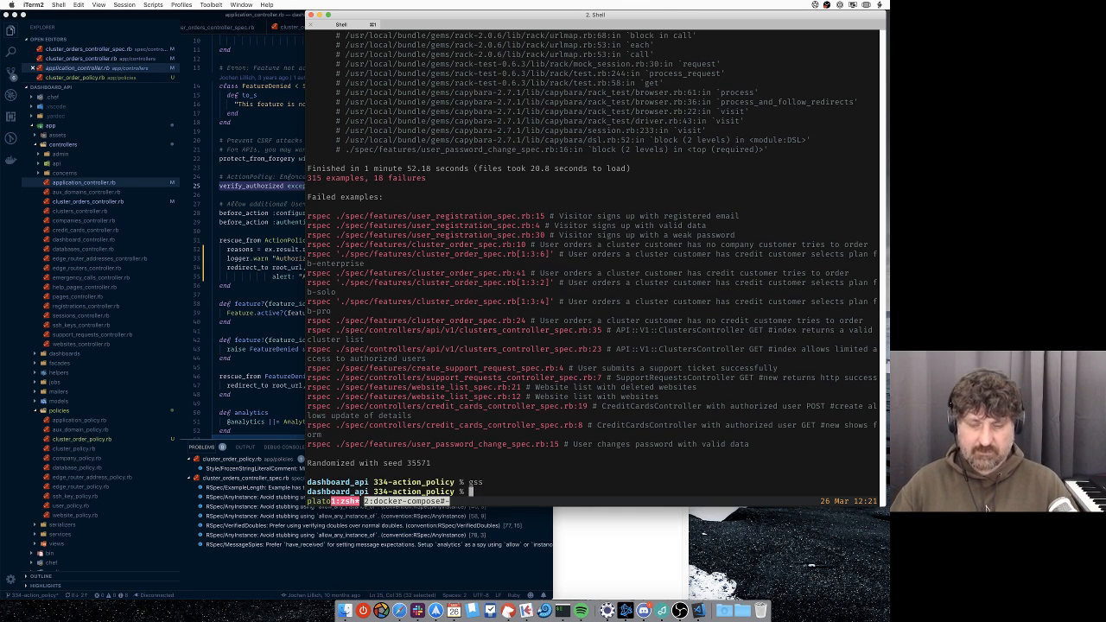